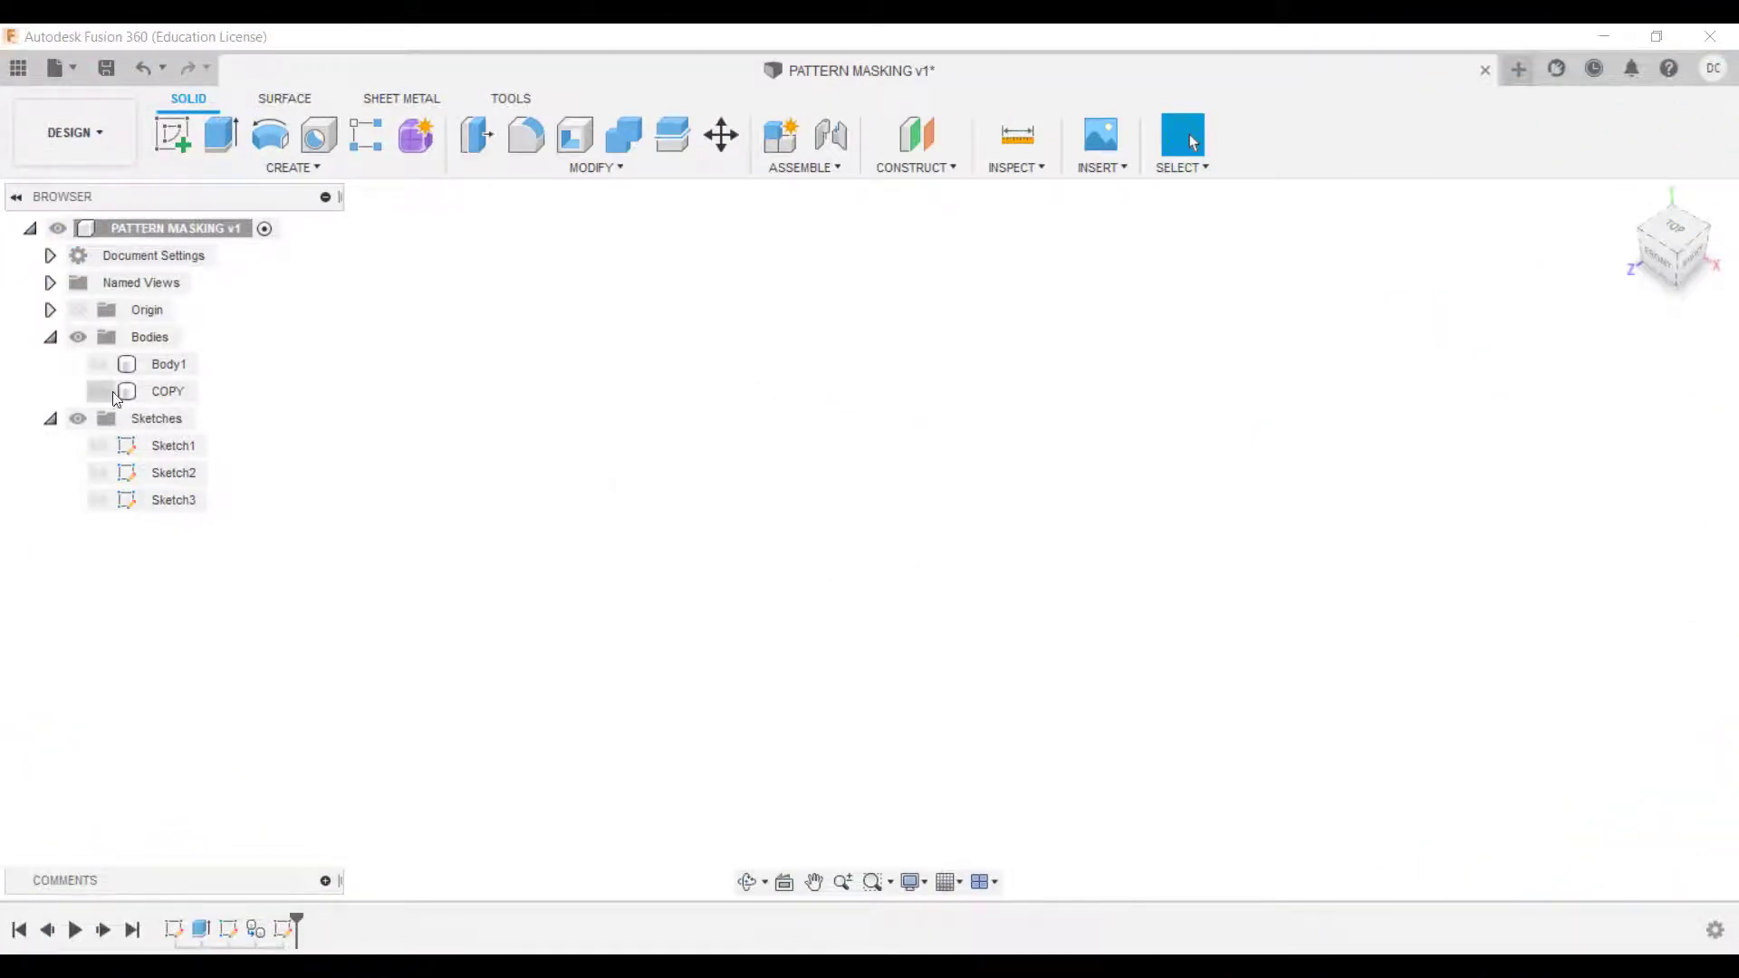
Step: Toggle the plate bodies' visibility and select the original plate Body1 in the Browser
click(98, 364)
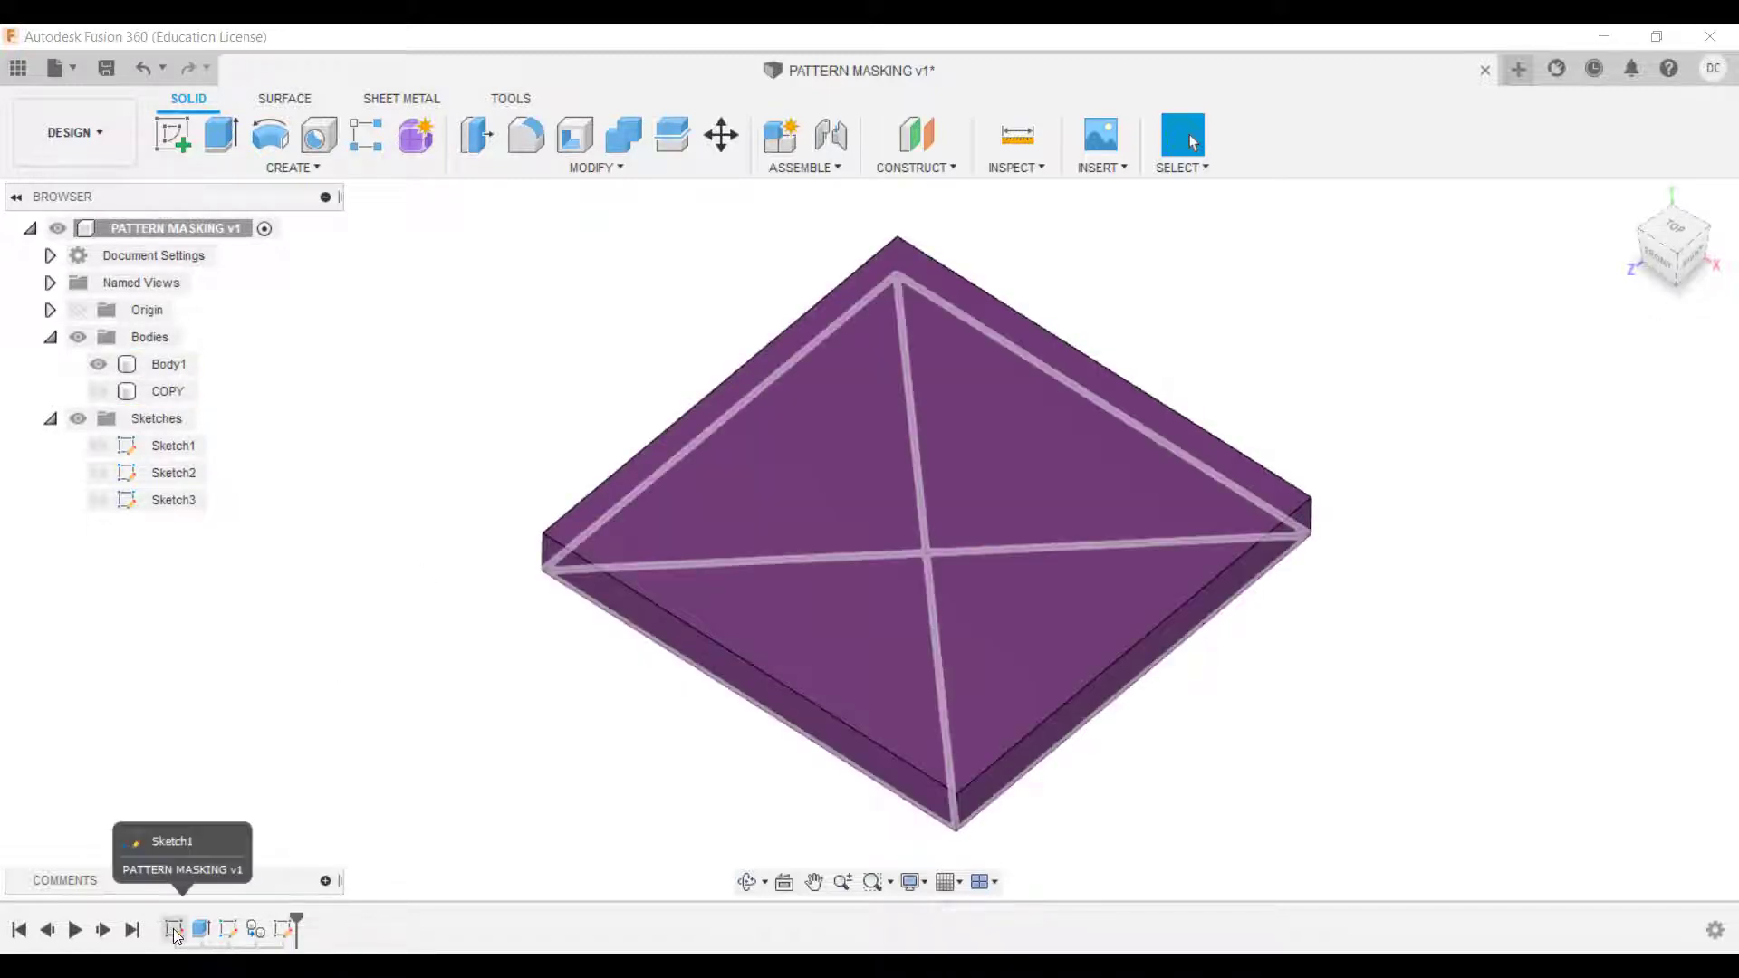
click(201, 930)
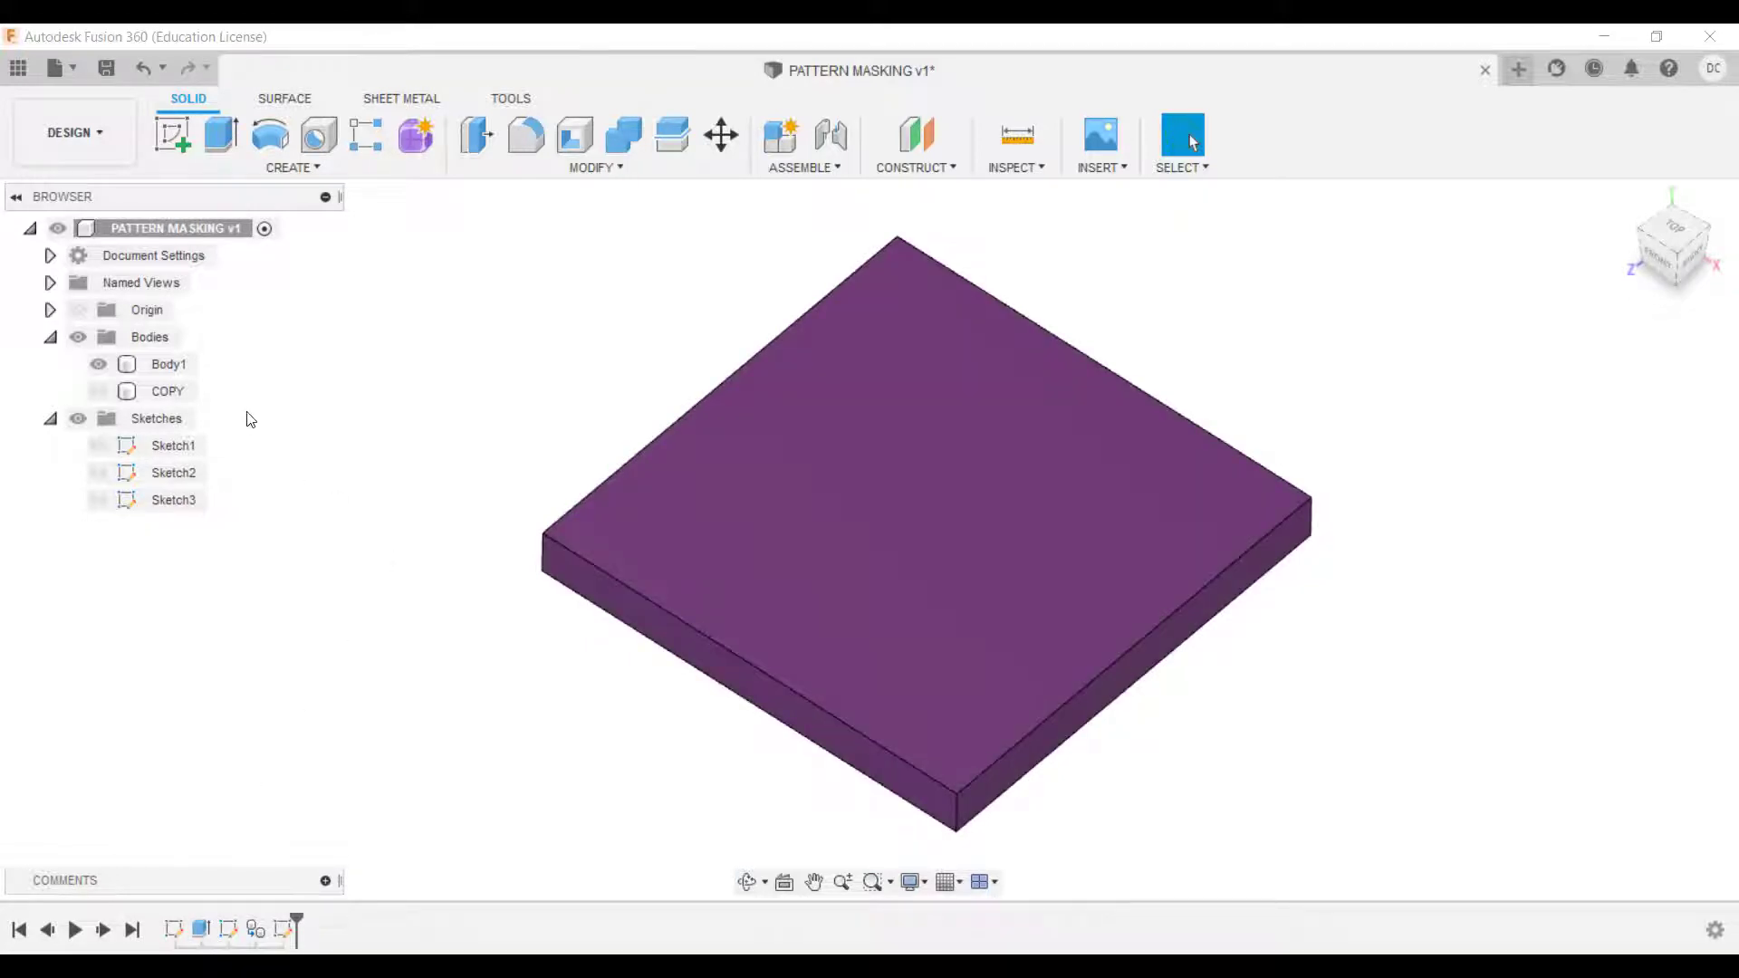
click(98, 391)
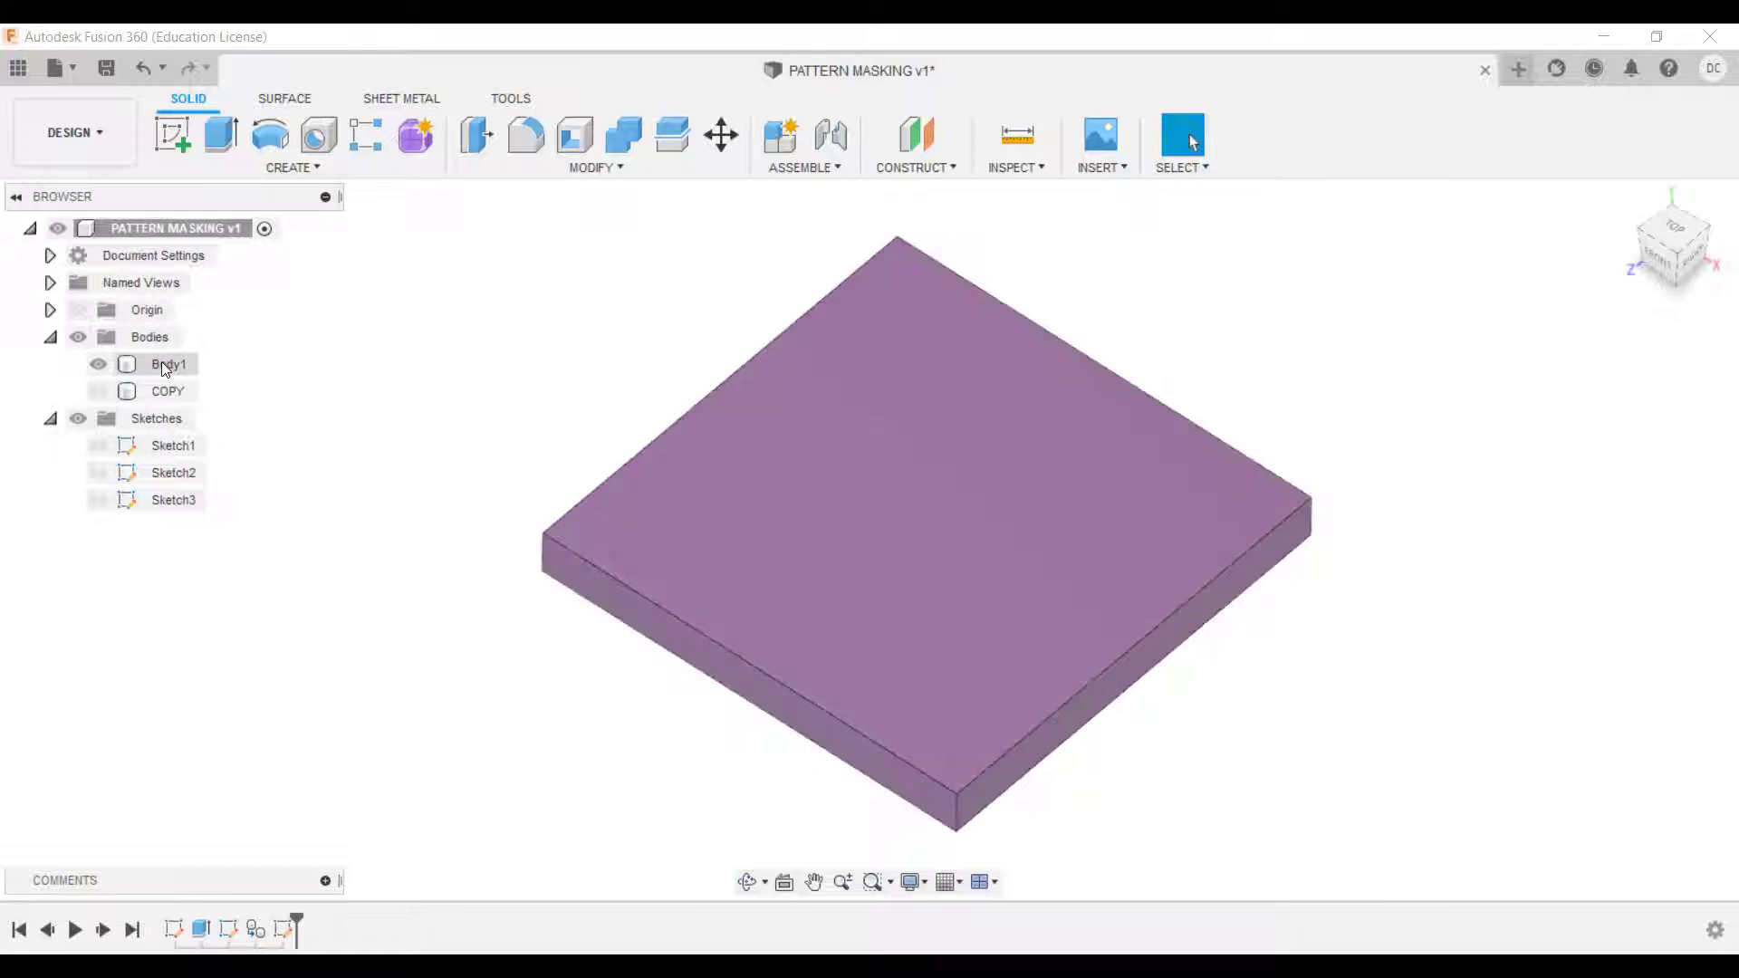
click(168, 364)
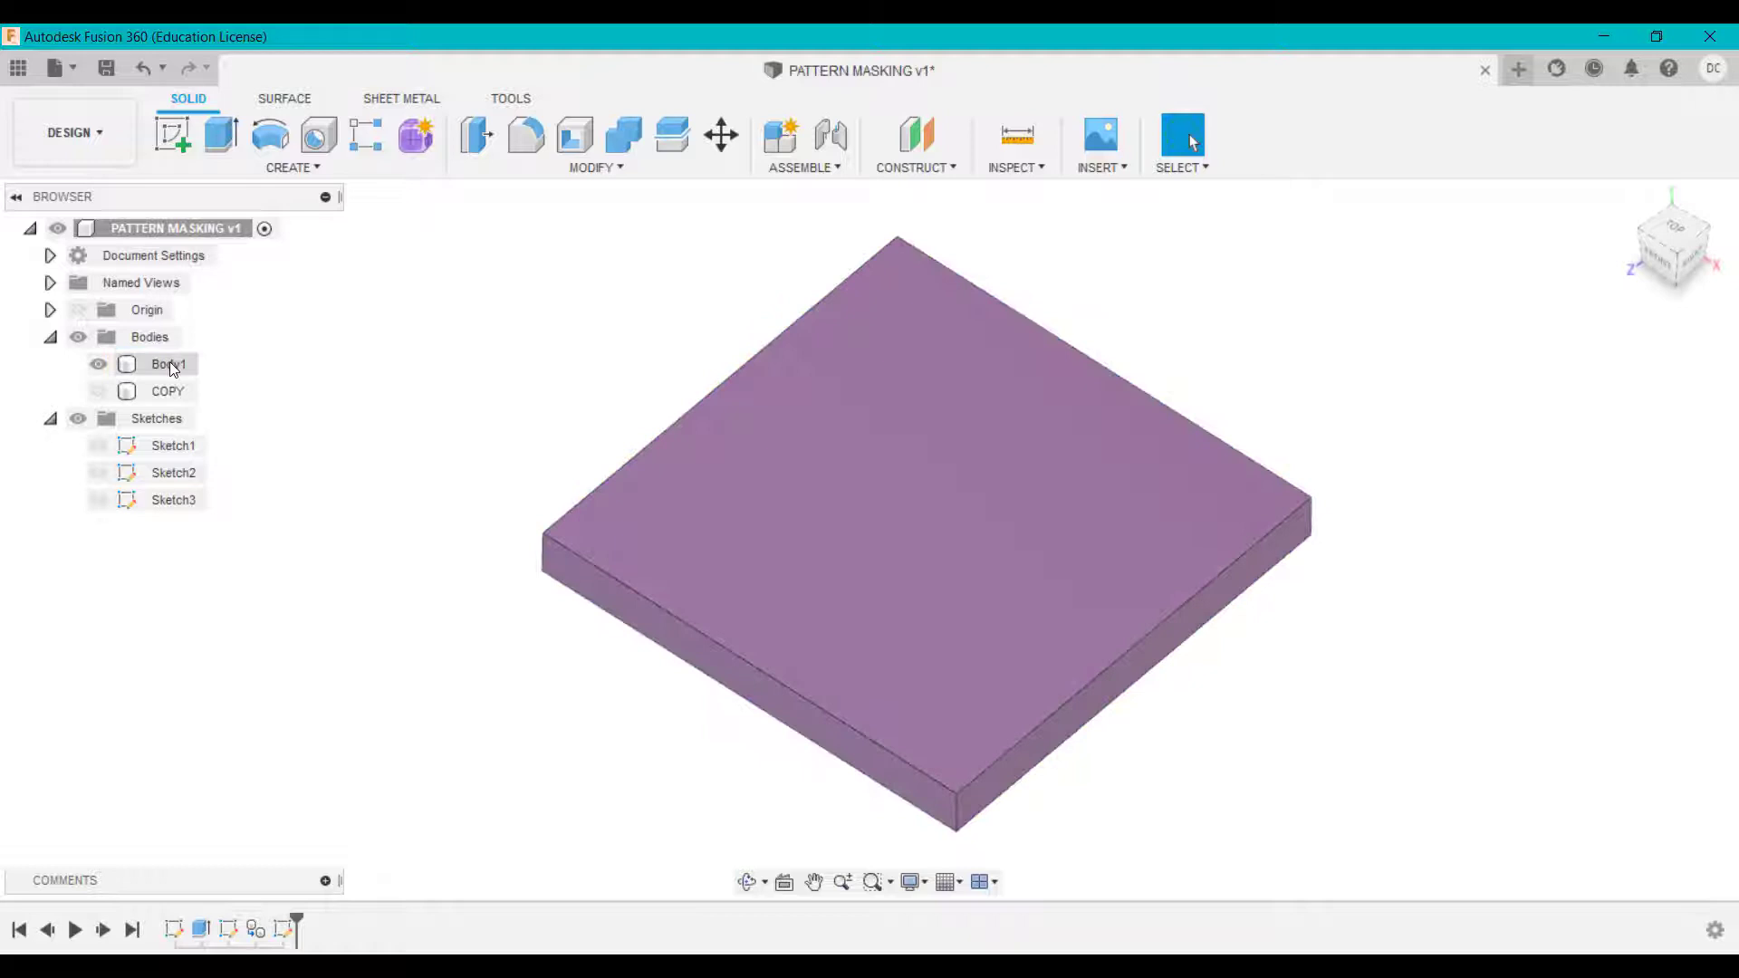
Step: Hide Body1, show the COPY plate, and show the curved outline Sketch2 on top of it
click(98, 364)
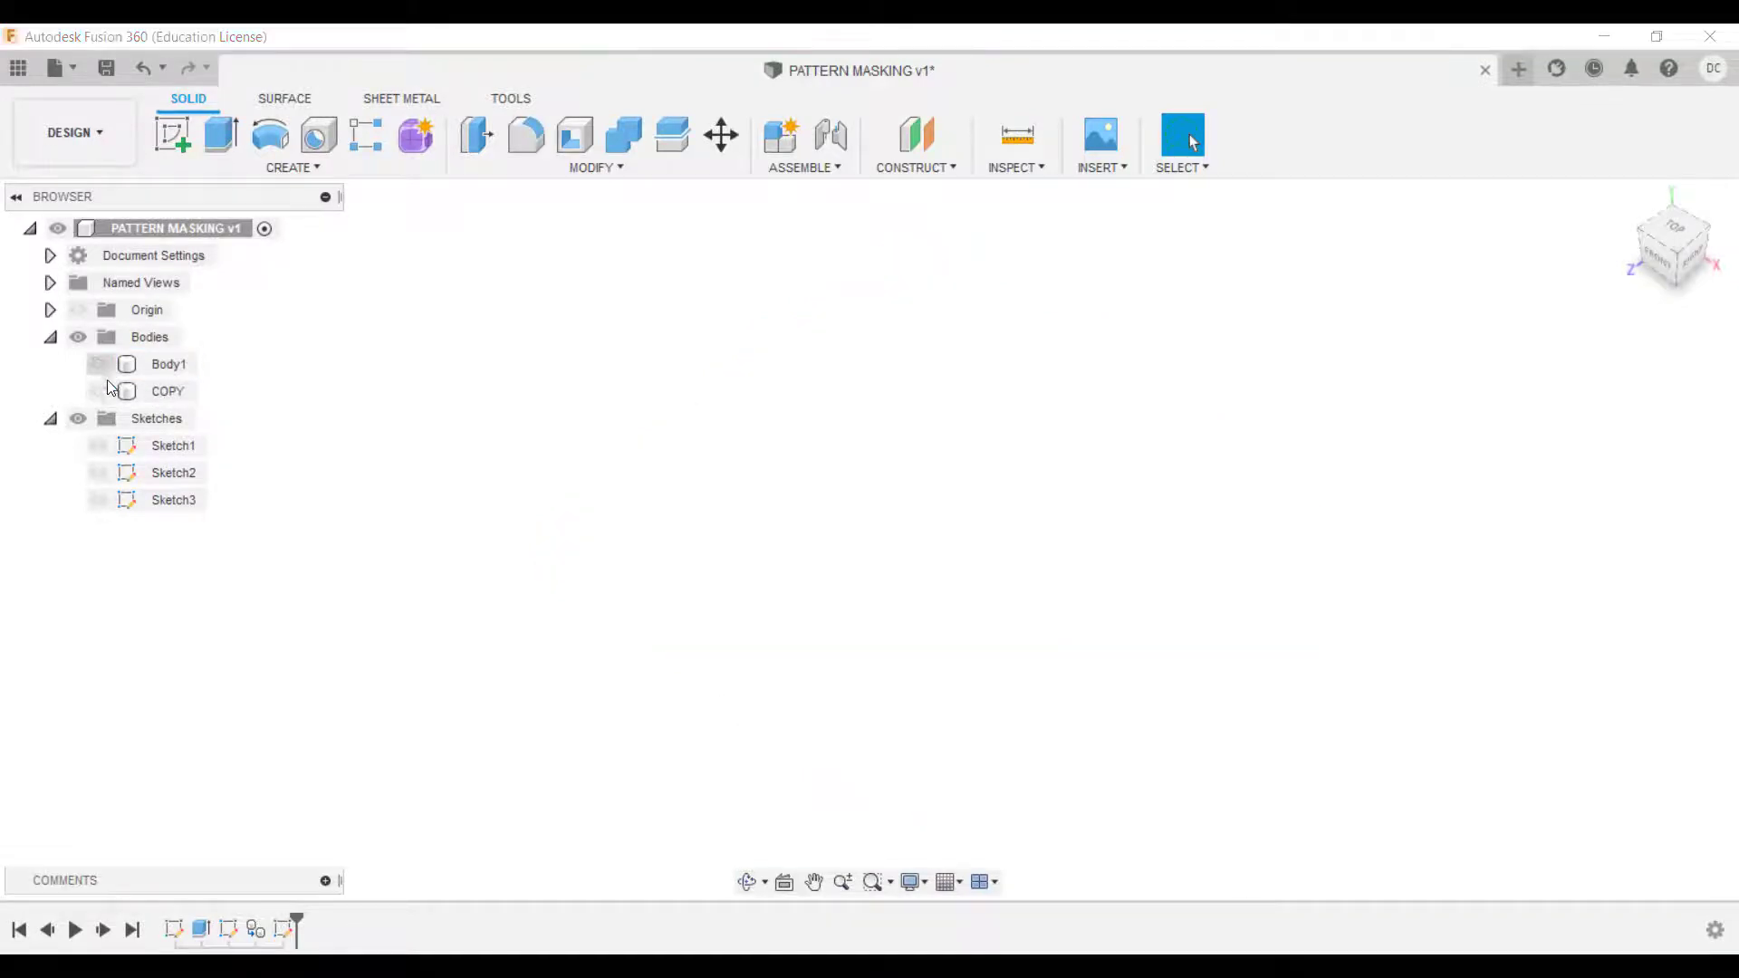
click(98, 392)
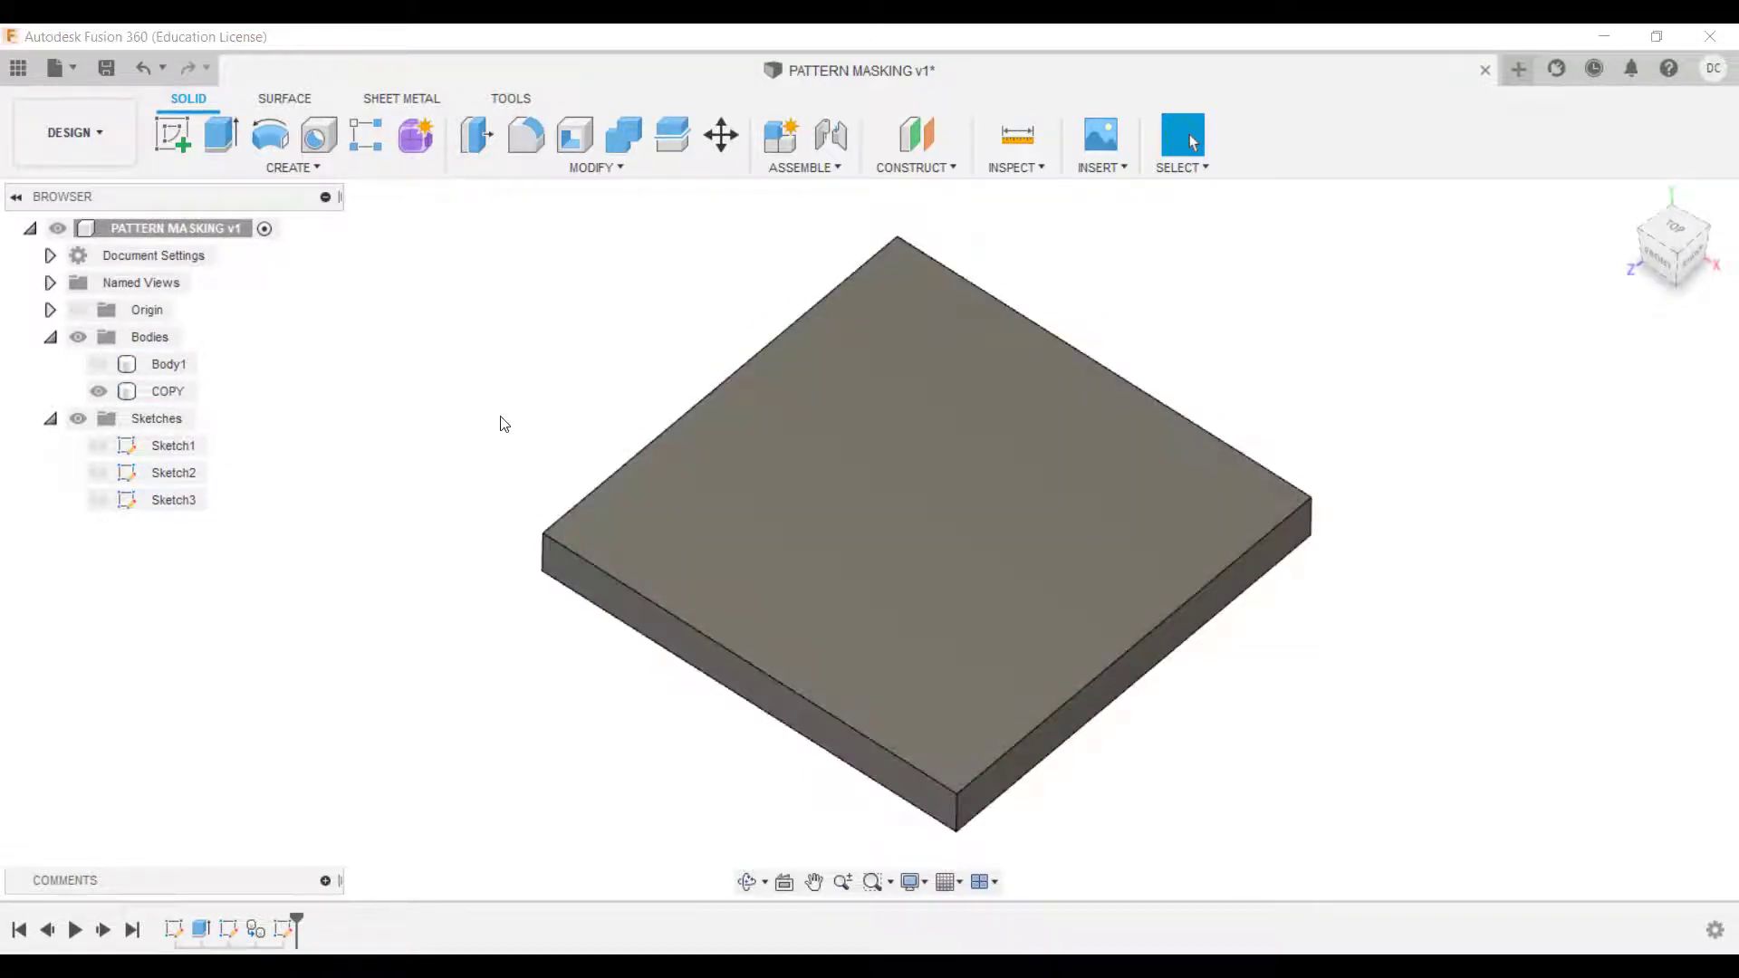
click(174, 500)
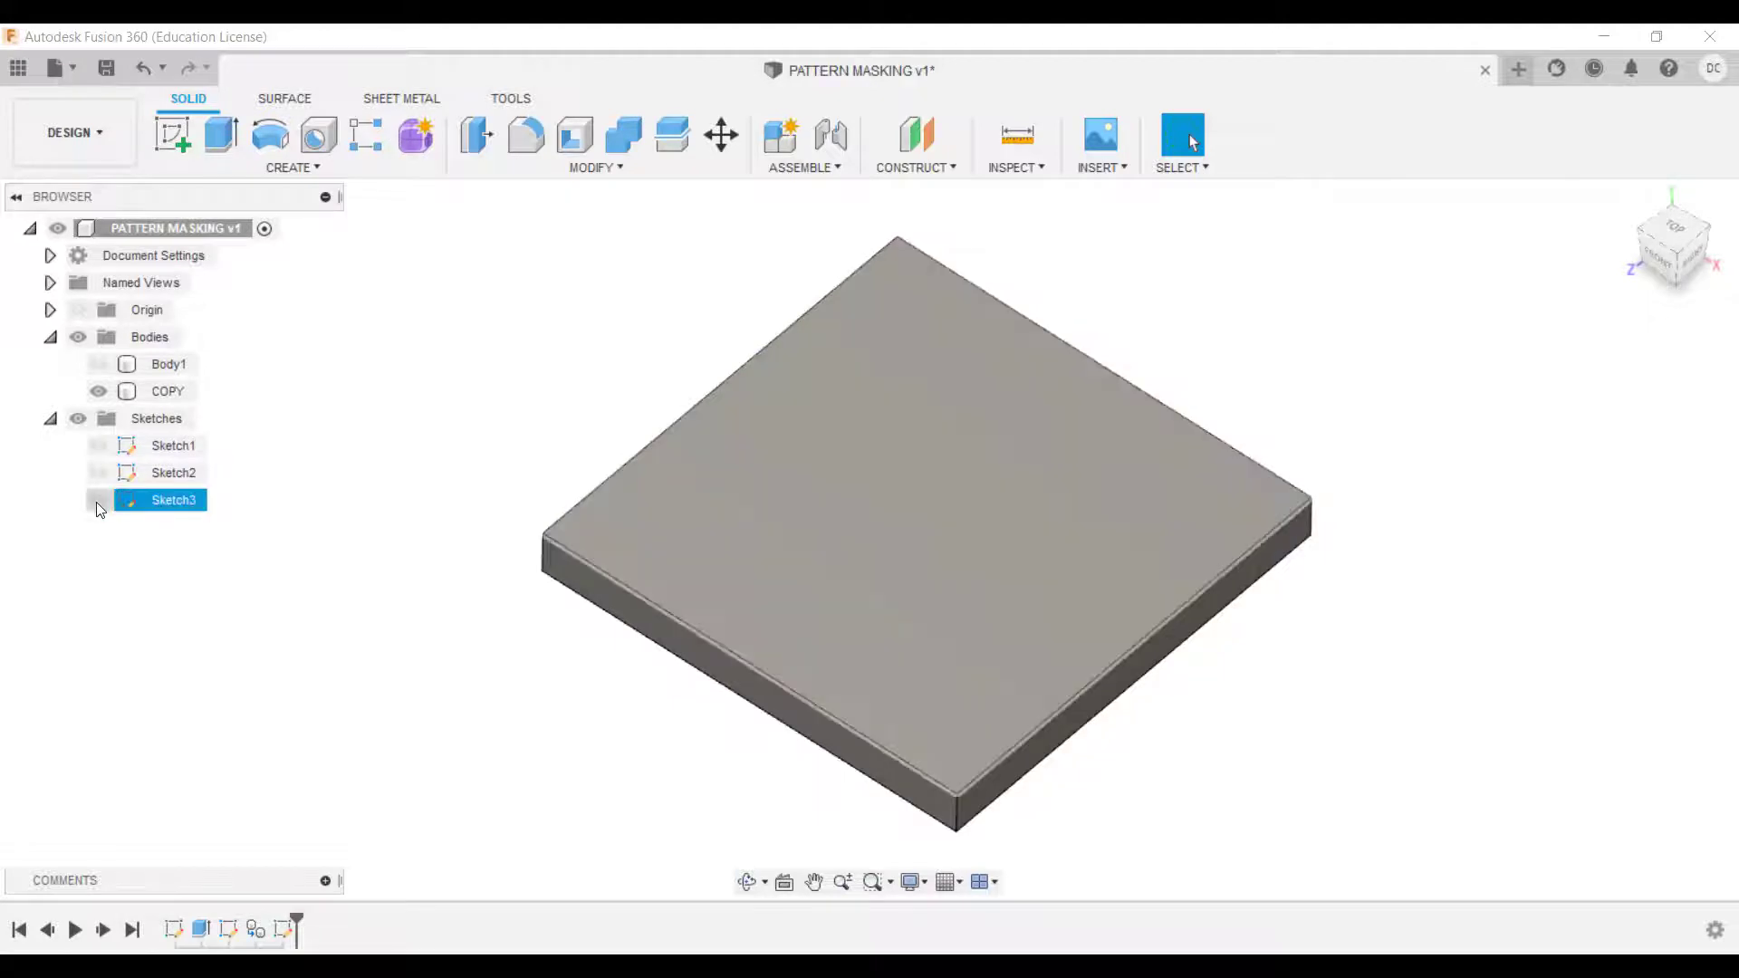
click(174, 471)
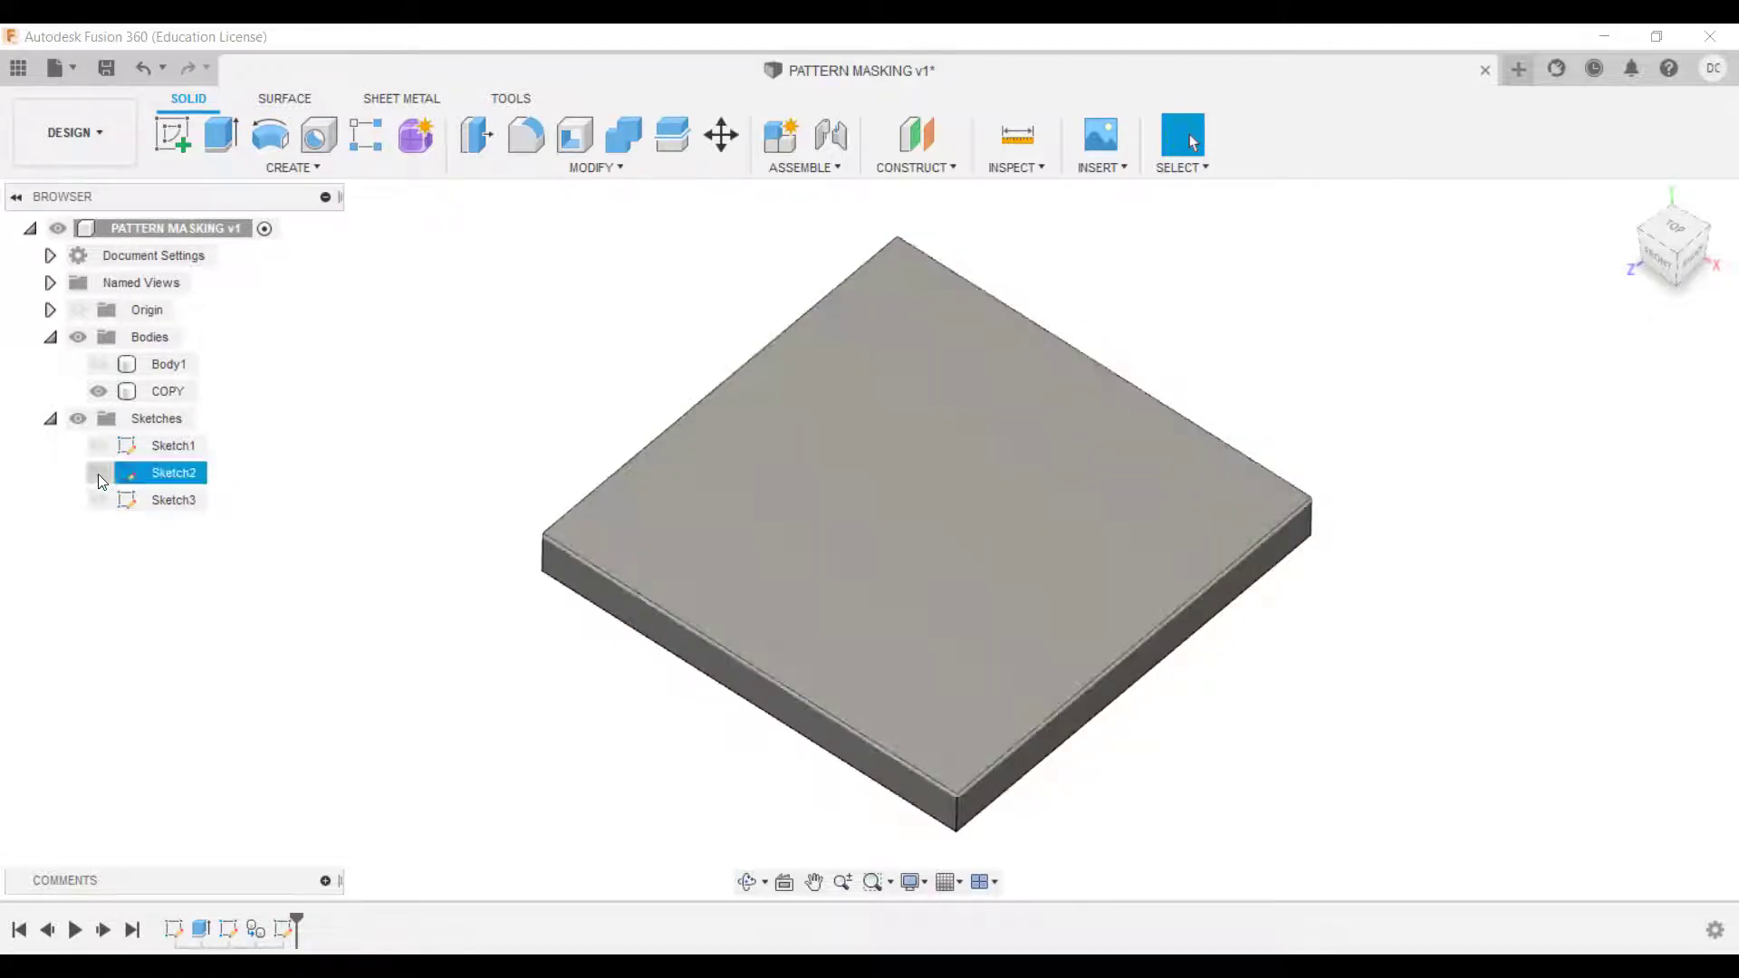
click(97, 473)
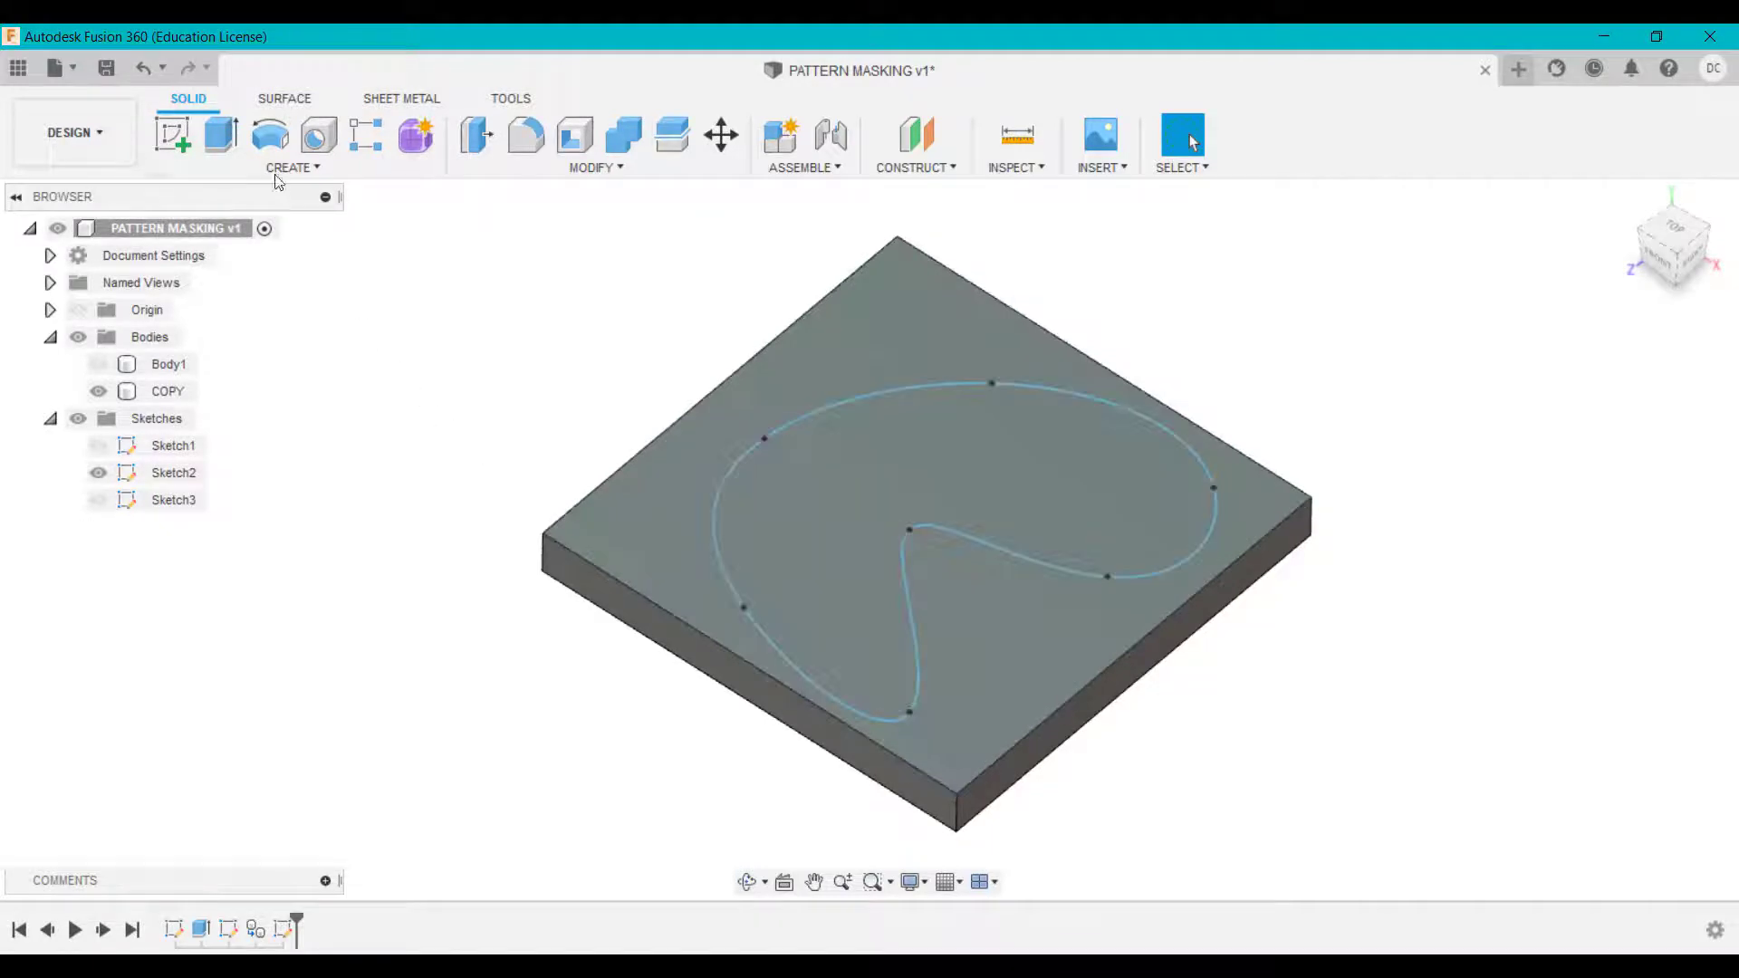
Step: Extrude the curved outline profile as a 10 mm cut into the COPY plate
click(219, 136)
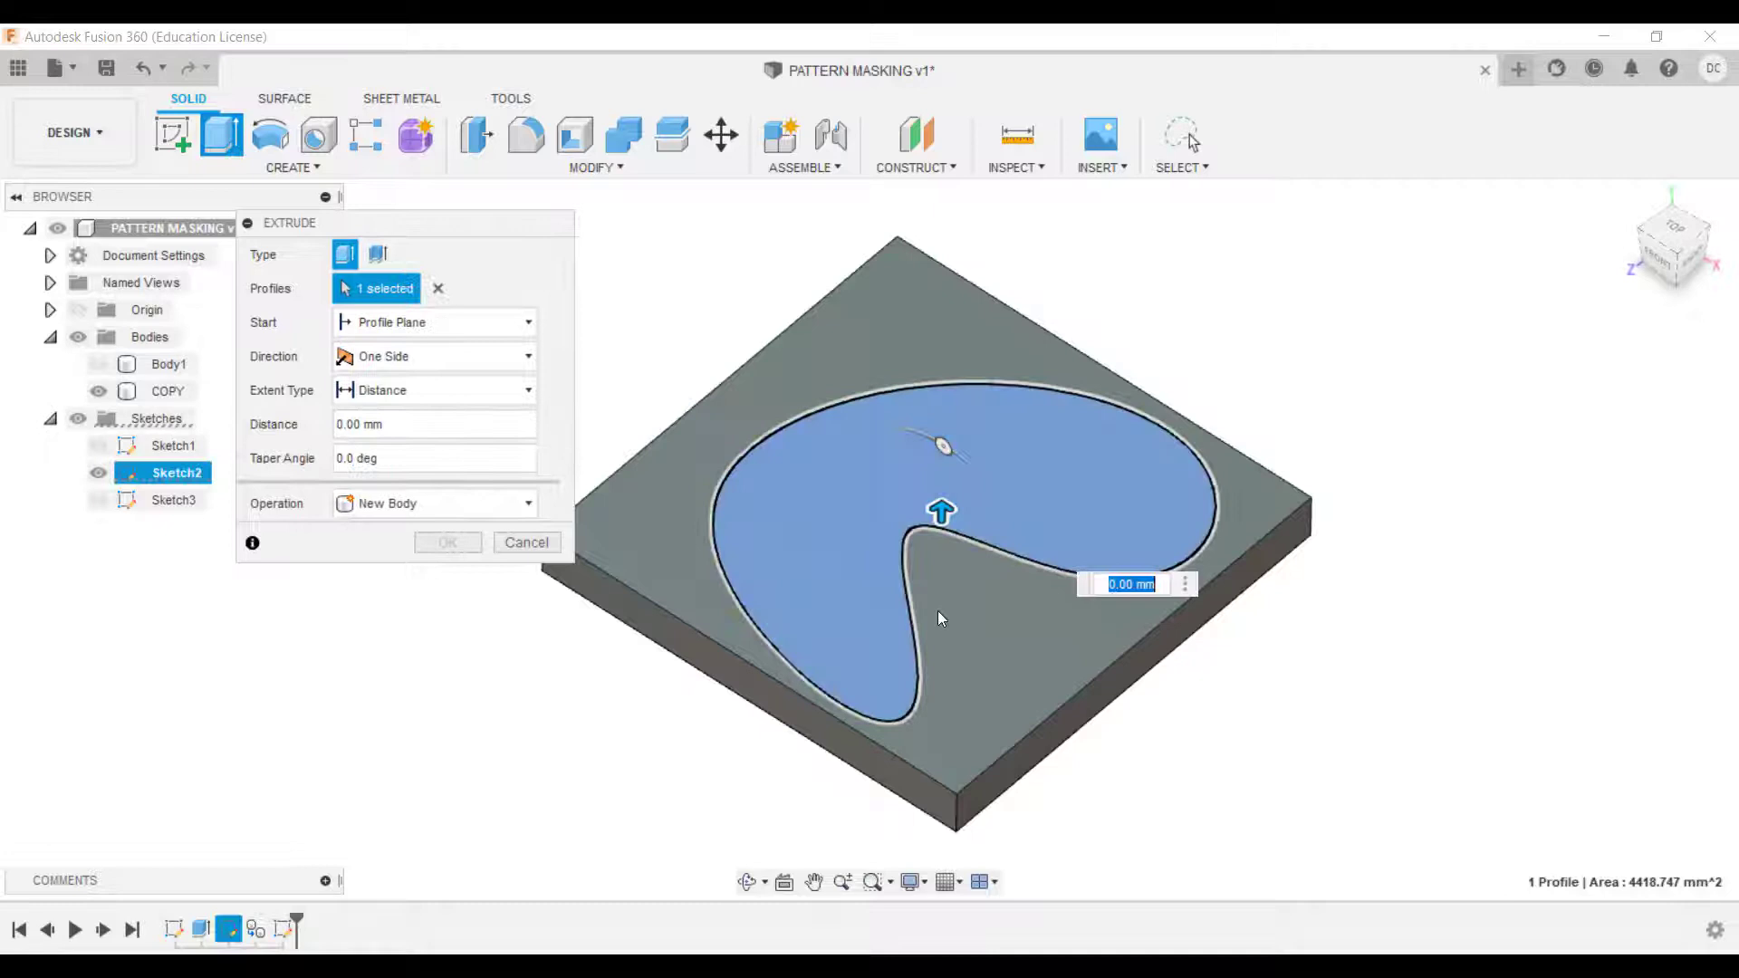
drag(942, 511, 942, 579)
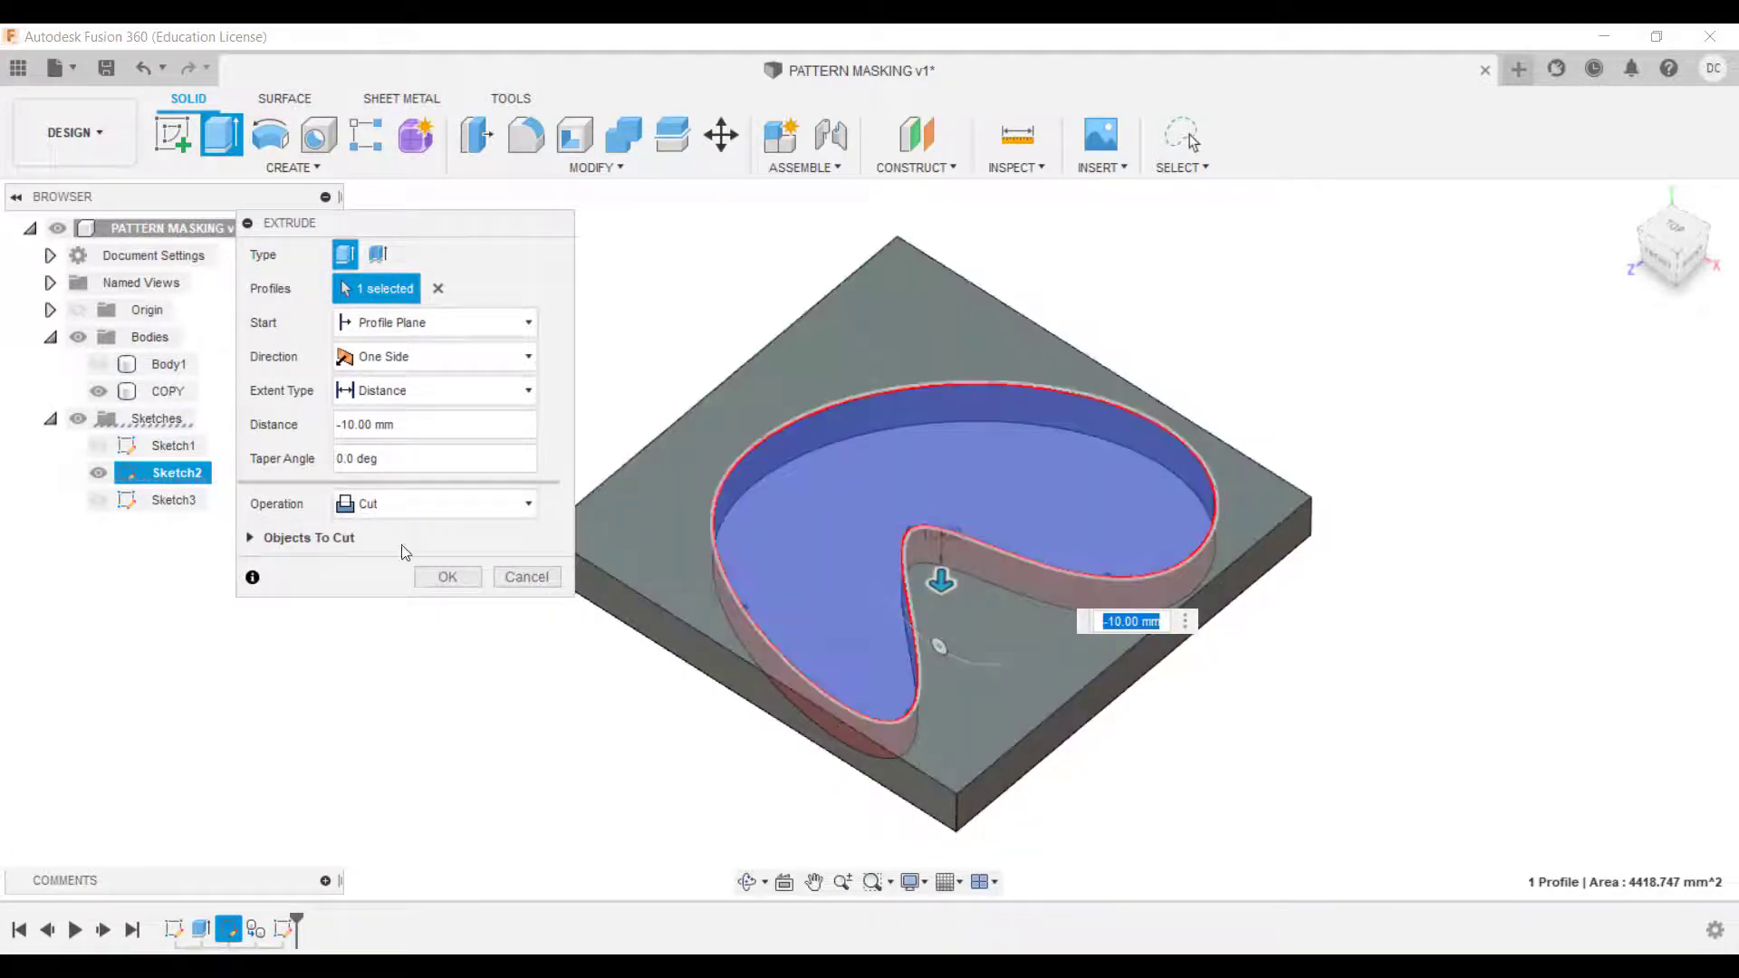
click(447, 576)
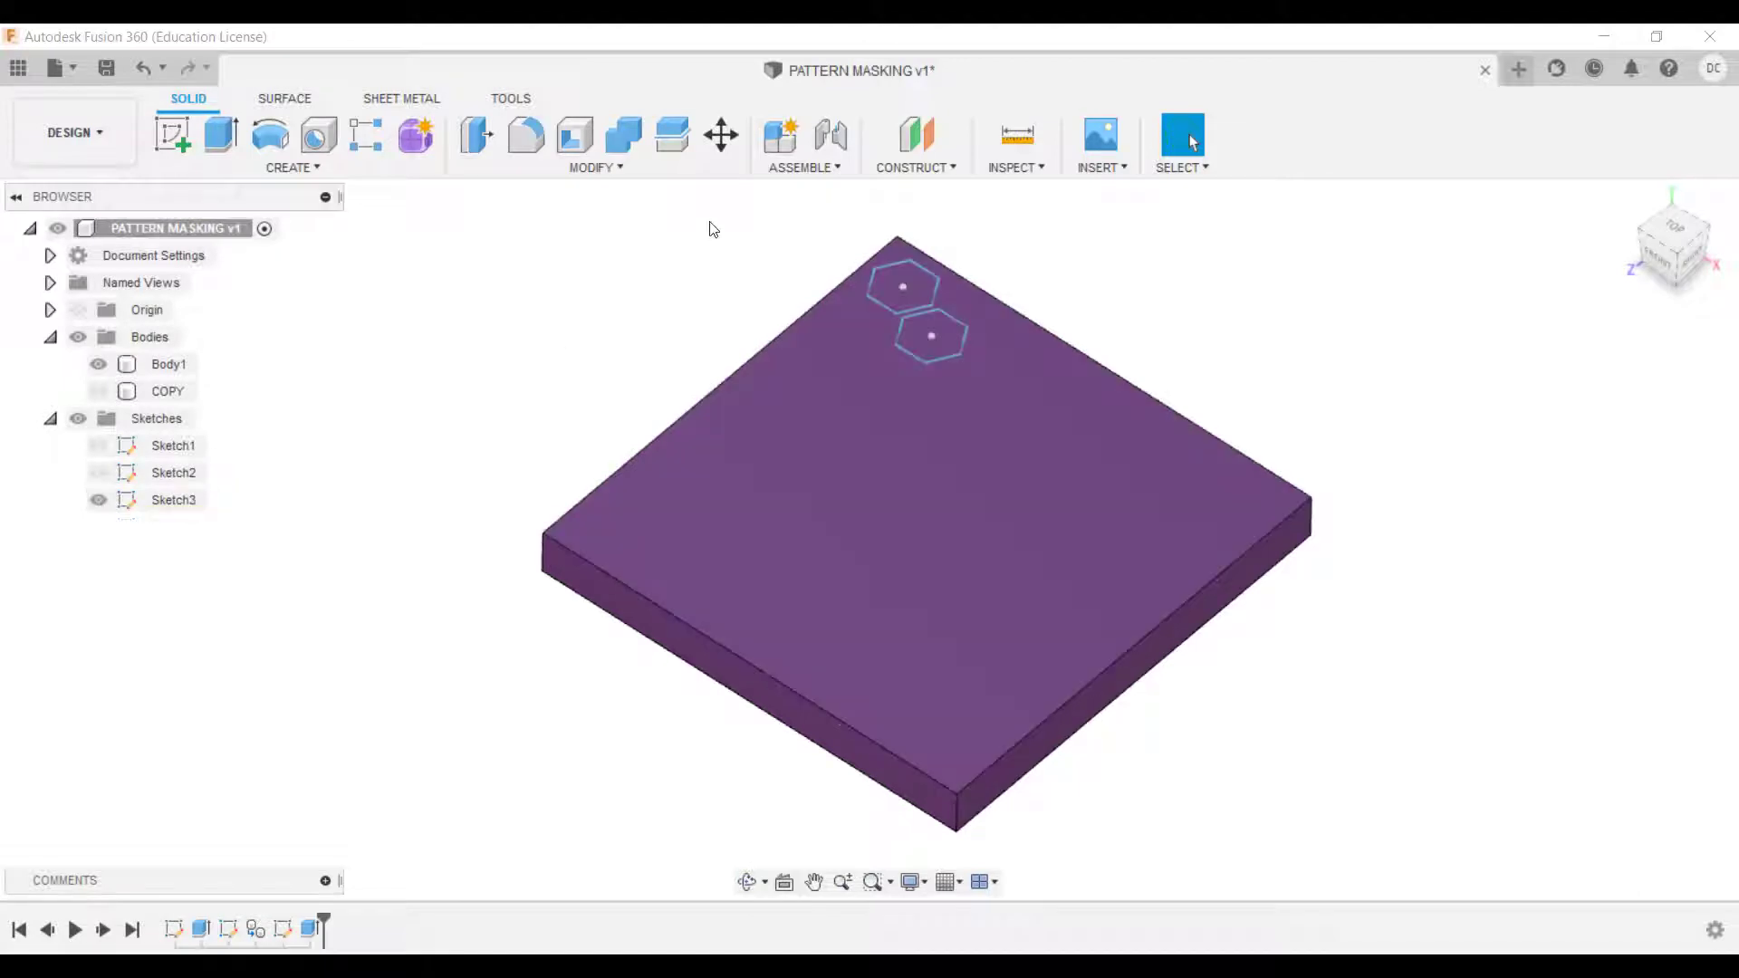
Step: Show the hexagon sketch and cut both hexagon profiles 10 mm into the plate as holes
click(98, 500)
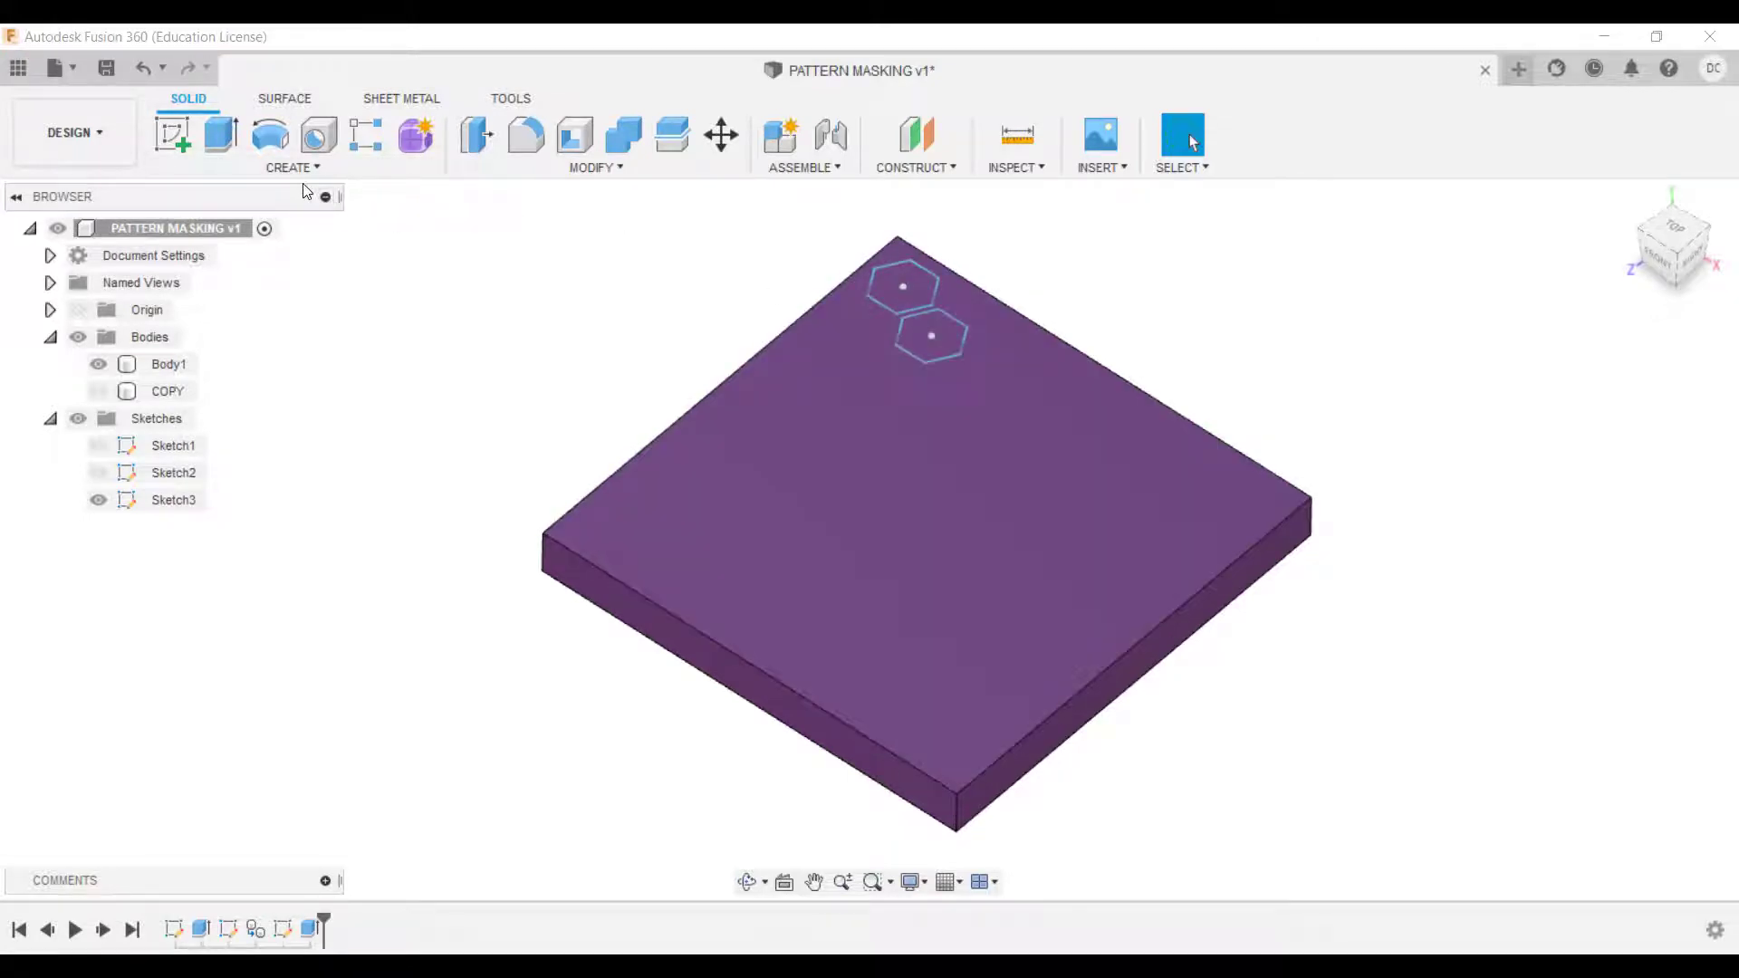
click(219, 134)
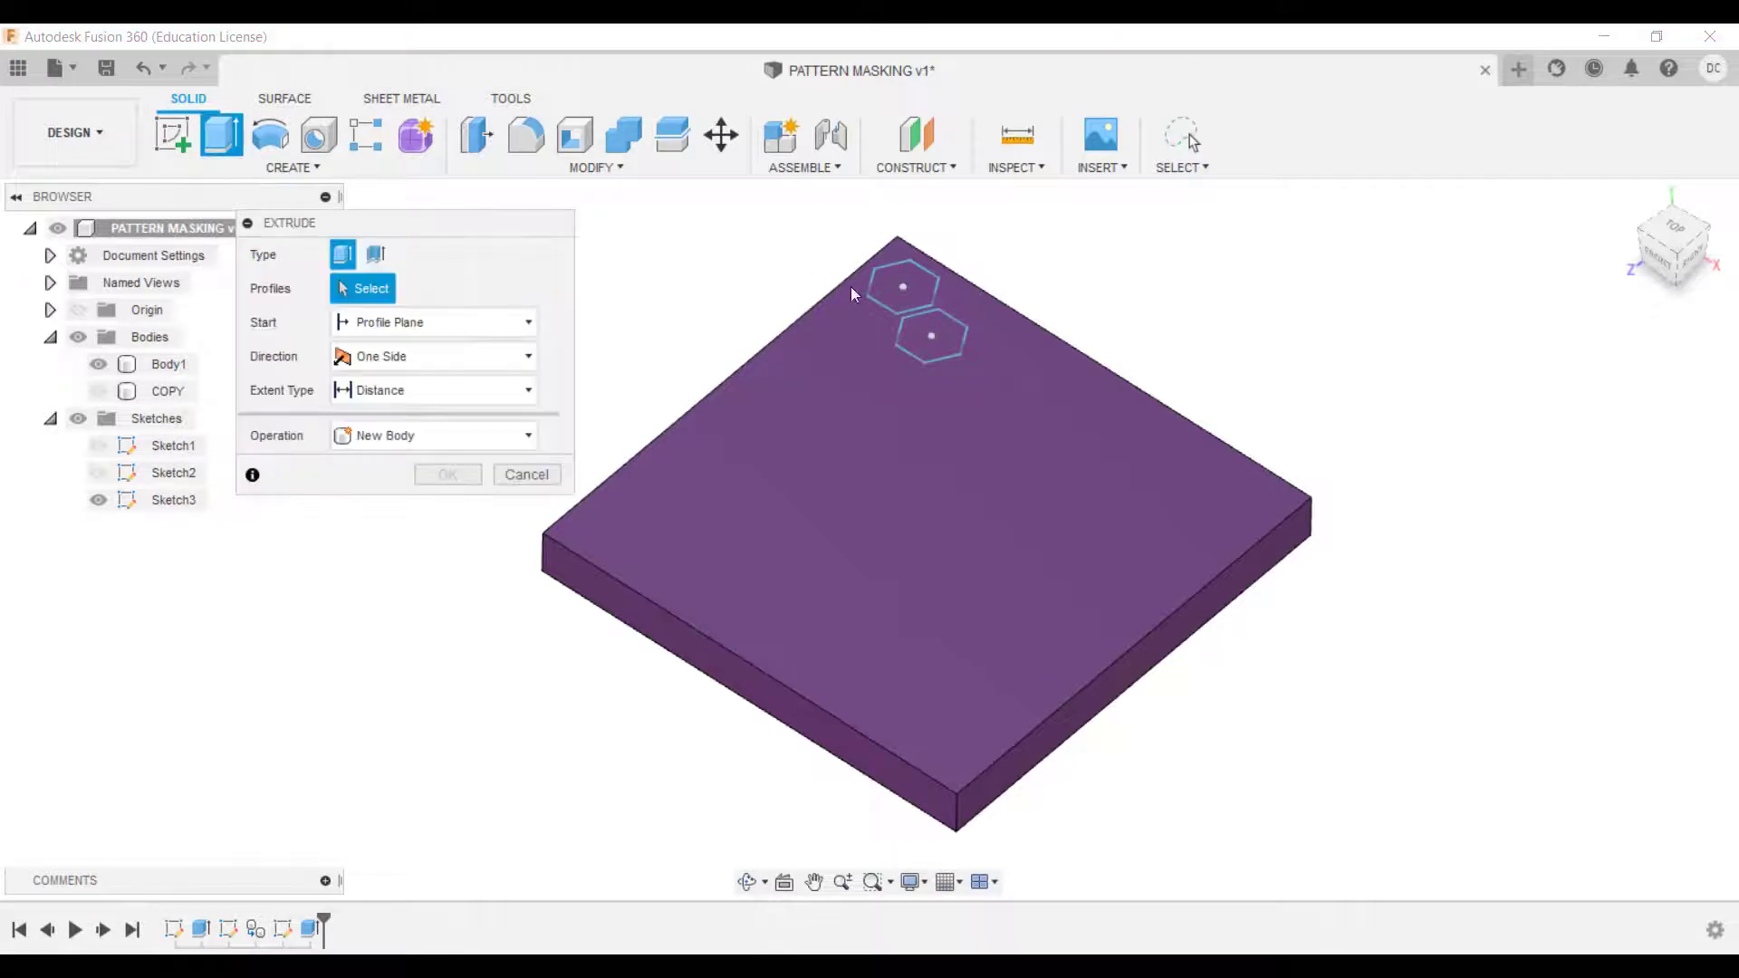
click(931, 337)
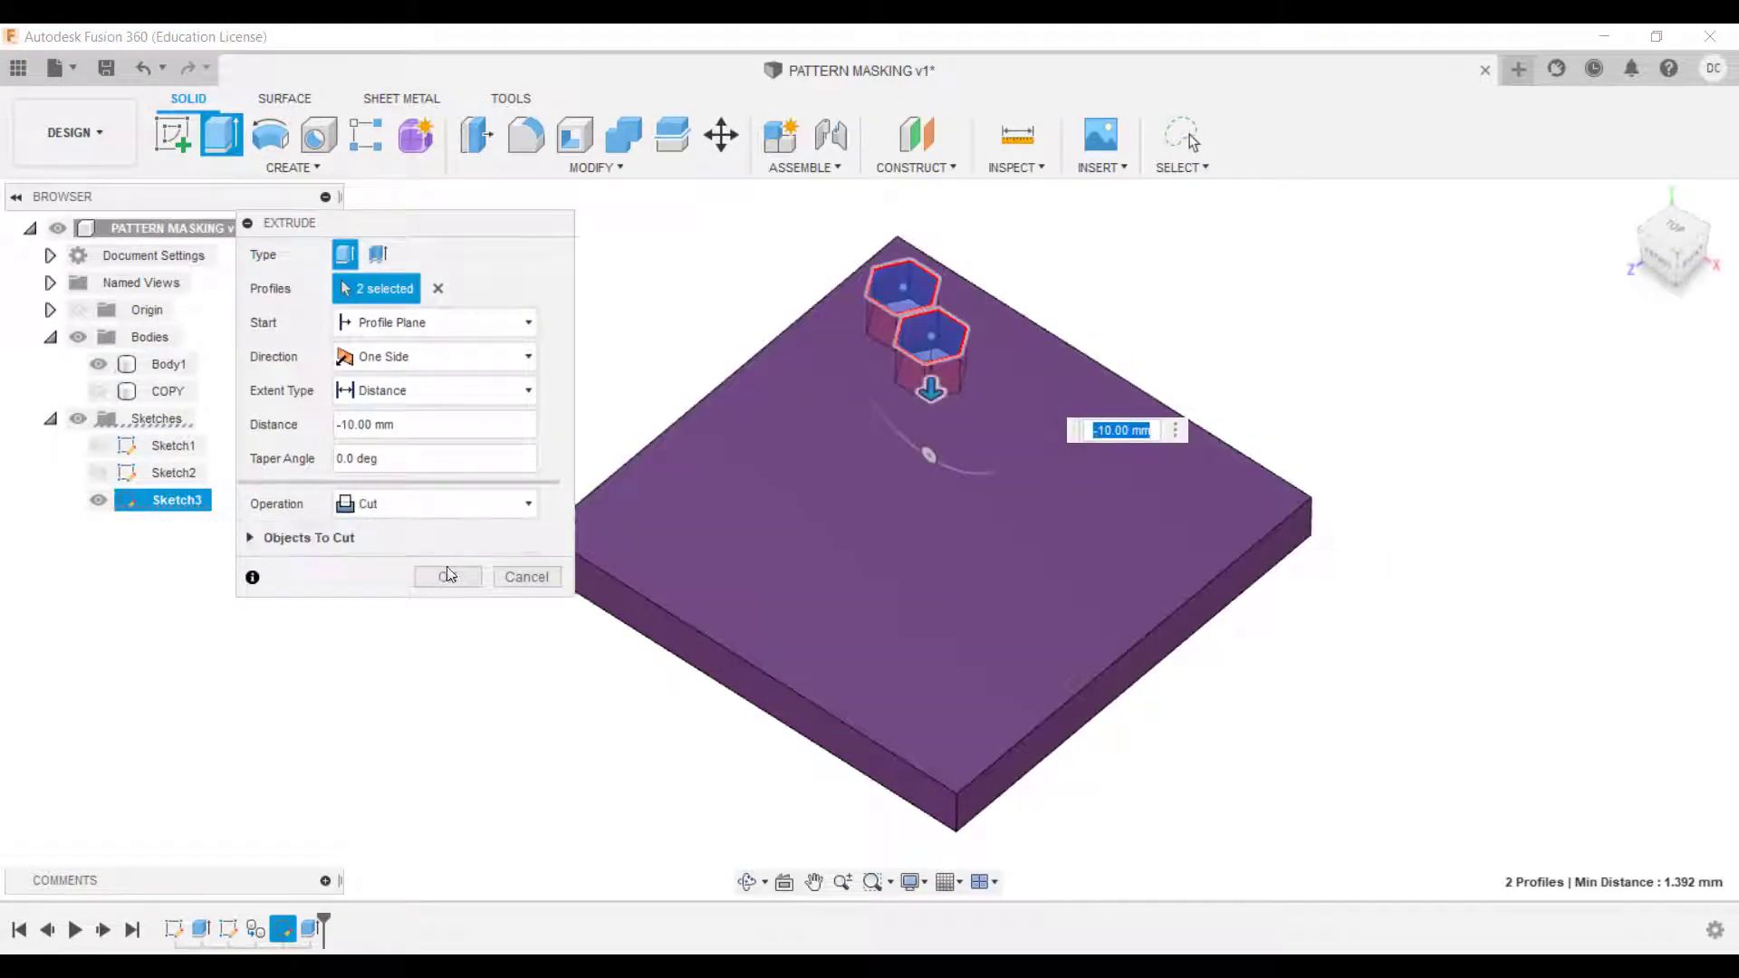
click(448, 576)
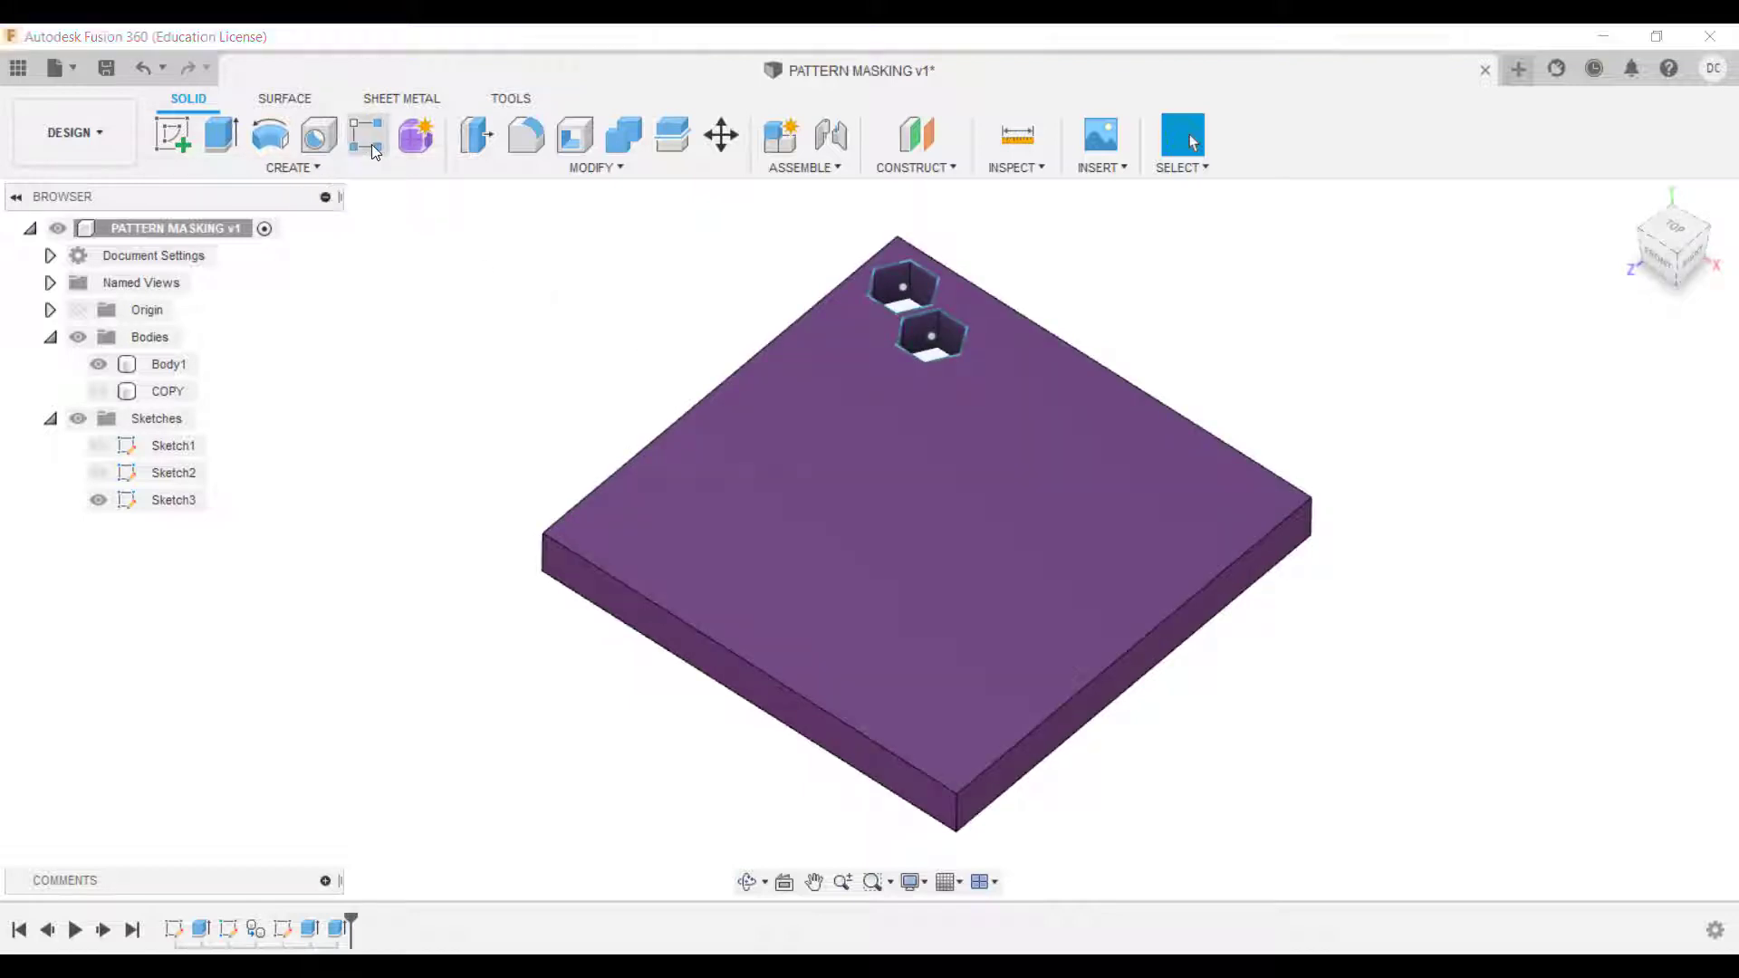
Step: Rectangular-pattern the hexagon cut across the plate, 4 at -24 mm by 7 at -14 mm, creating Body5
click(368, 132)
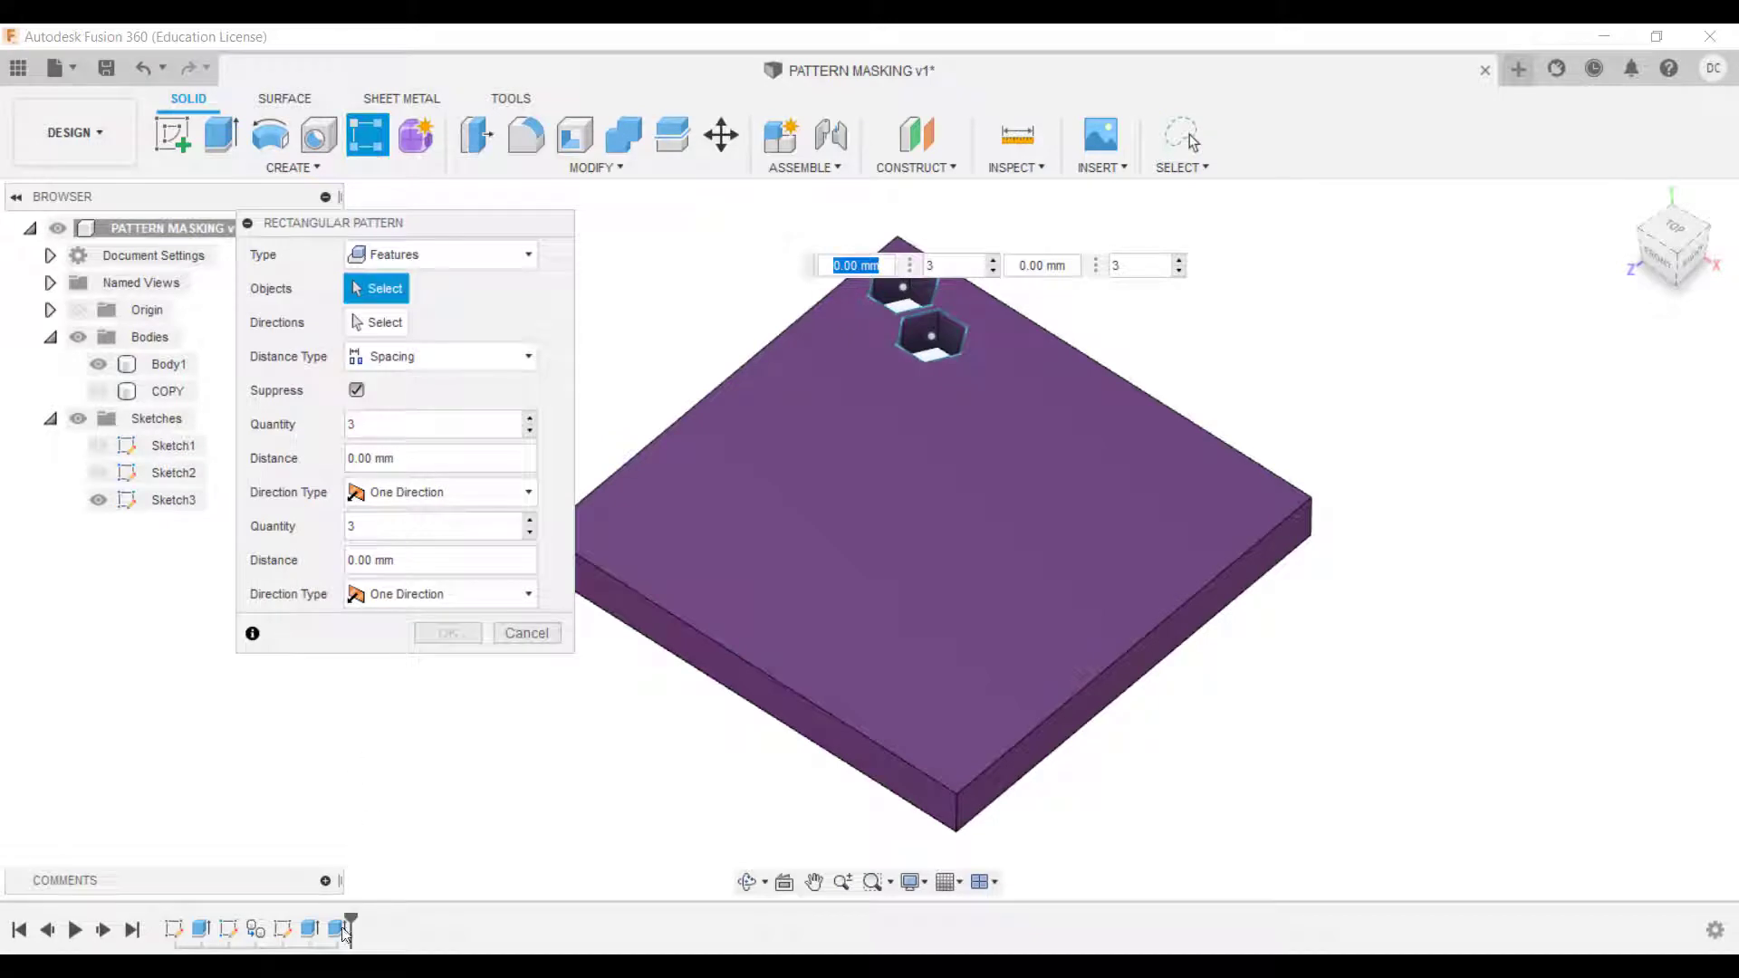
click(925, 333)
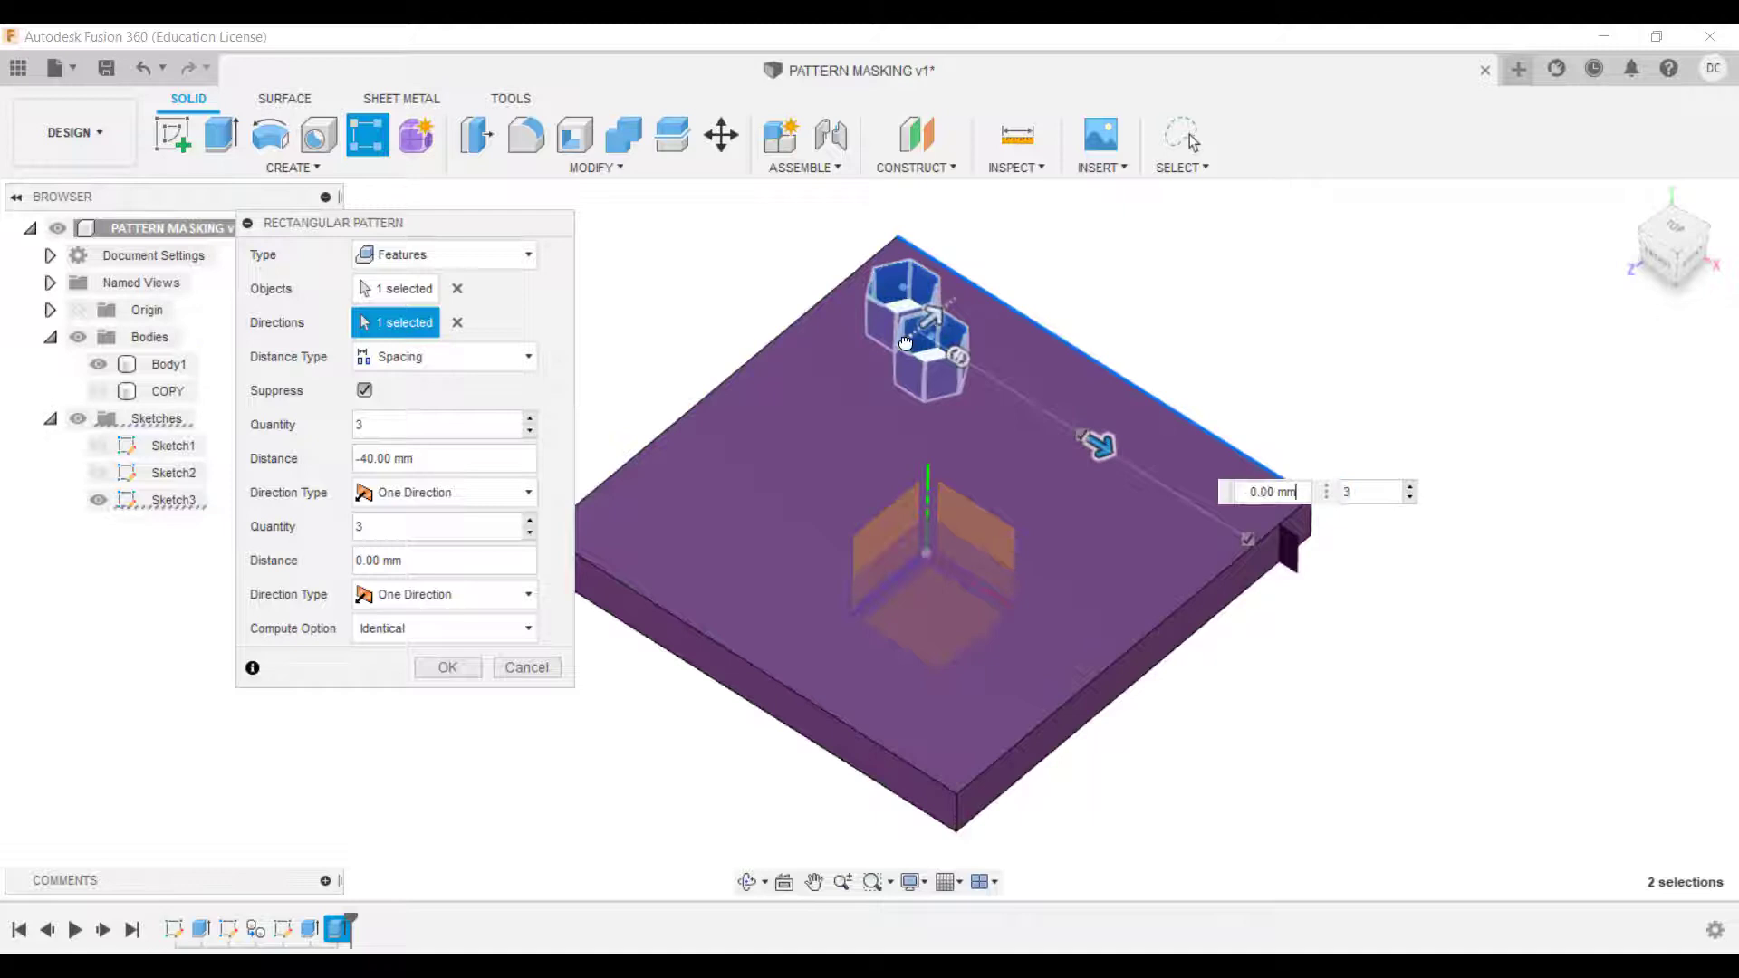
text(-30.00 mm)
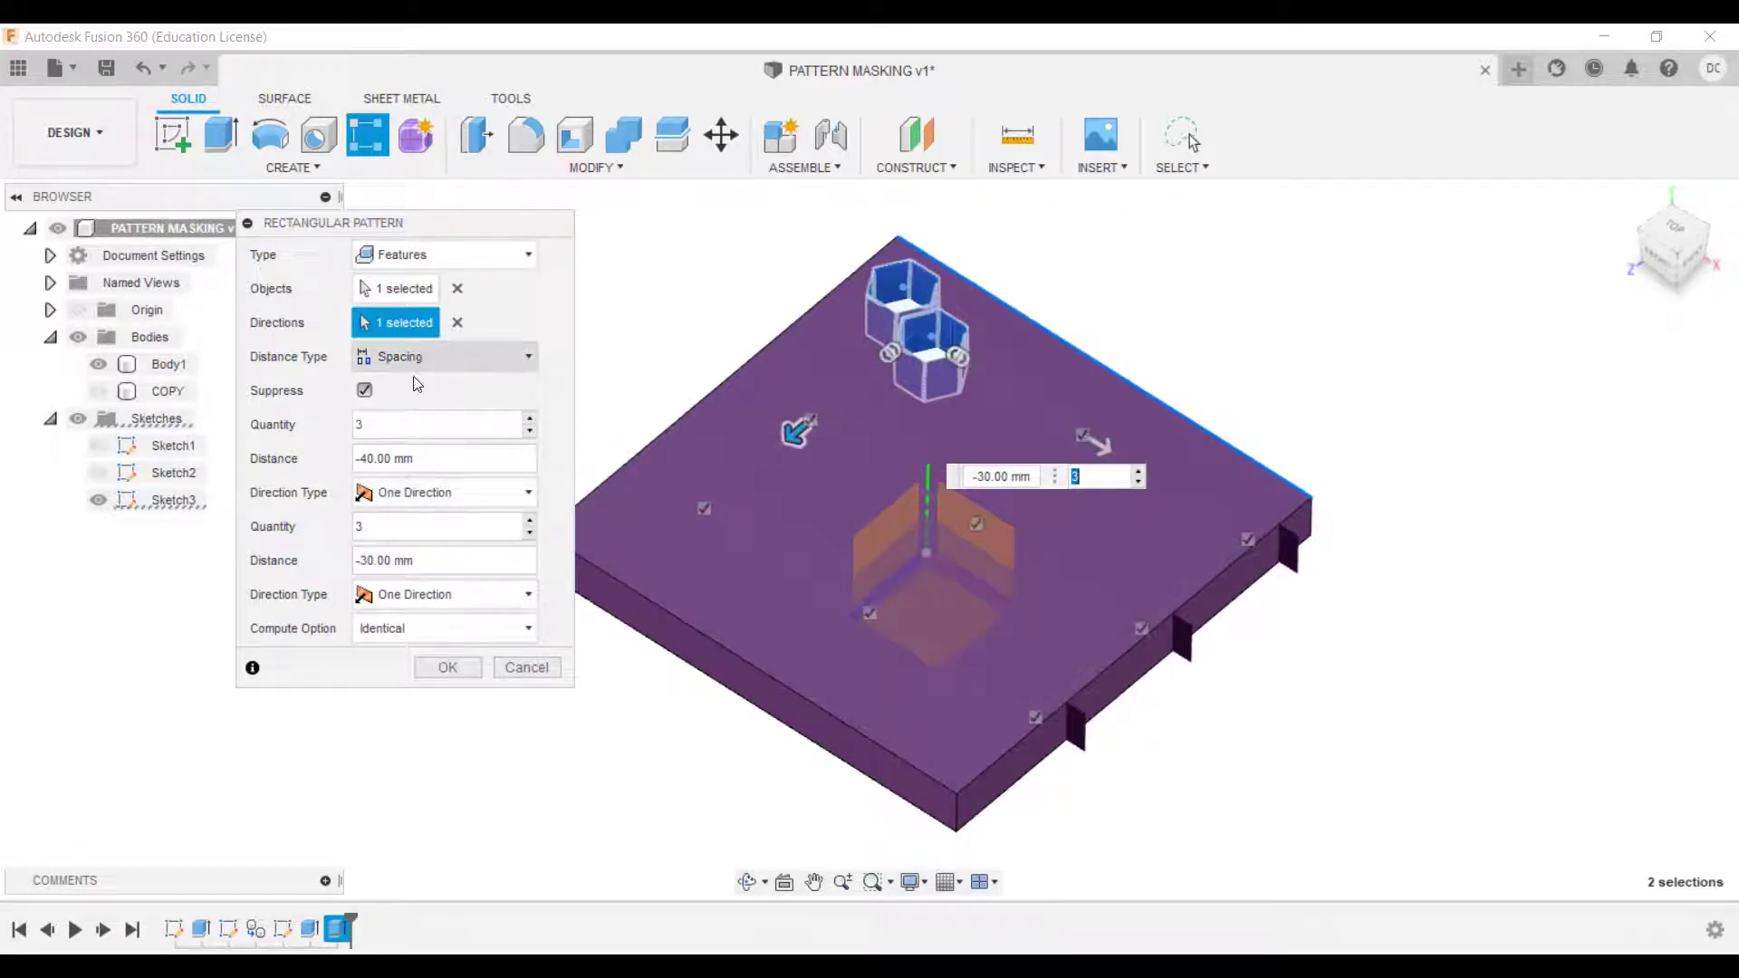
click(439, 423)
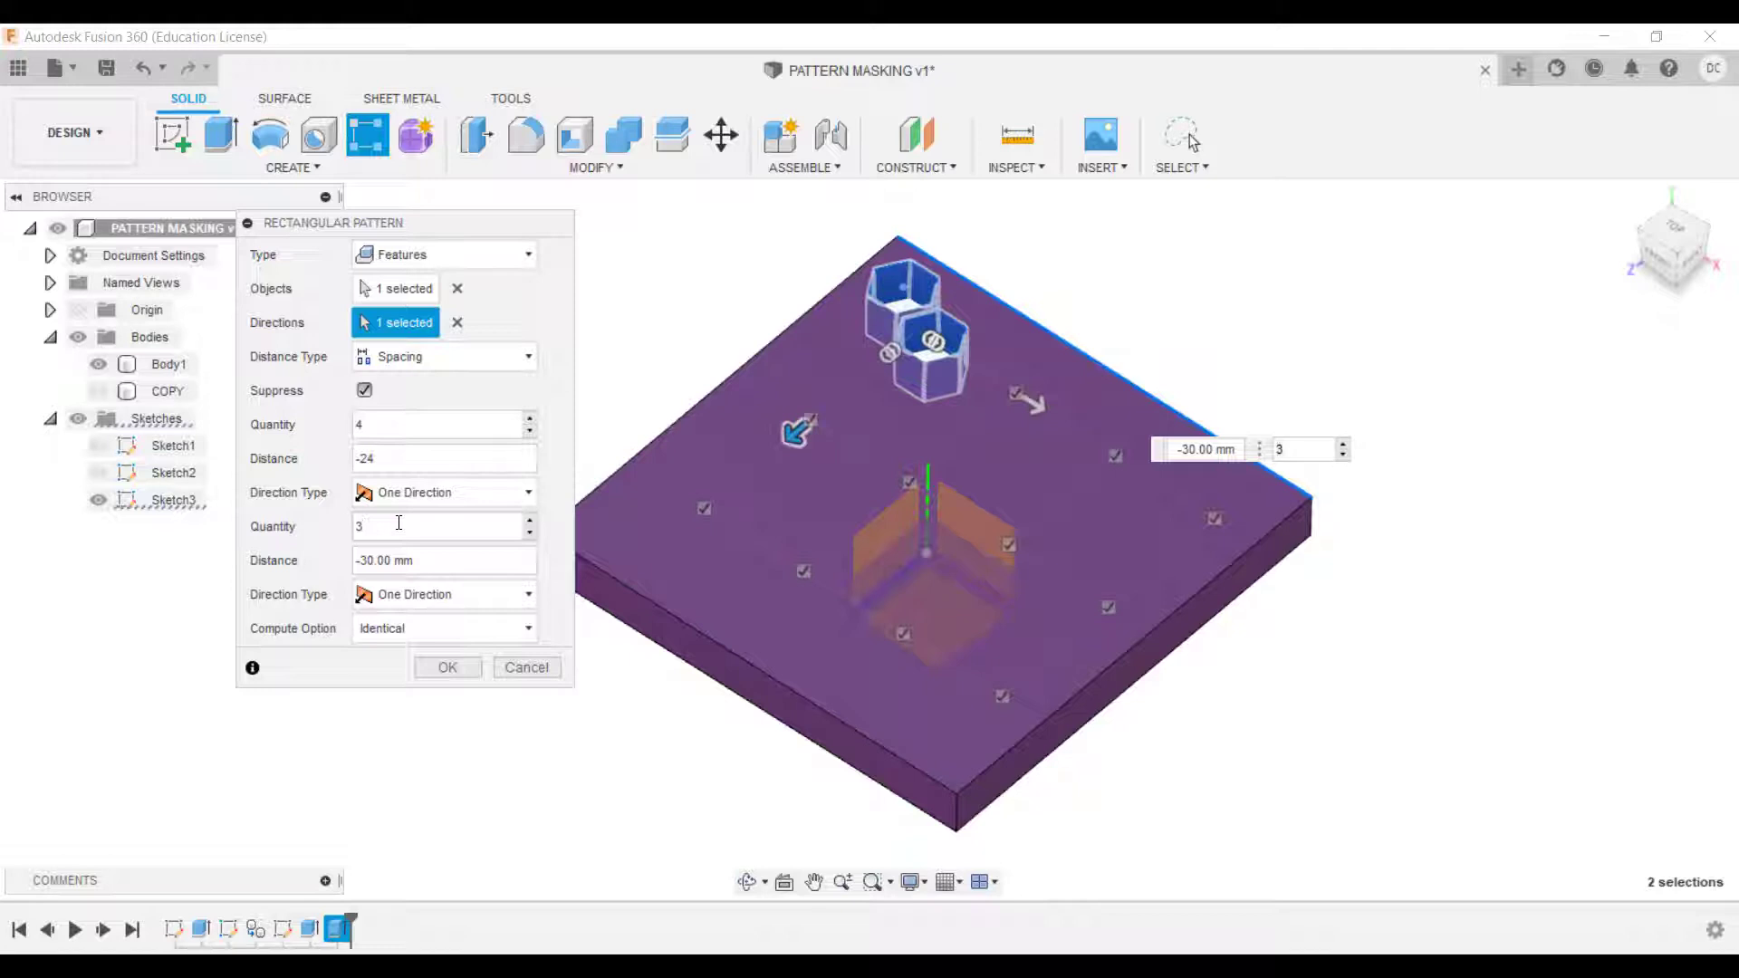
text(7)
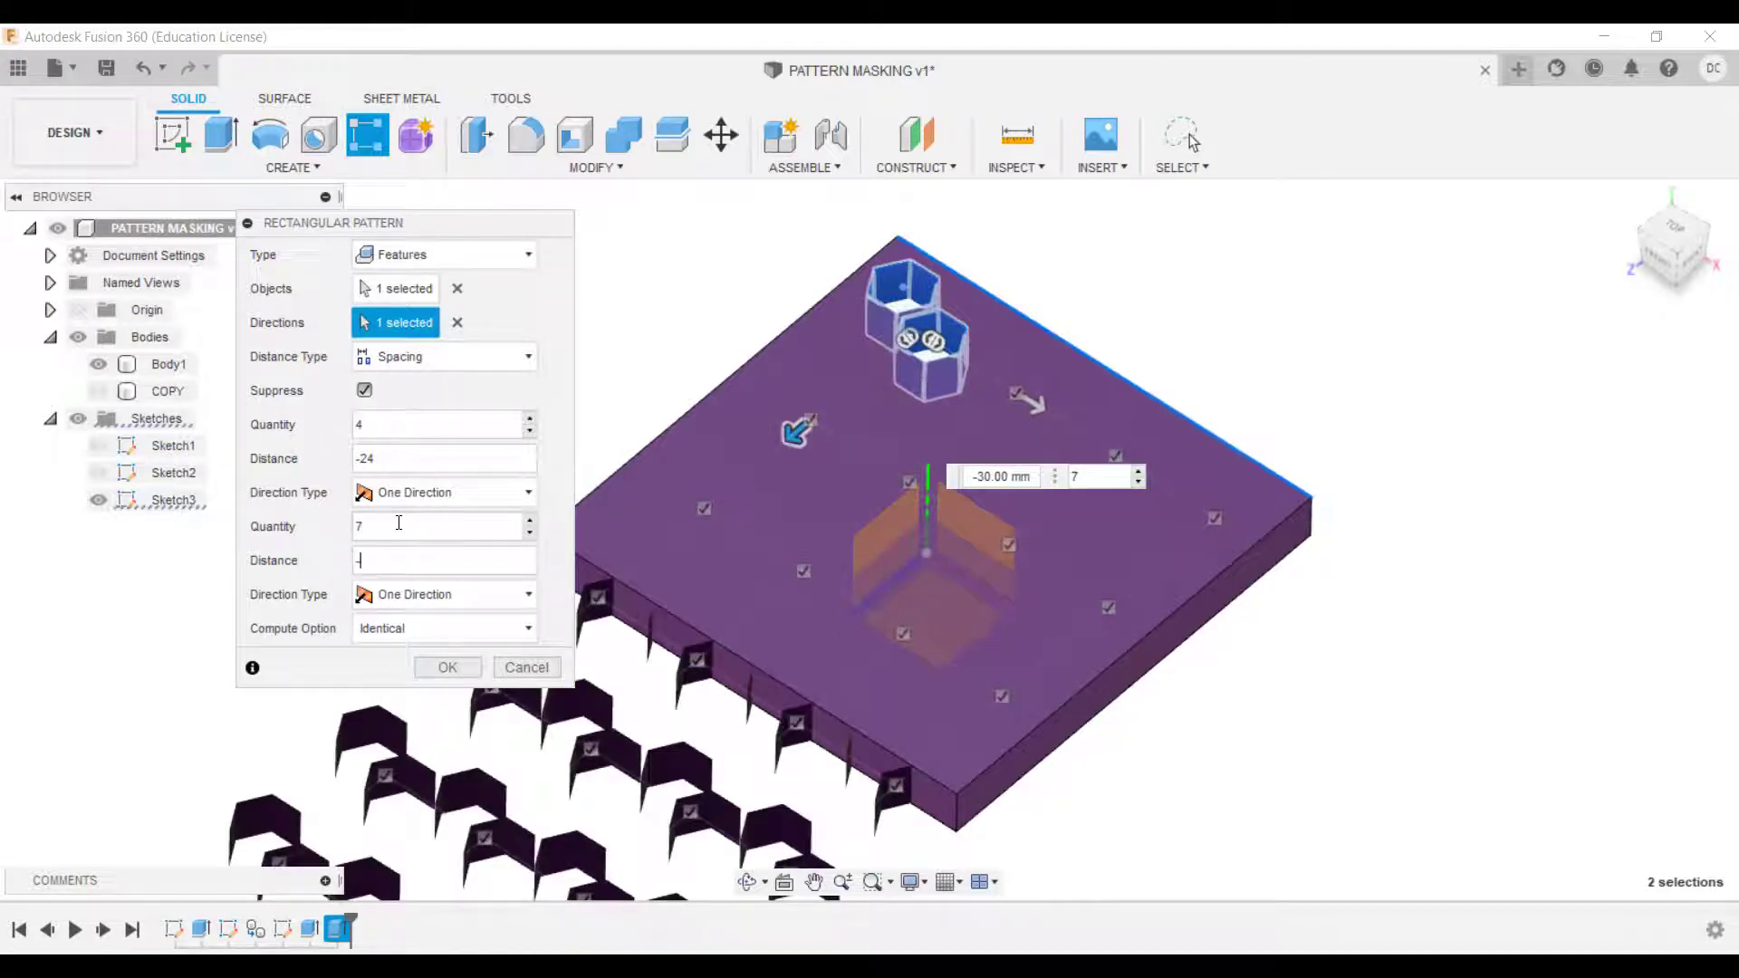
text(-14)
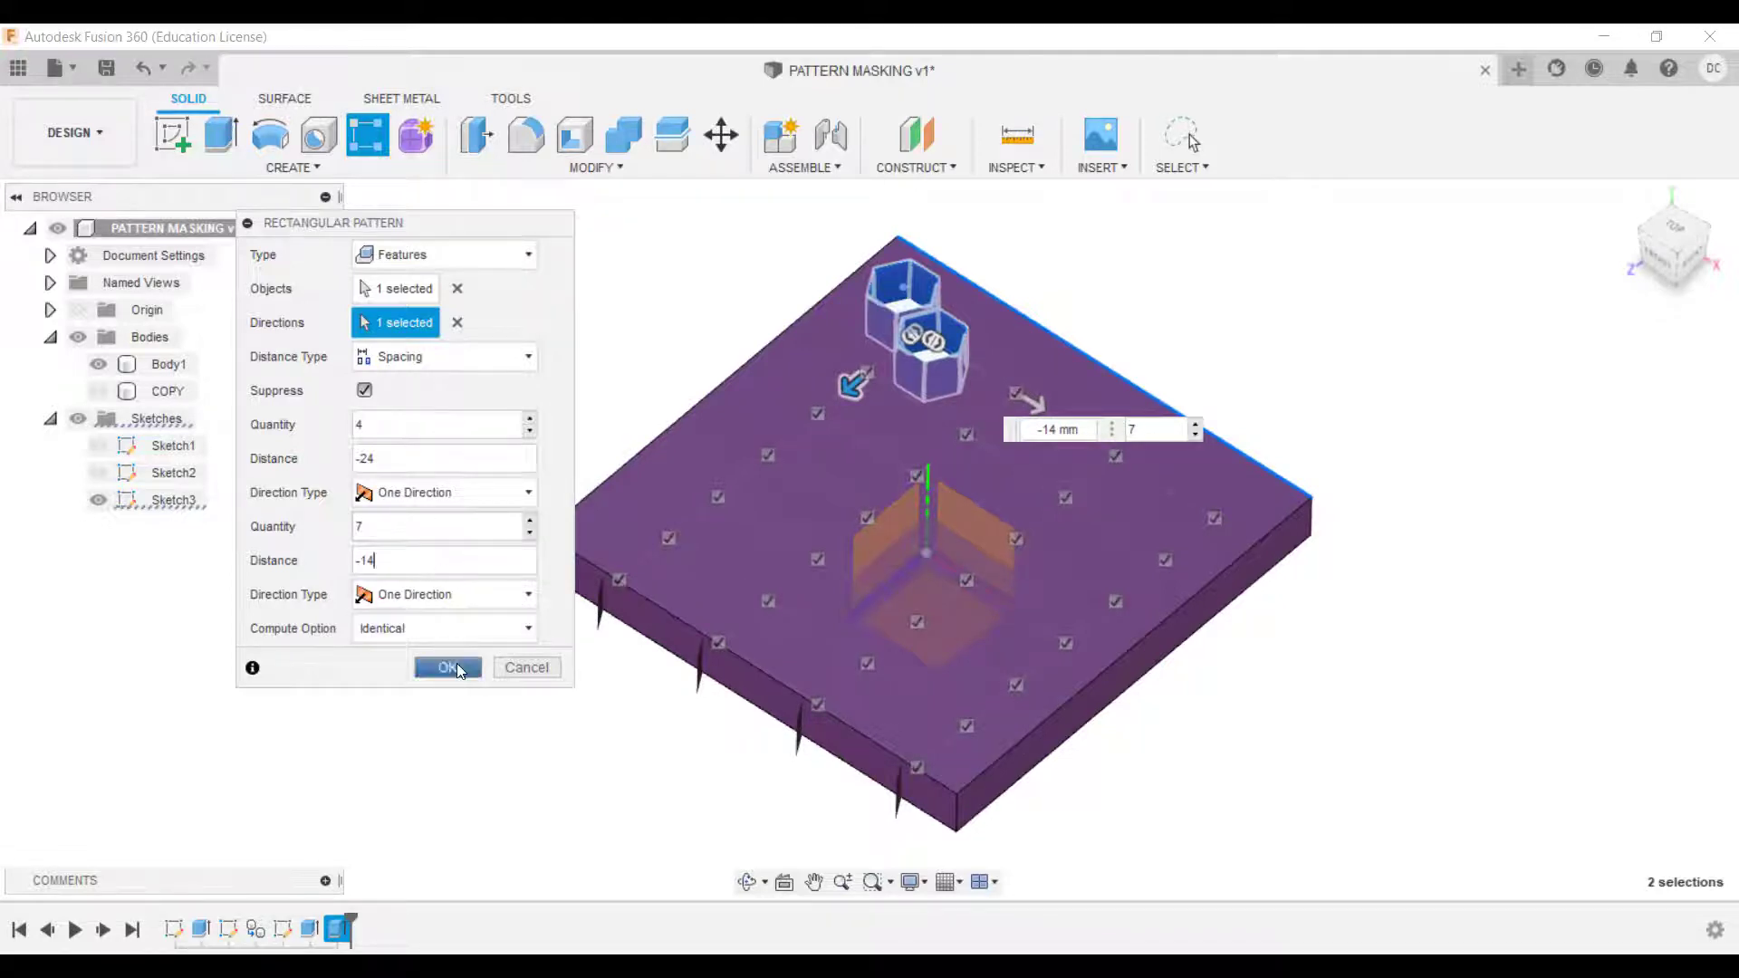
click(448, 666)
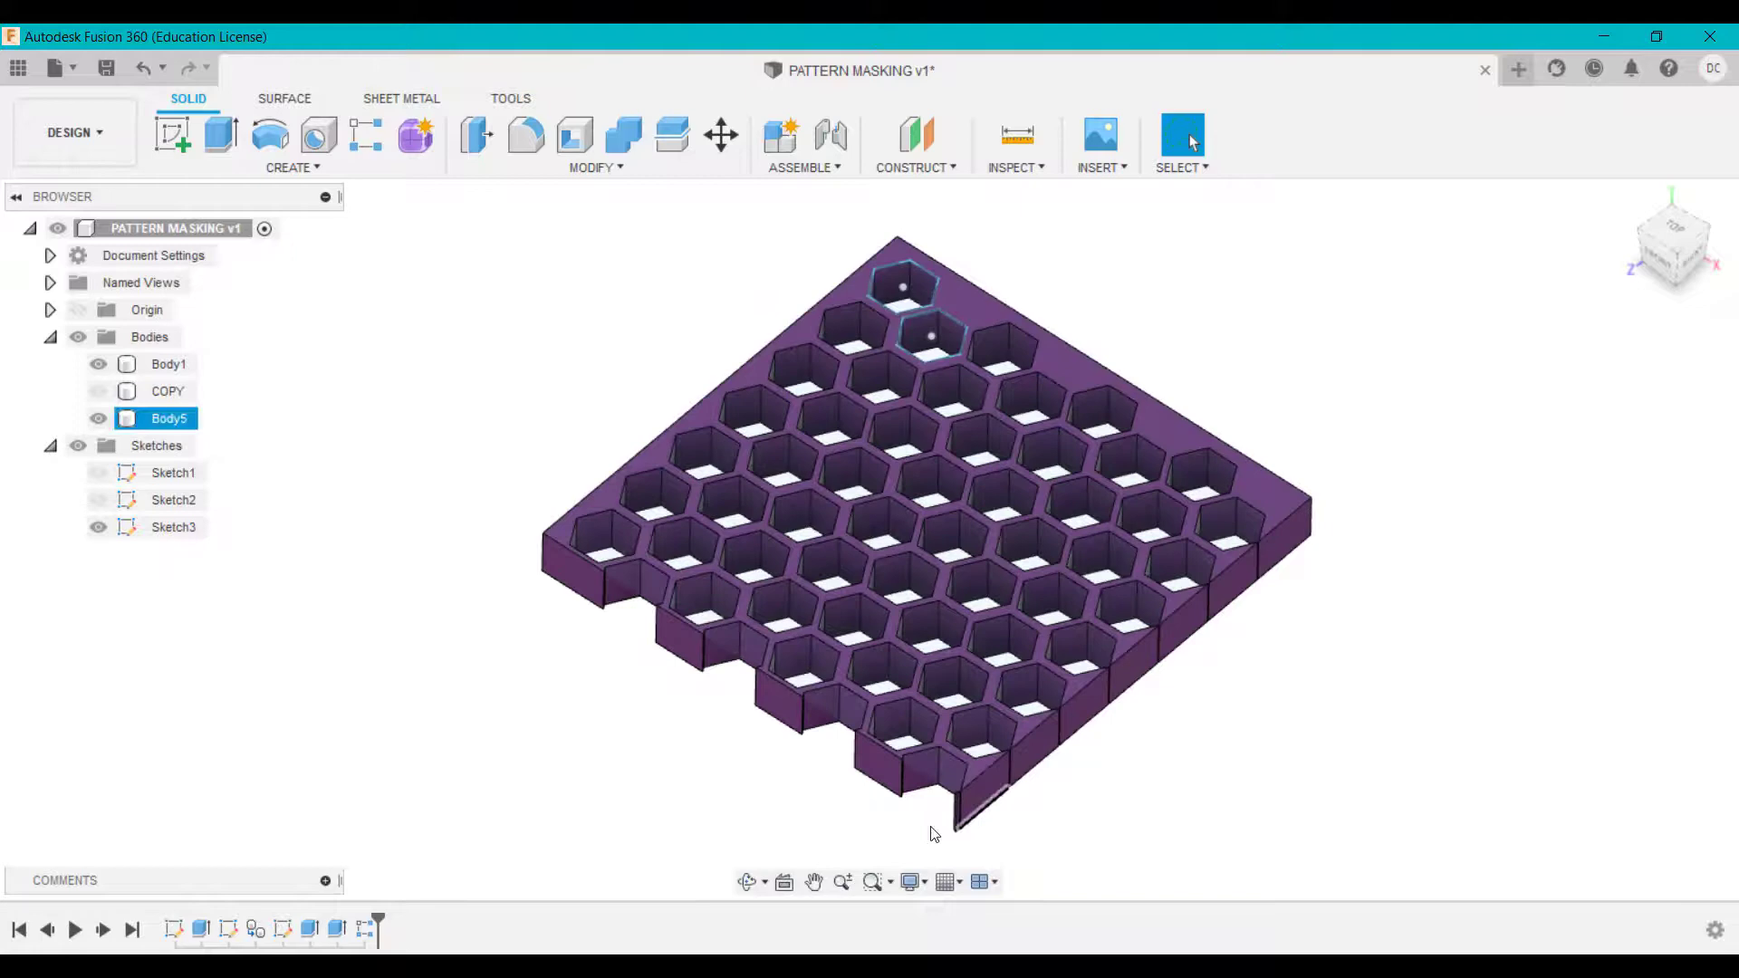
Step: Hide Body1, Sketch3 and the COPY plate so only the honeycomb Body5 shows
click(98, 364)
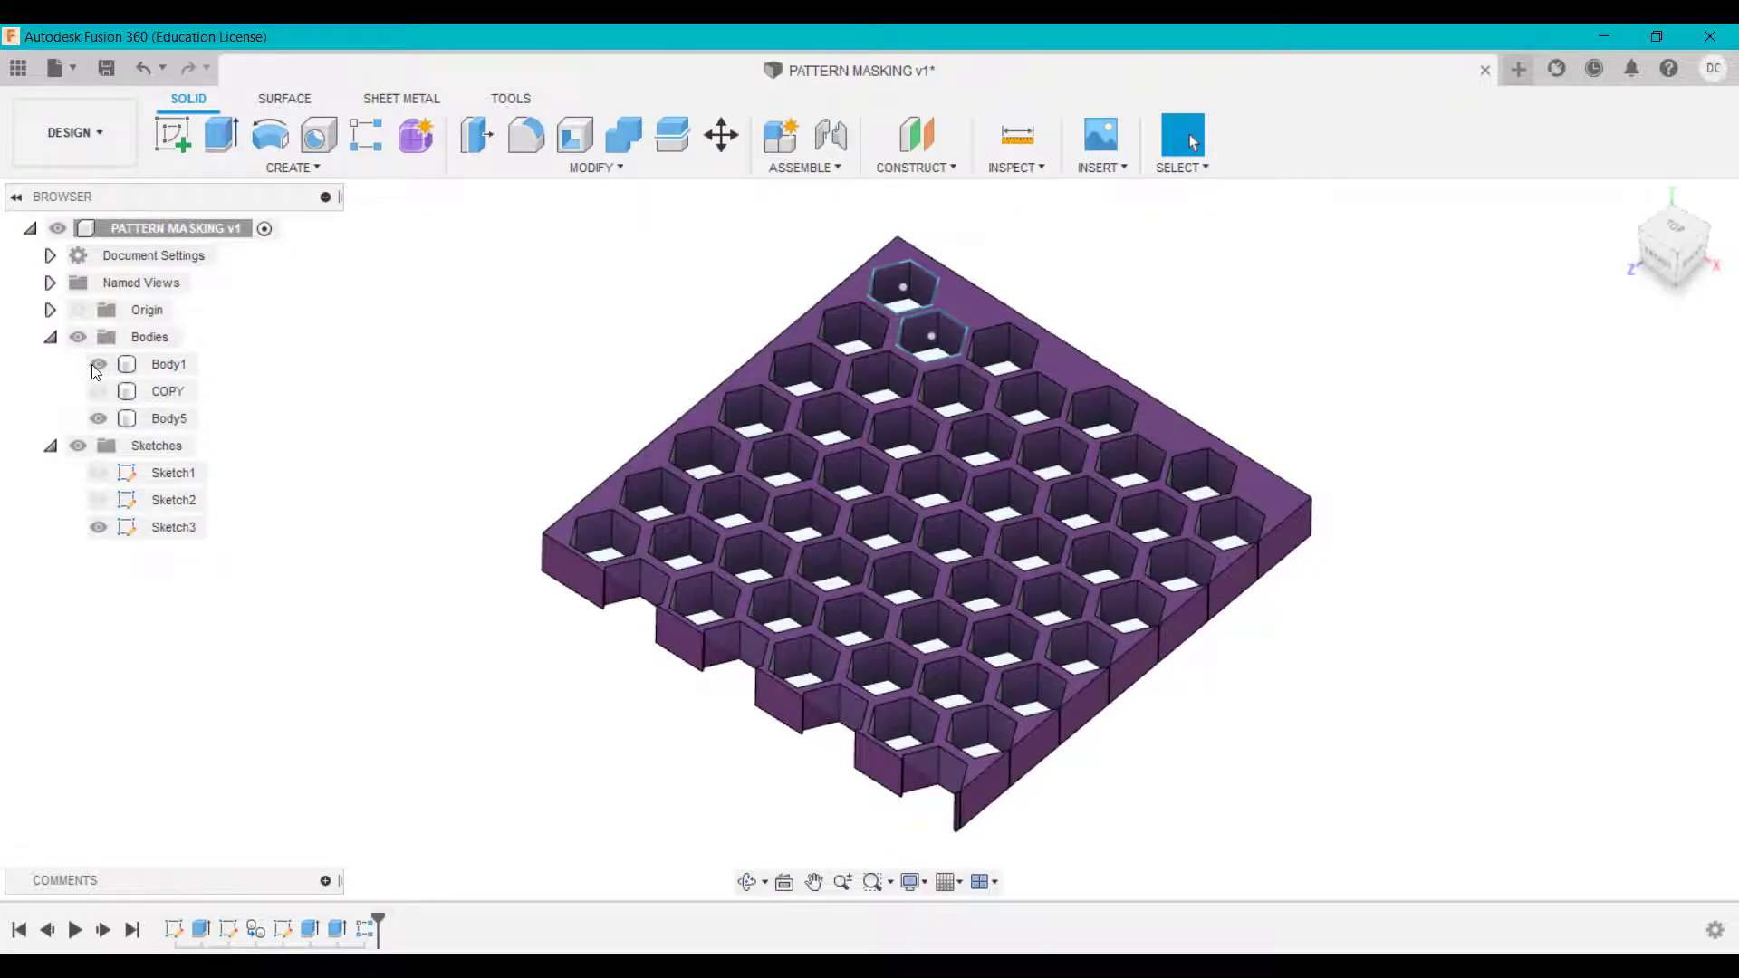
click(97, 364)
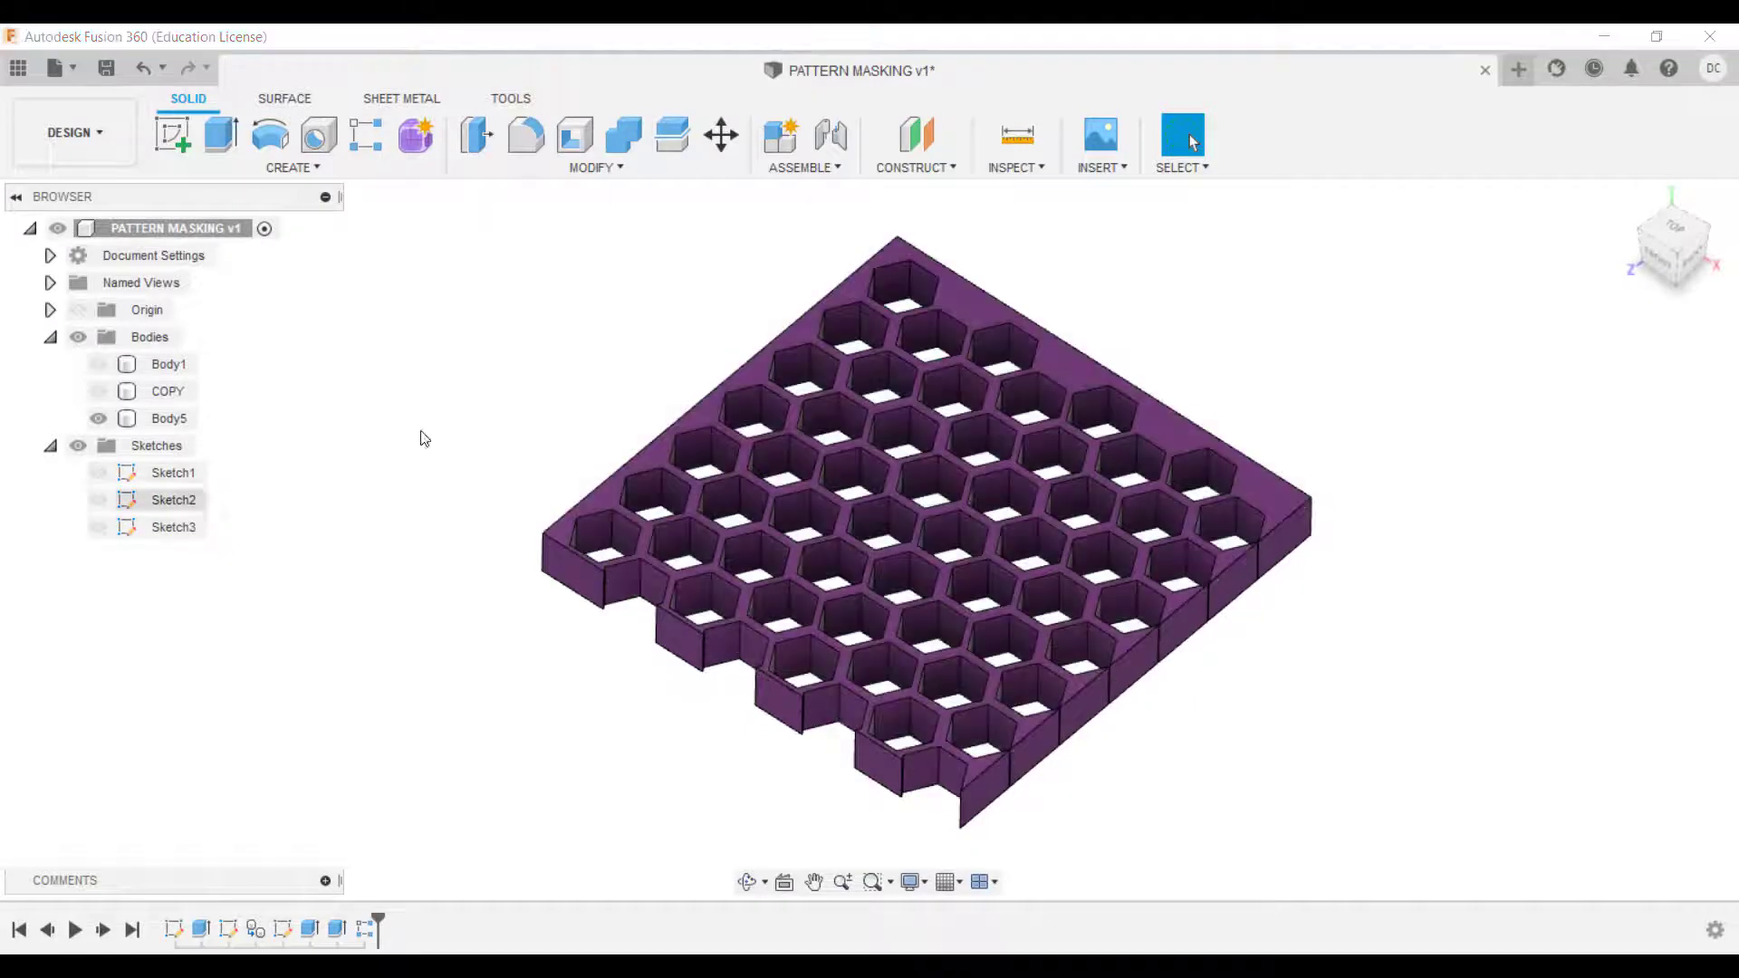
click(167, 391)
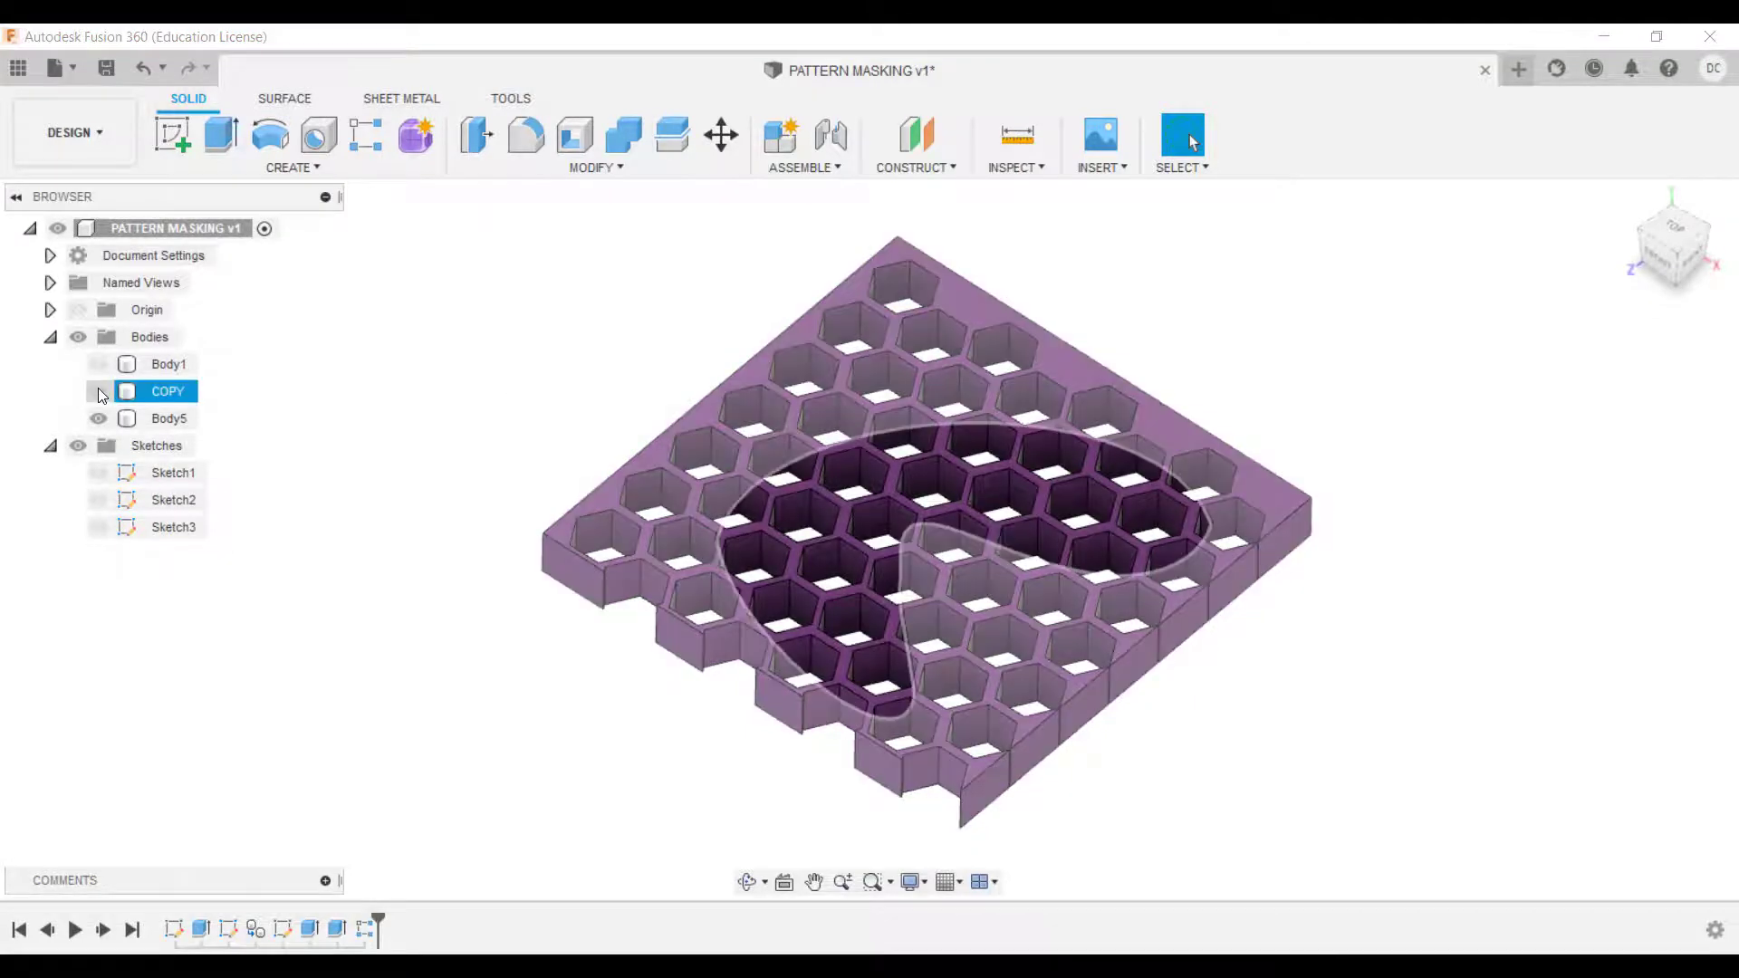
click(98, 391)
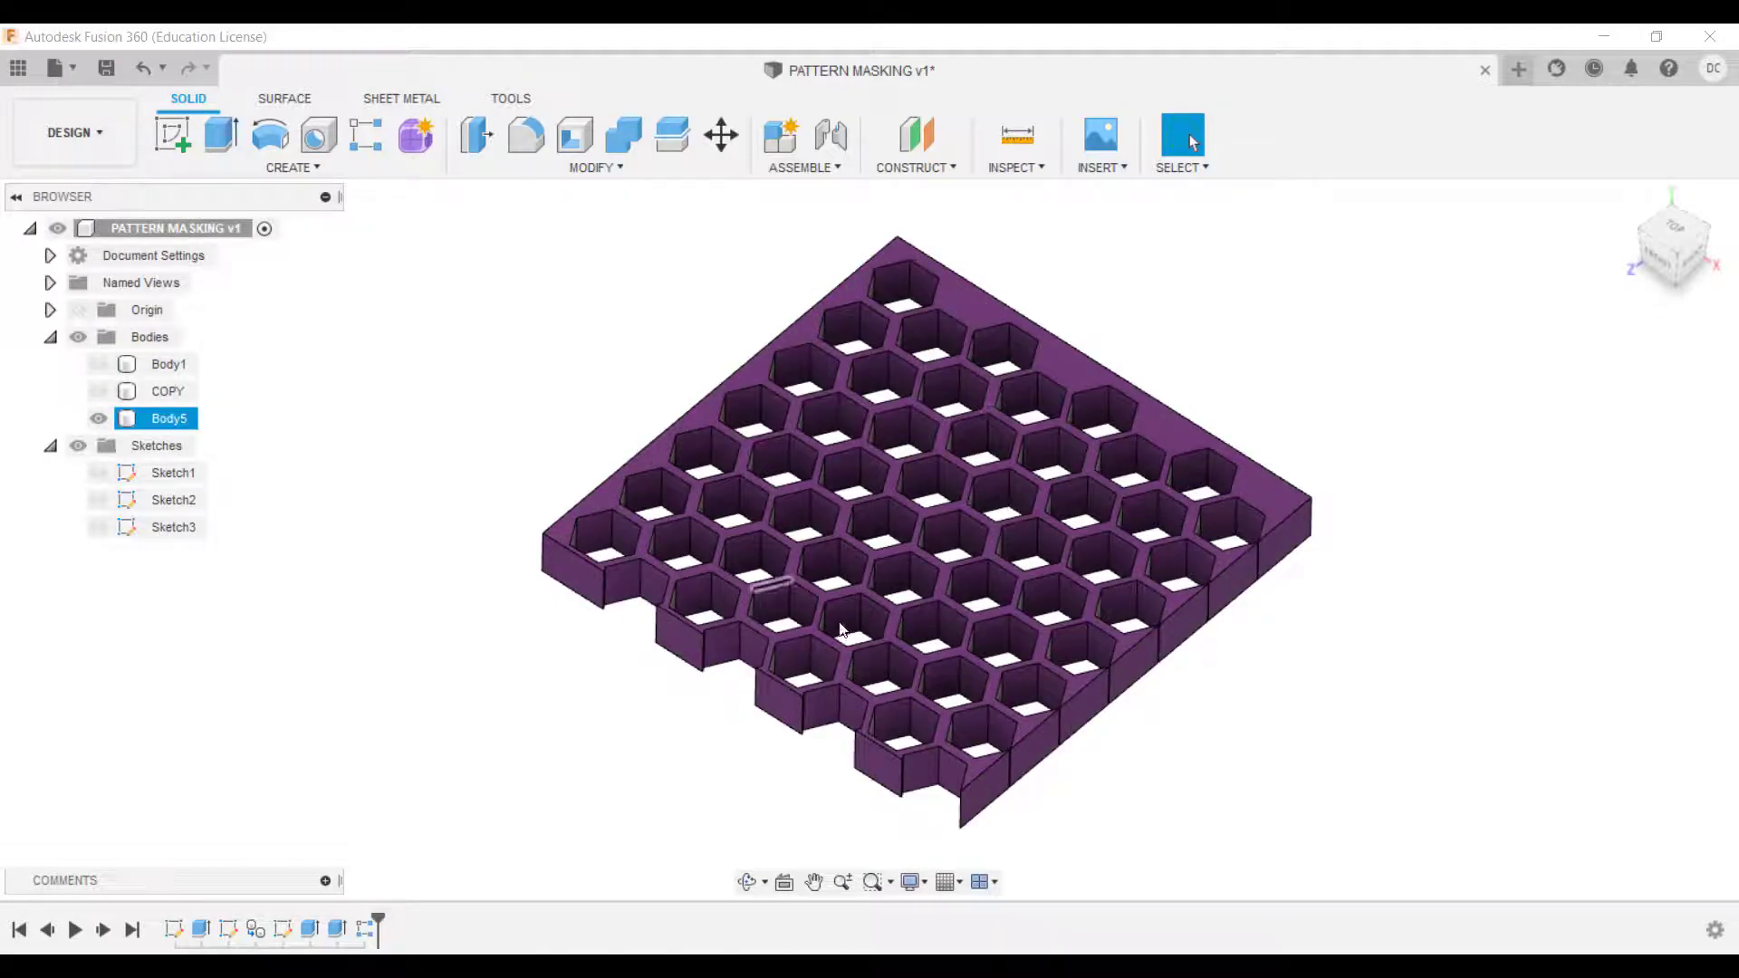
Step: Combine Body5 as target with COPY as tool using Join, keeping hexagons only inside the cutout
click(98, 391)
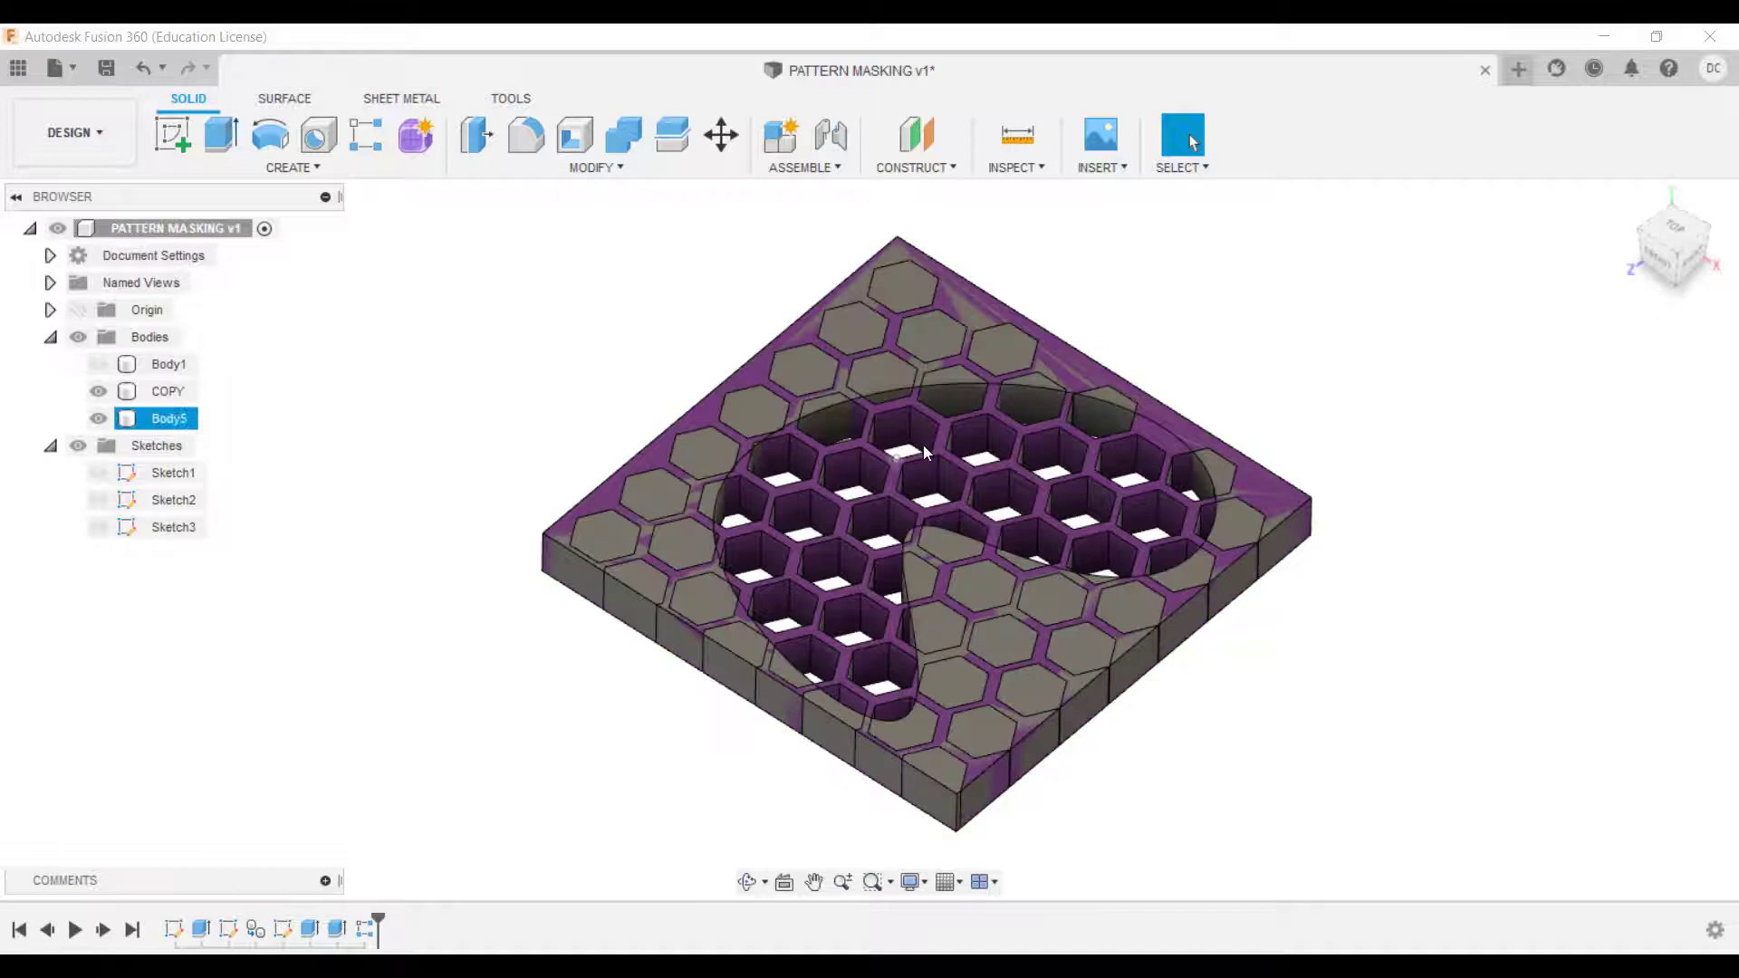
click(282, 462)
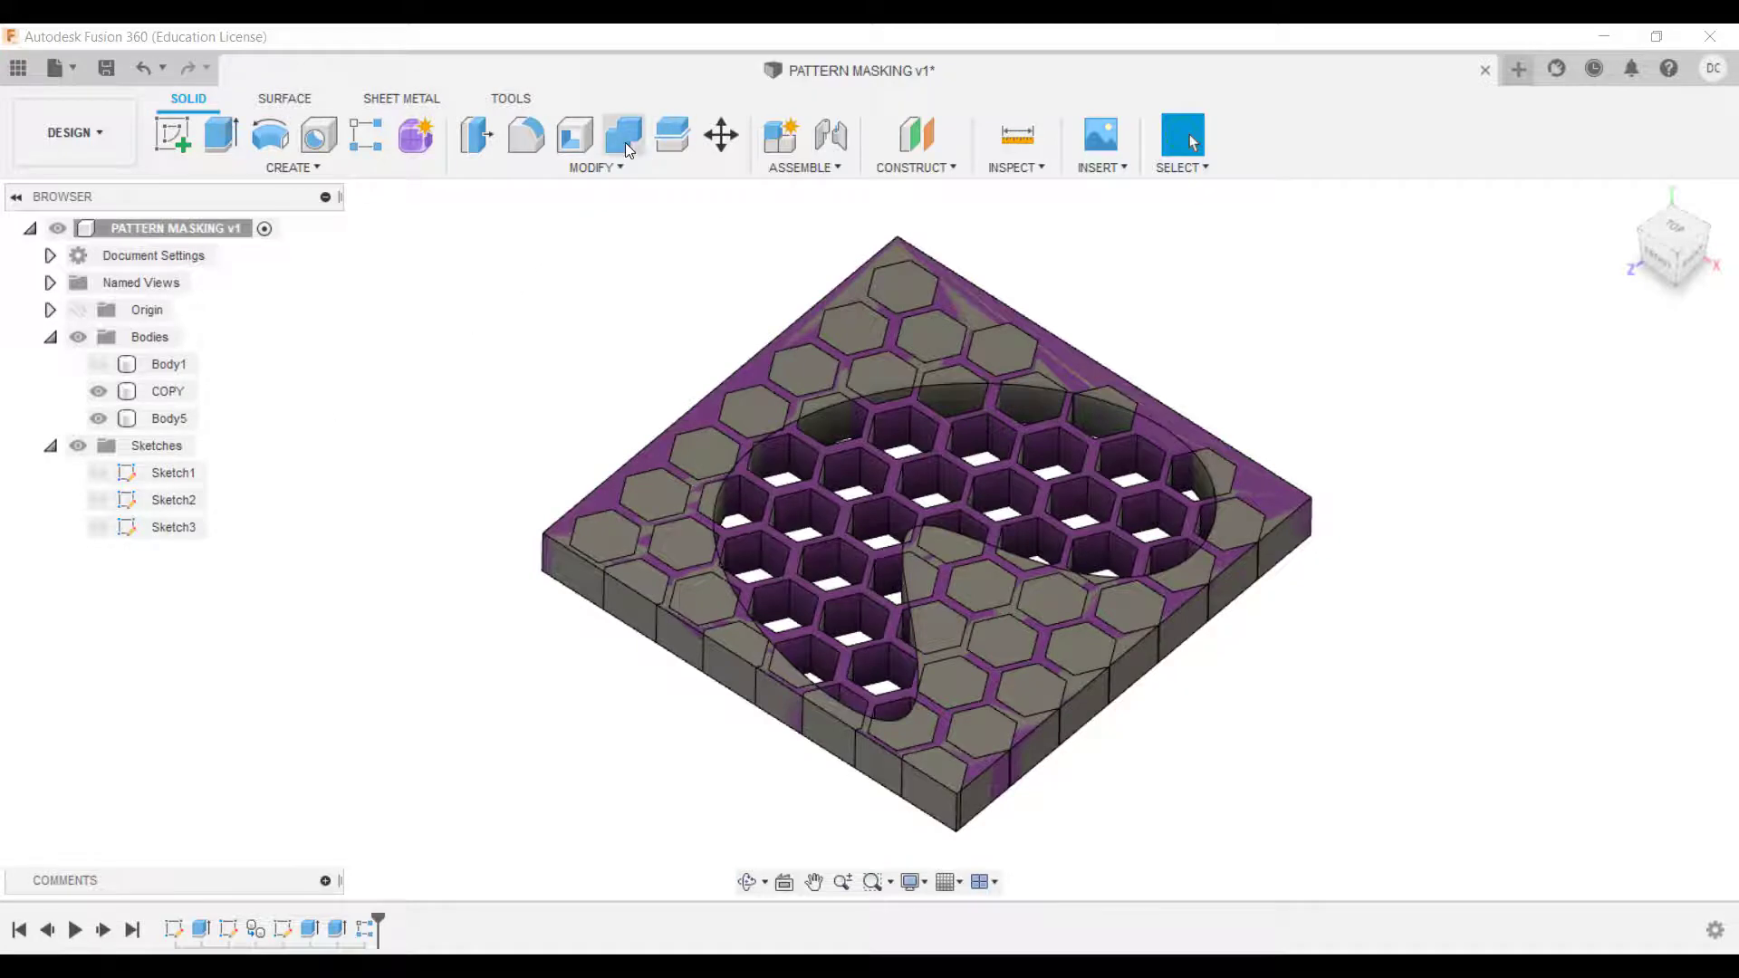
click(621, 136)
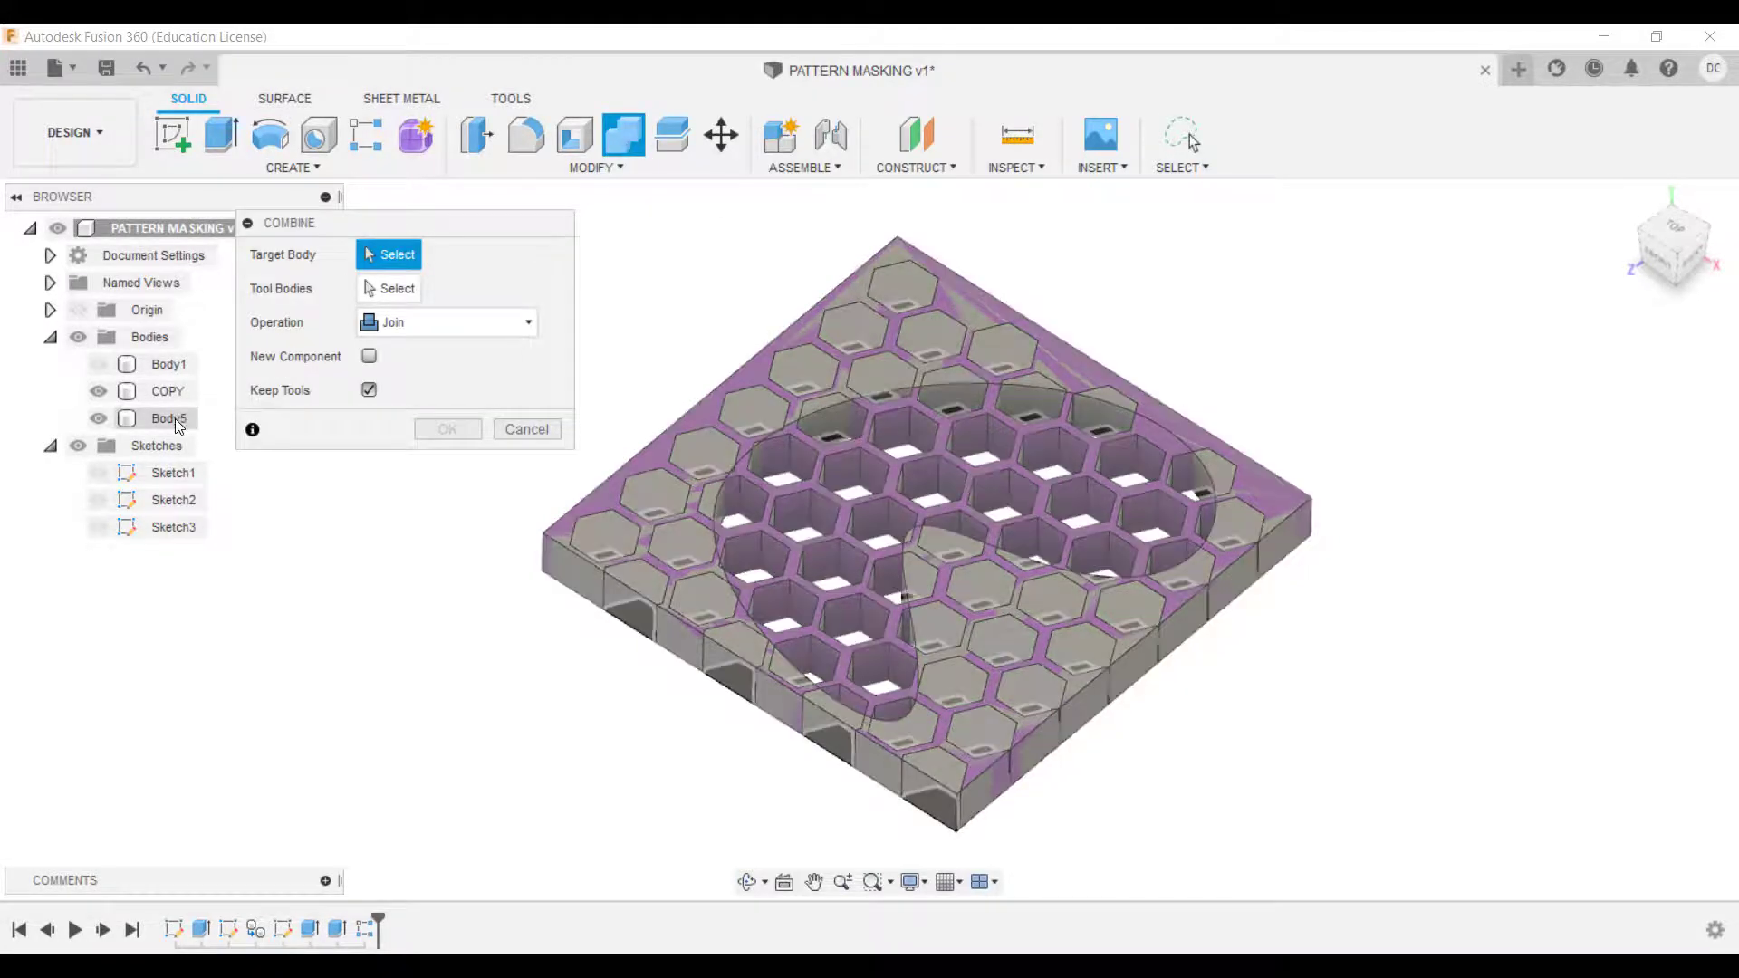
click(169, 419)
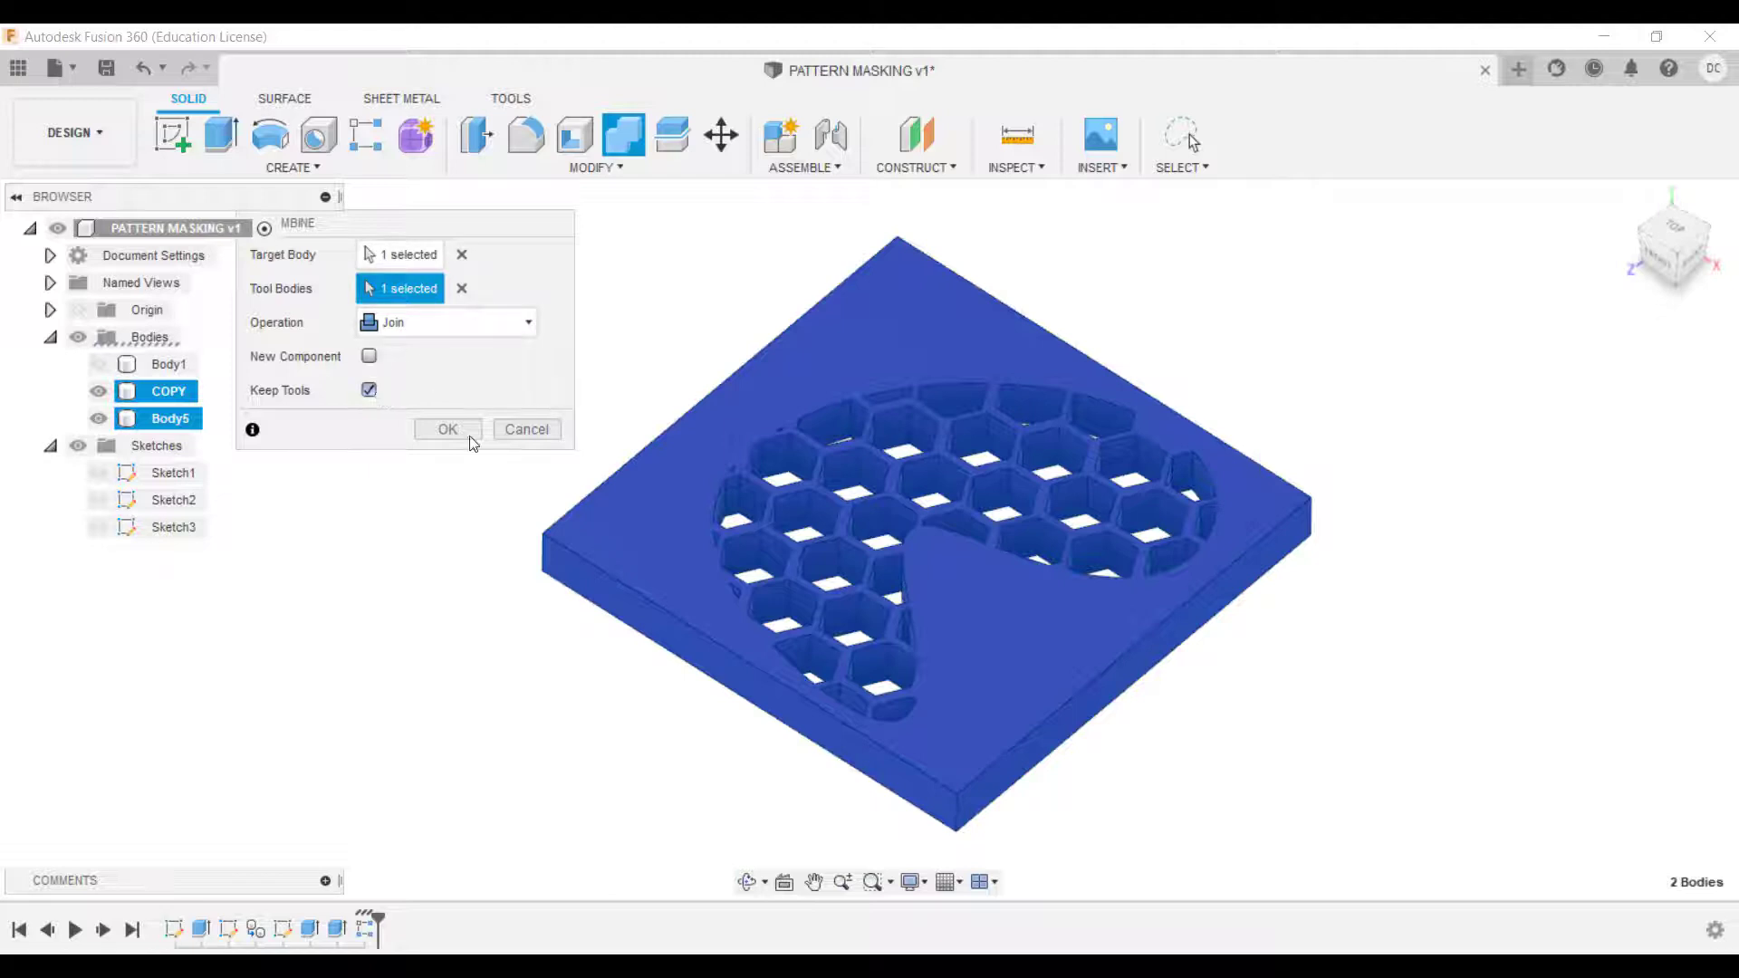
click(448, 429)
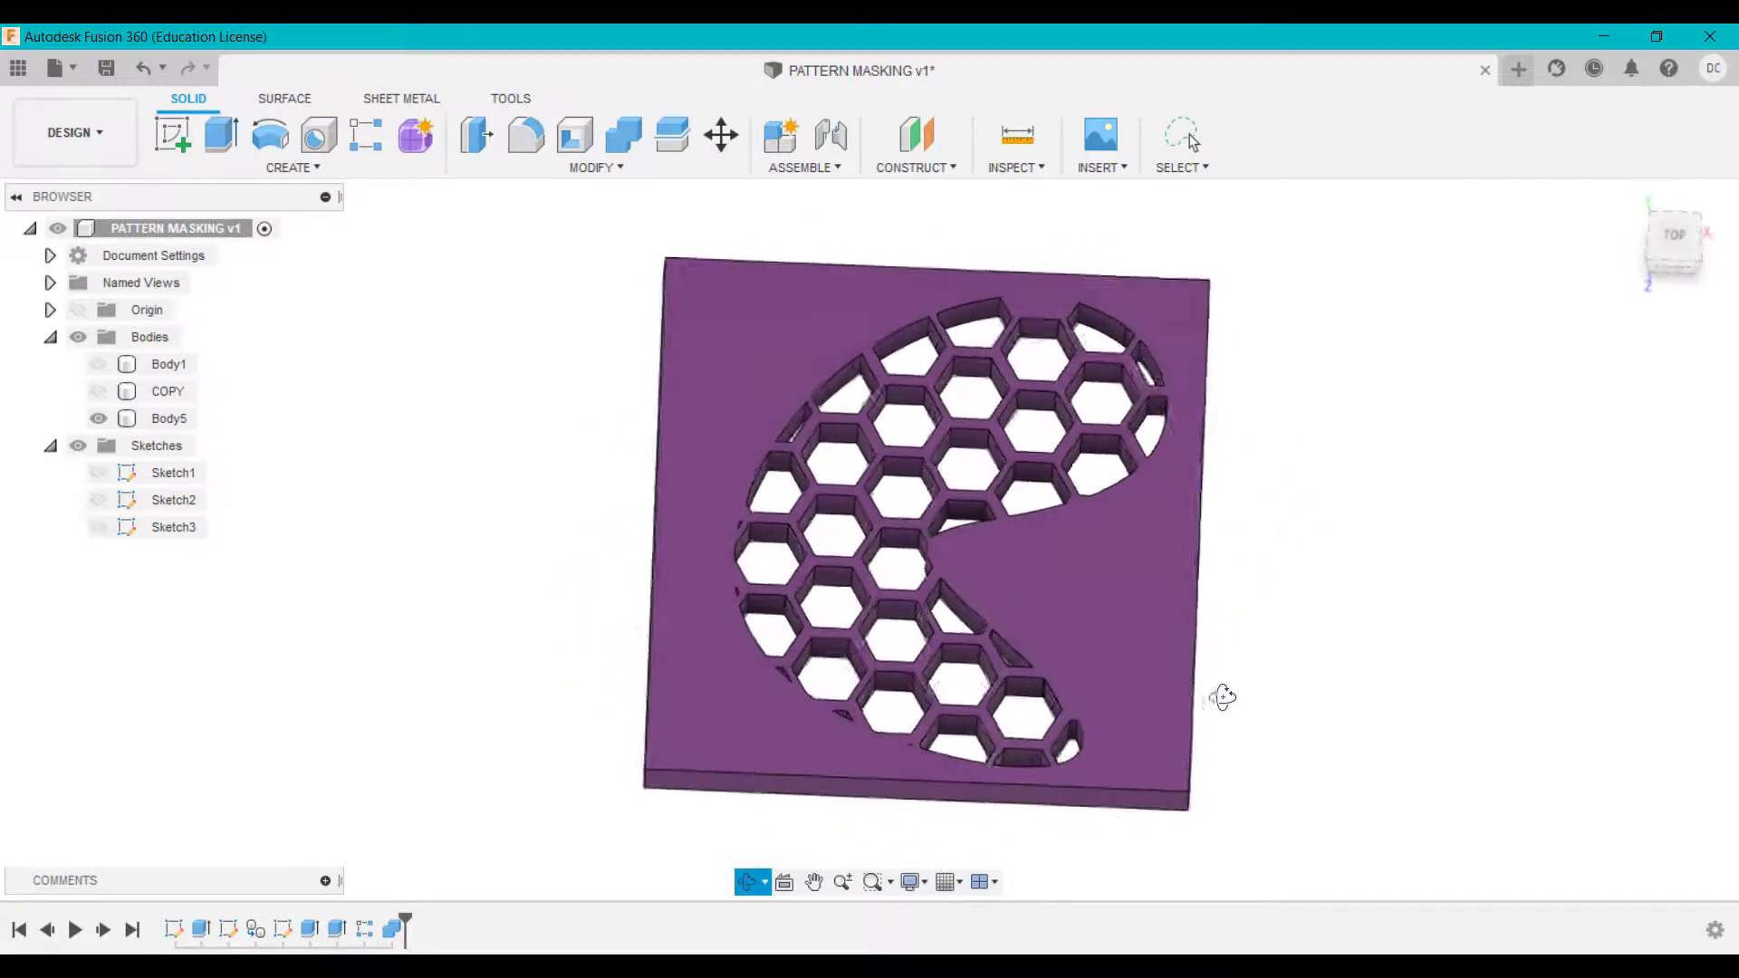
Step: Orbit the plate to inspect it before rolling the timeline back past the cut and pattern
drag(1219, 696, 1158, 679)
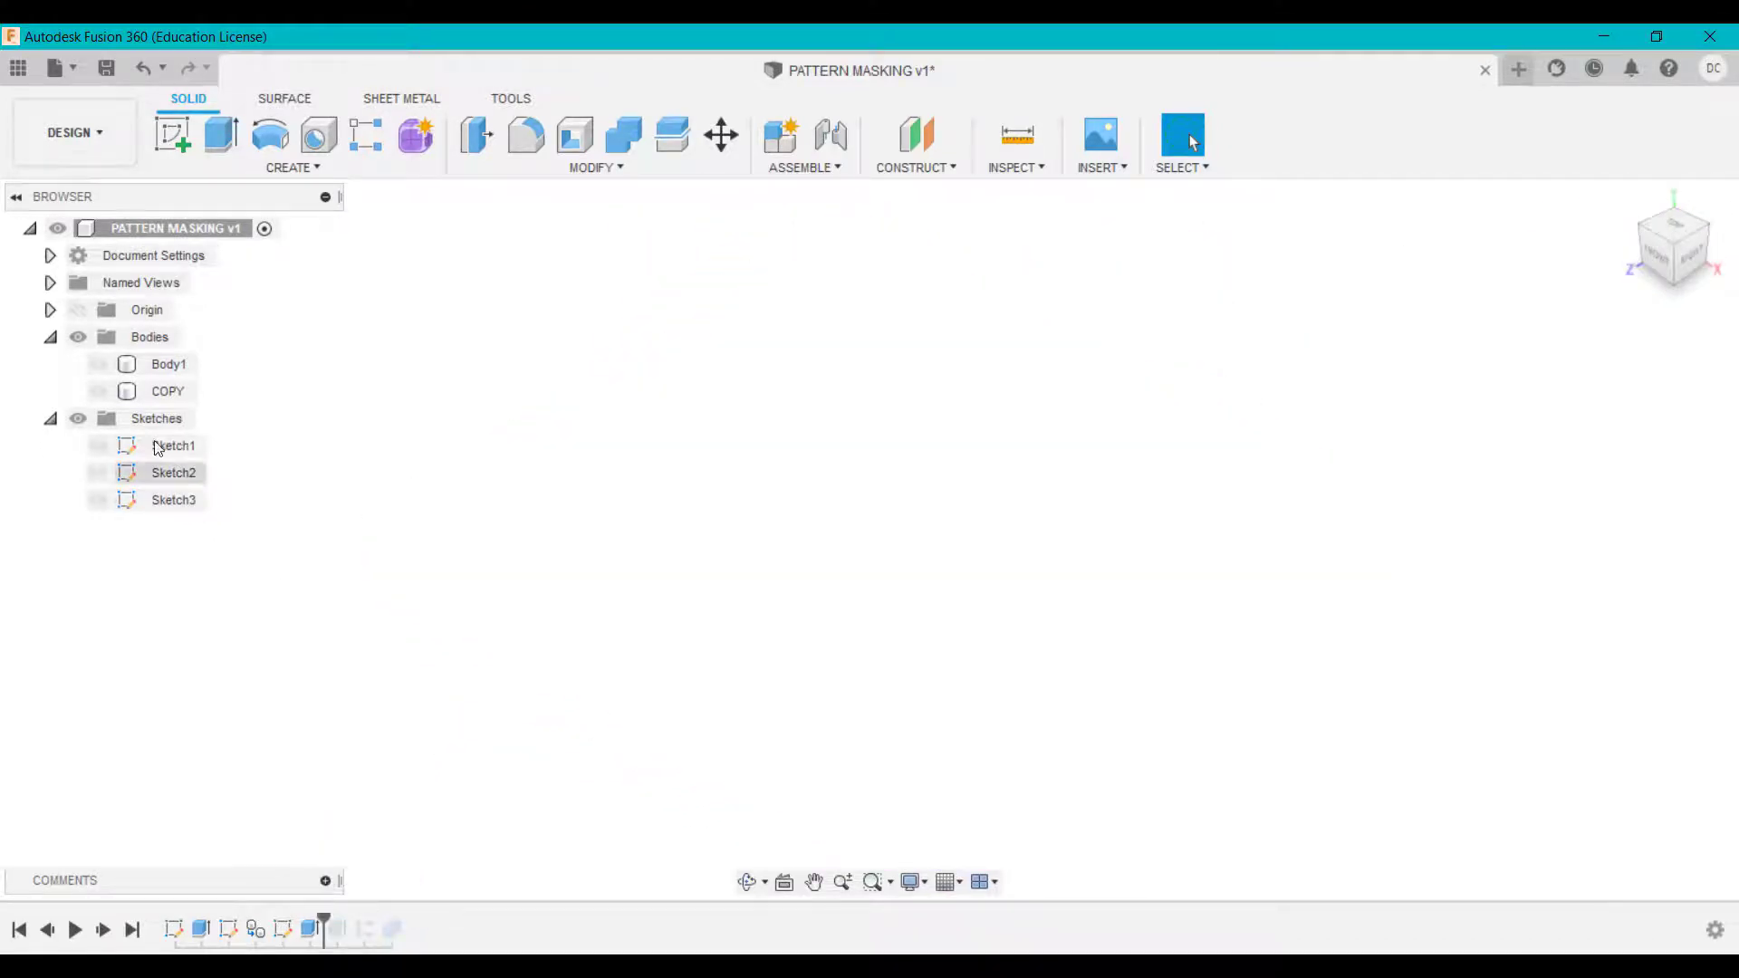
Step: Edit the cutout extrusion to a -5 mm depth and return the timeline to the latest state
click(166, 391)
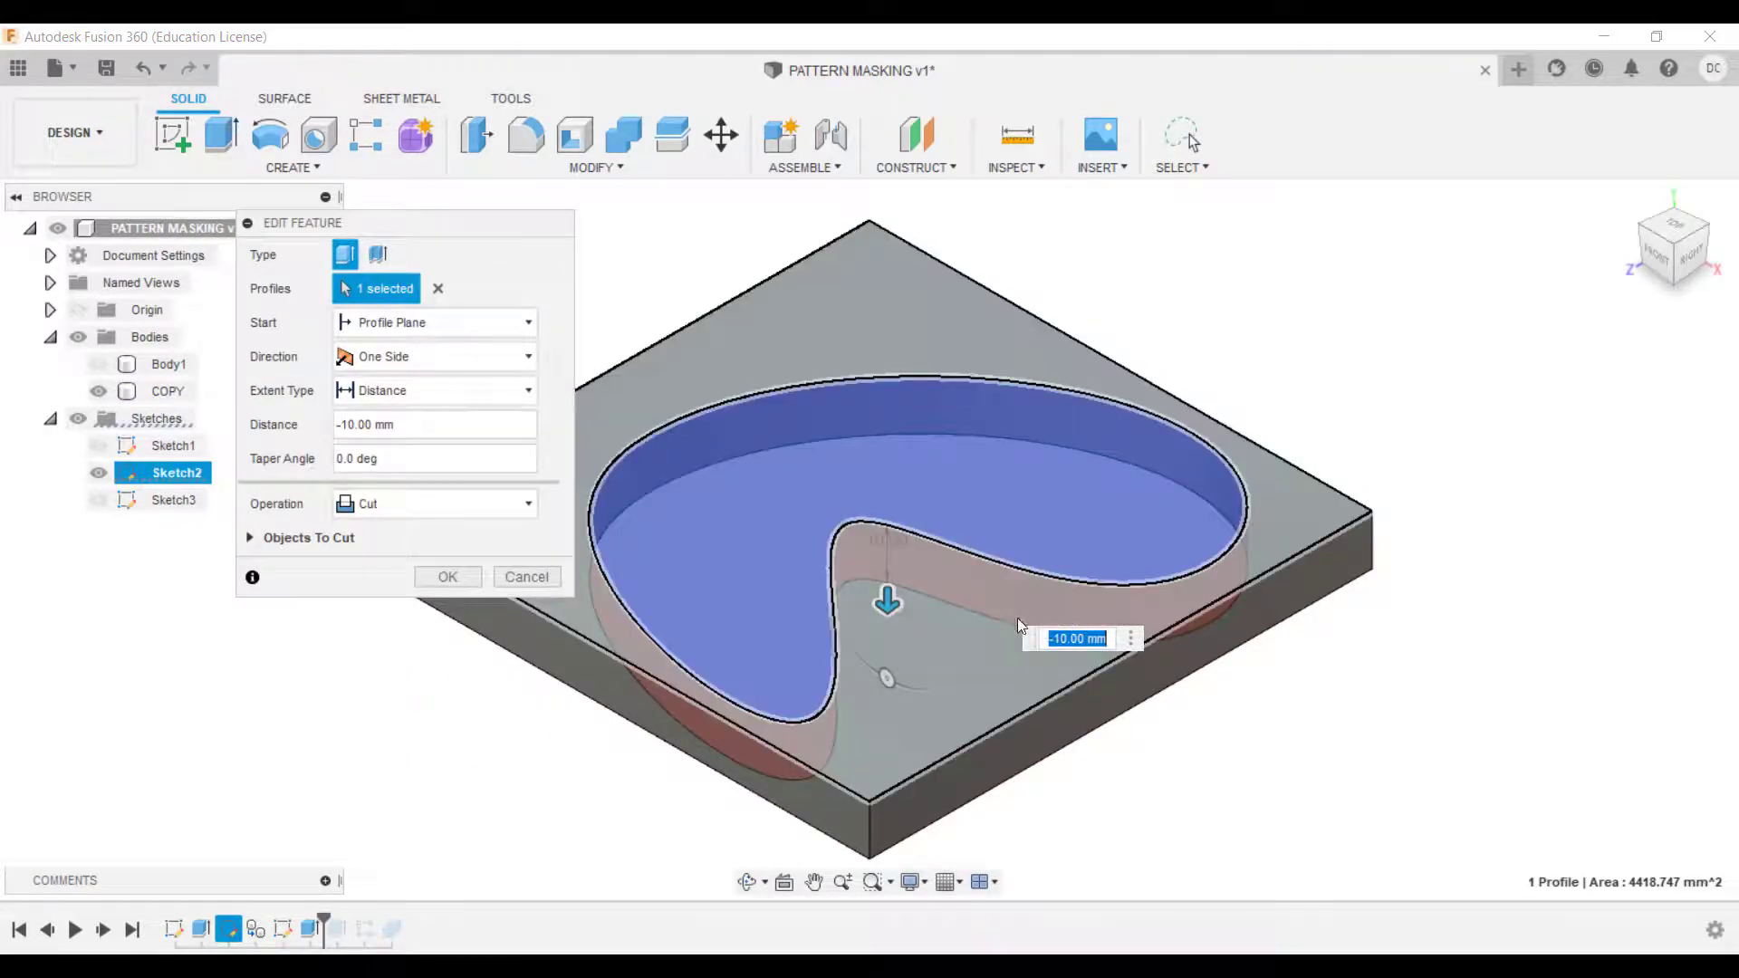
drag(887, 601, 886, 566)
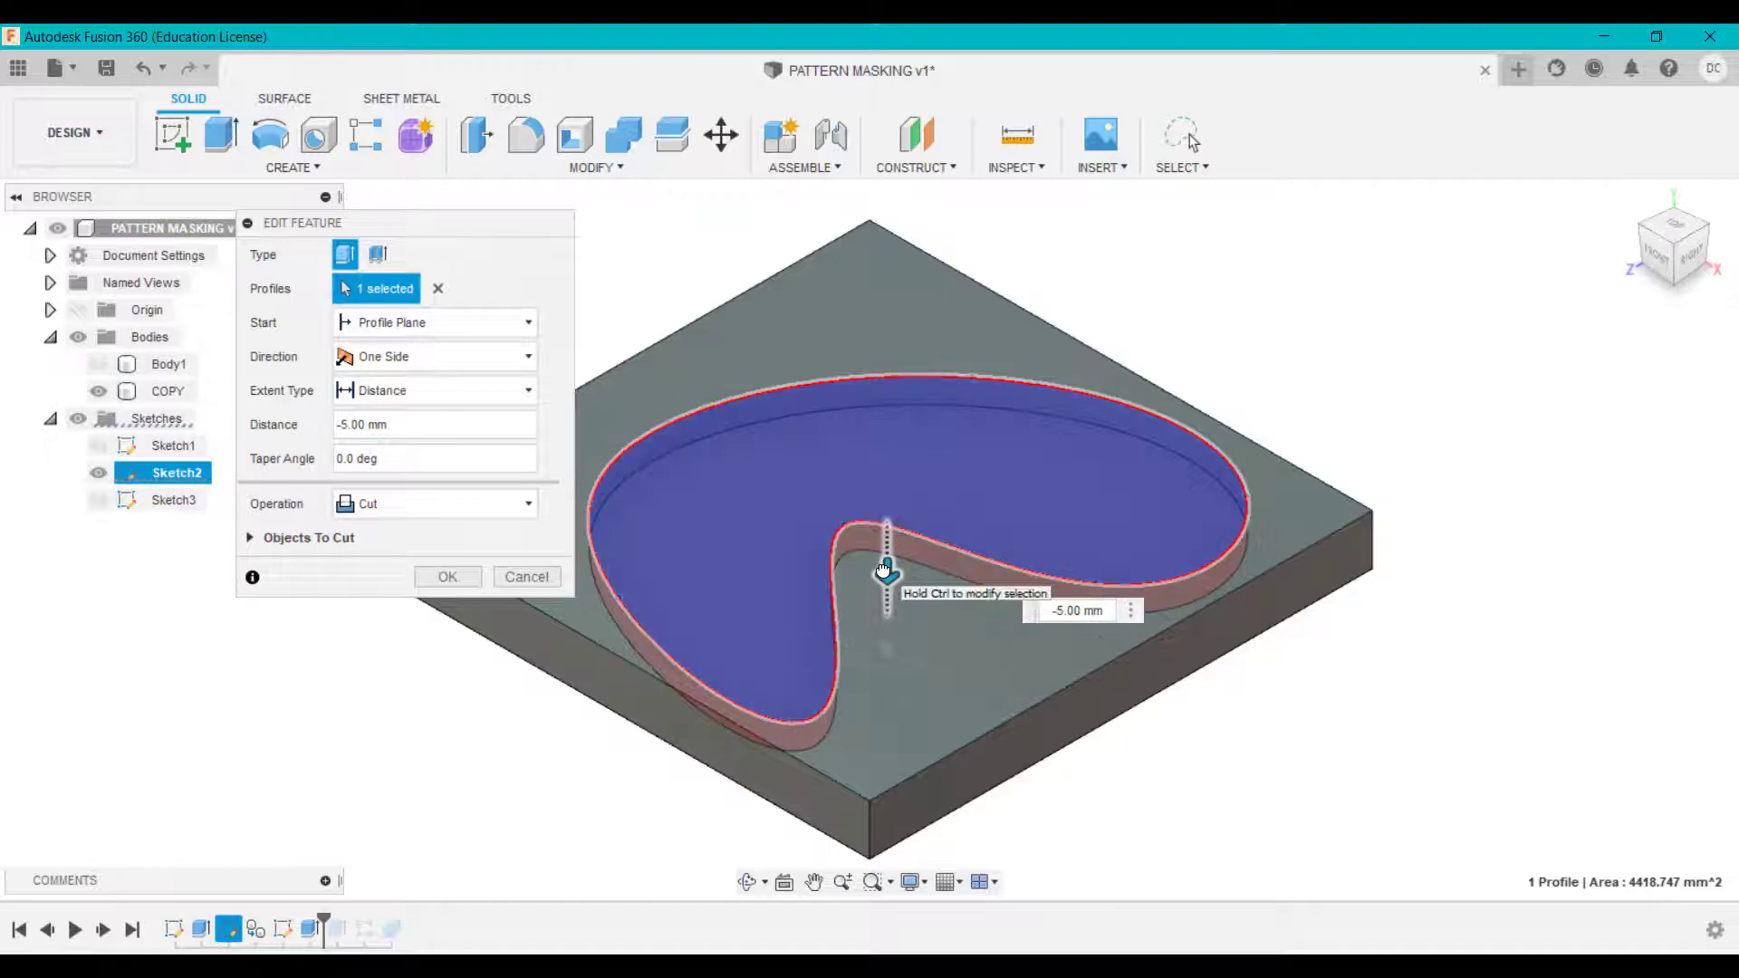
click(448, 576)
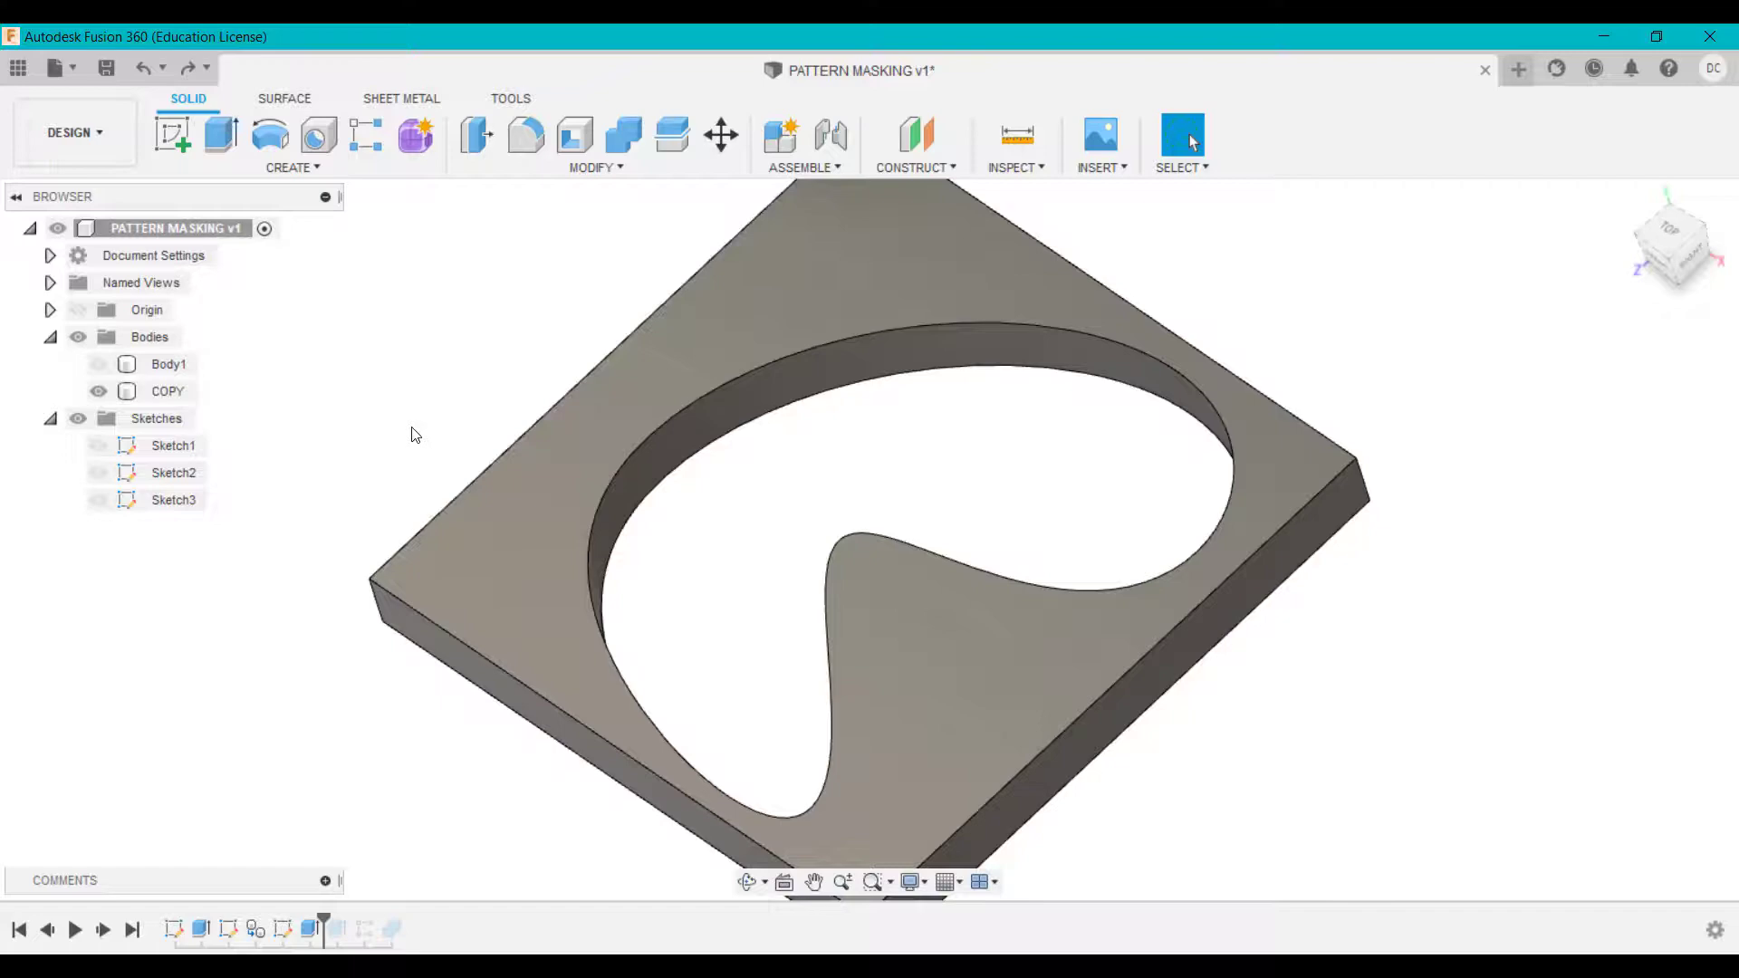
click(98, 391)
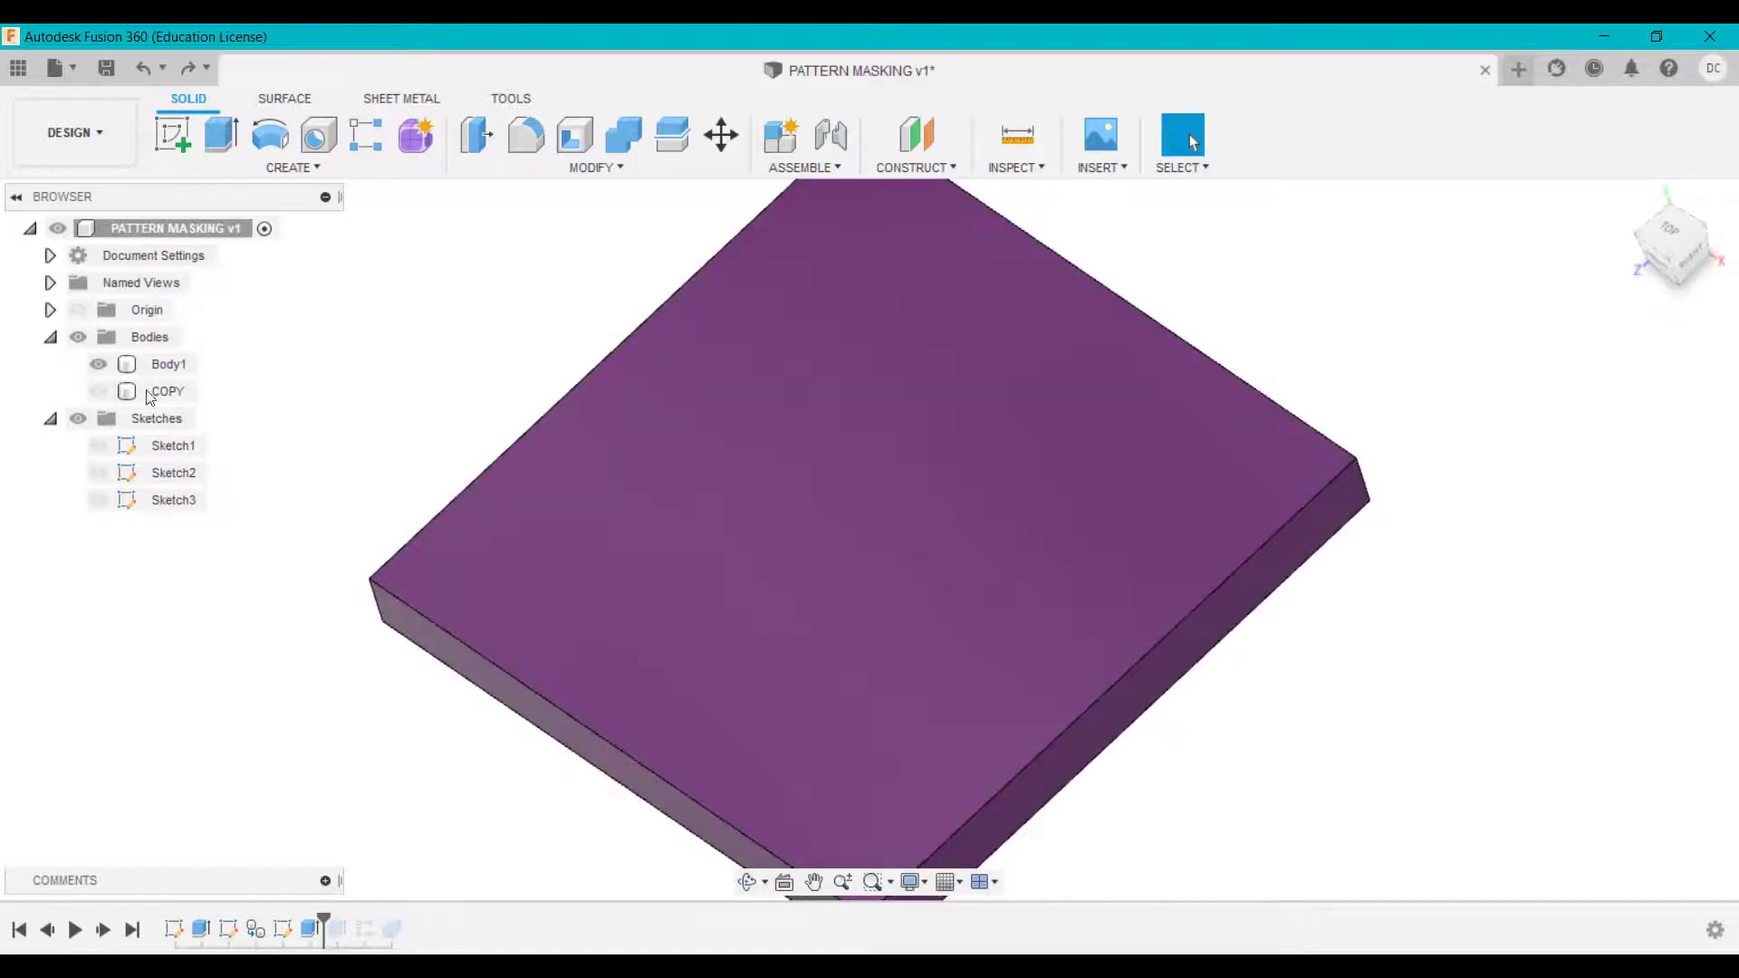
click(98, 391)
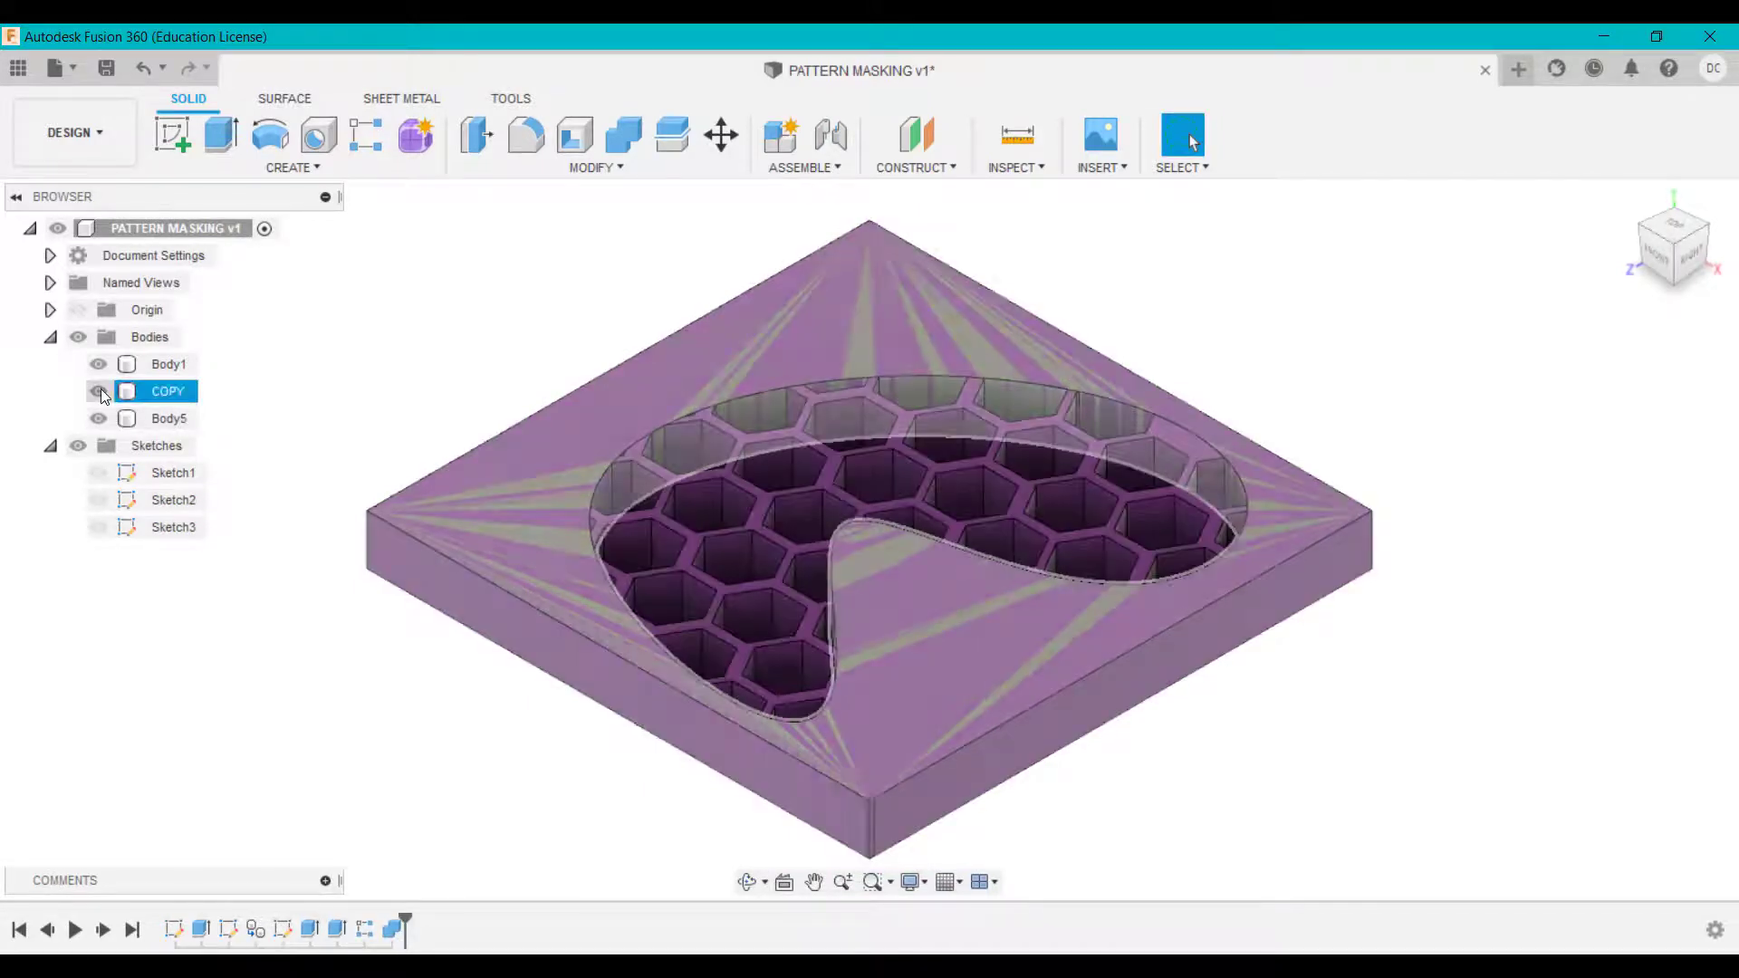
Step: Toggle the COPY body's visibility before moving to the Pattern Masking 2 design
click(98, 392)
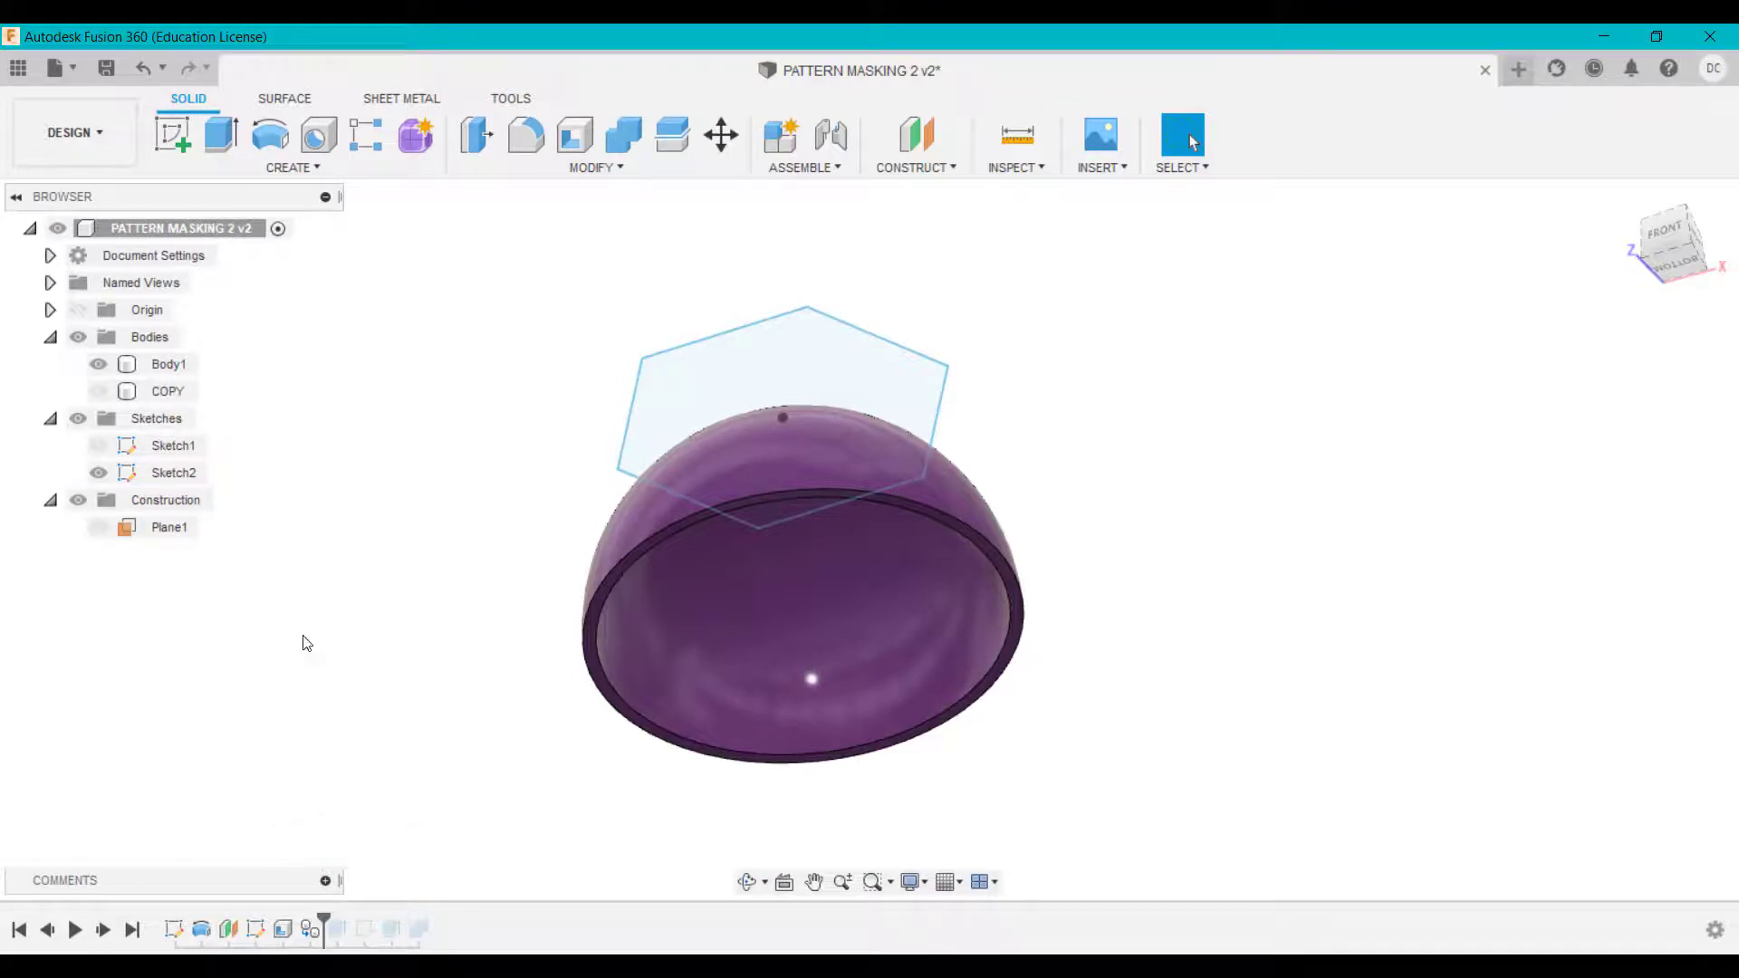
Step: Show the COPY hemisphere, play through the envelope cut, and reveal the hexagon grid Sketch3
click(98, 391)
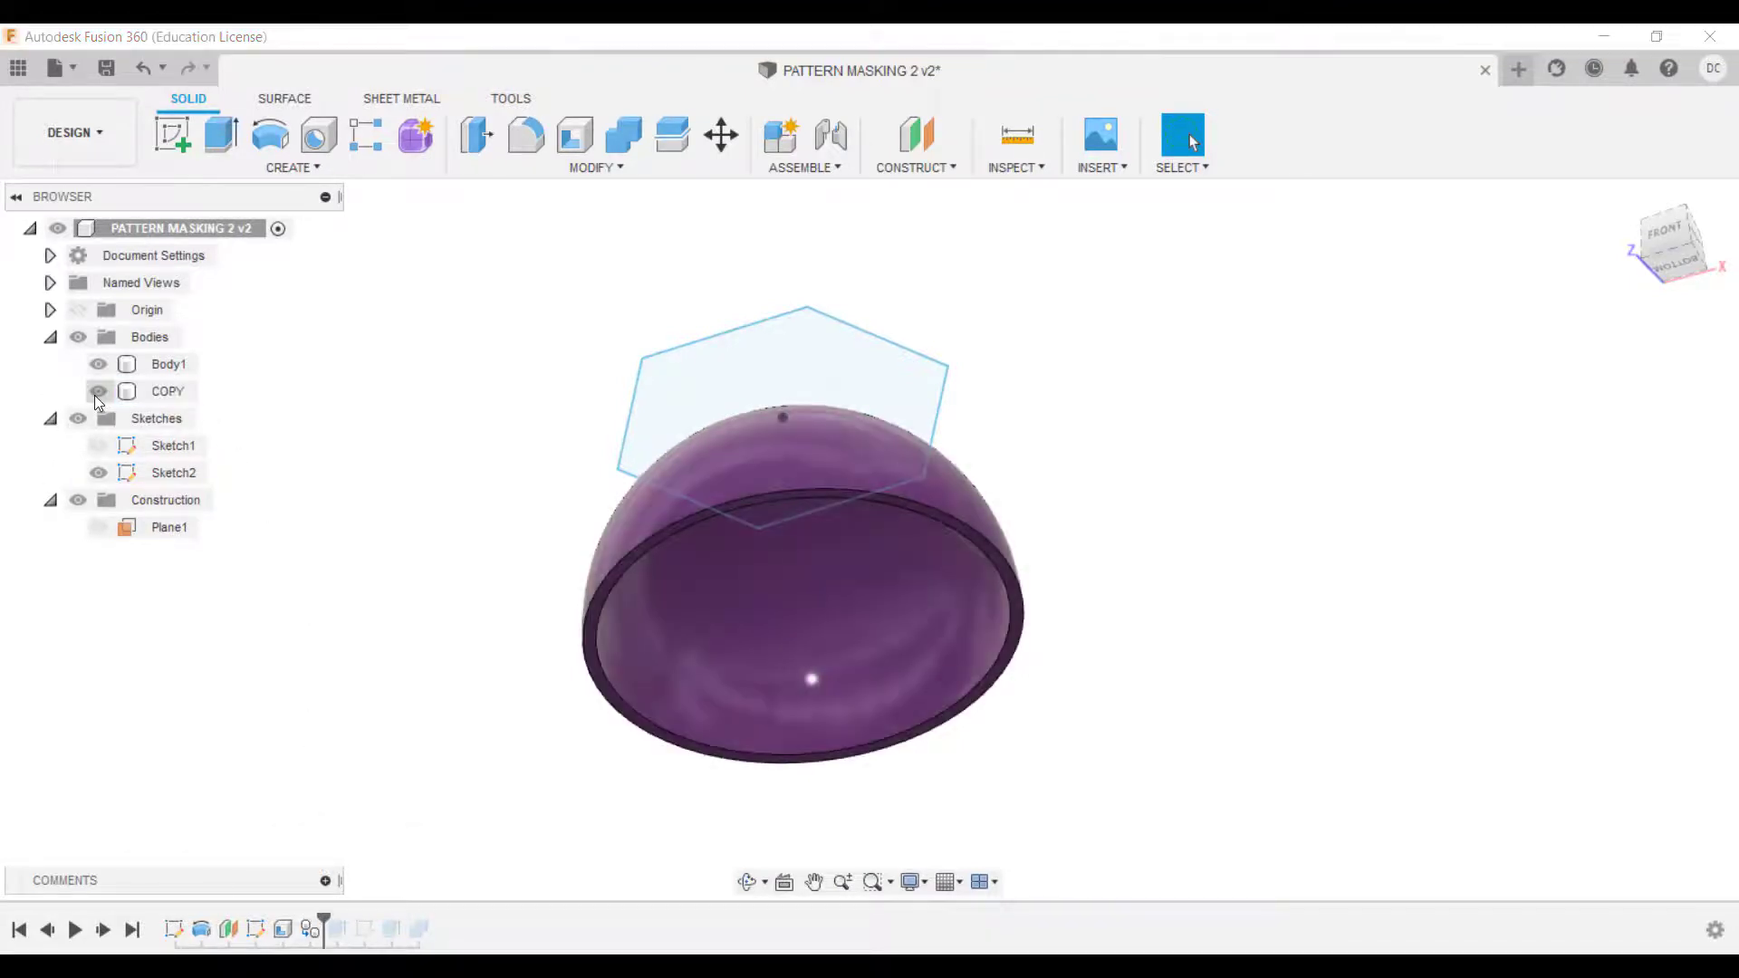
click(98, 364)
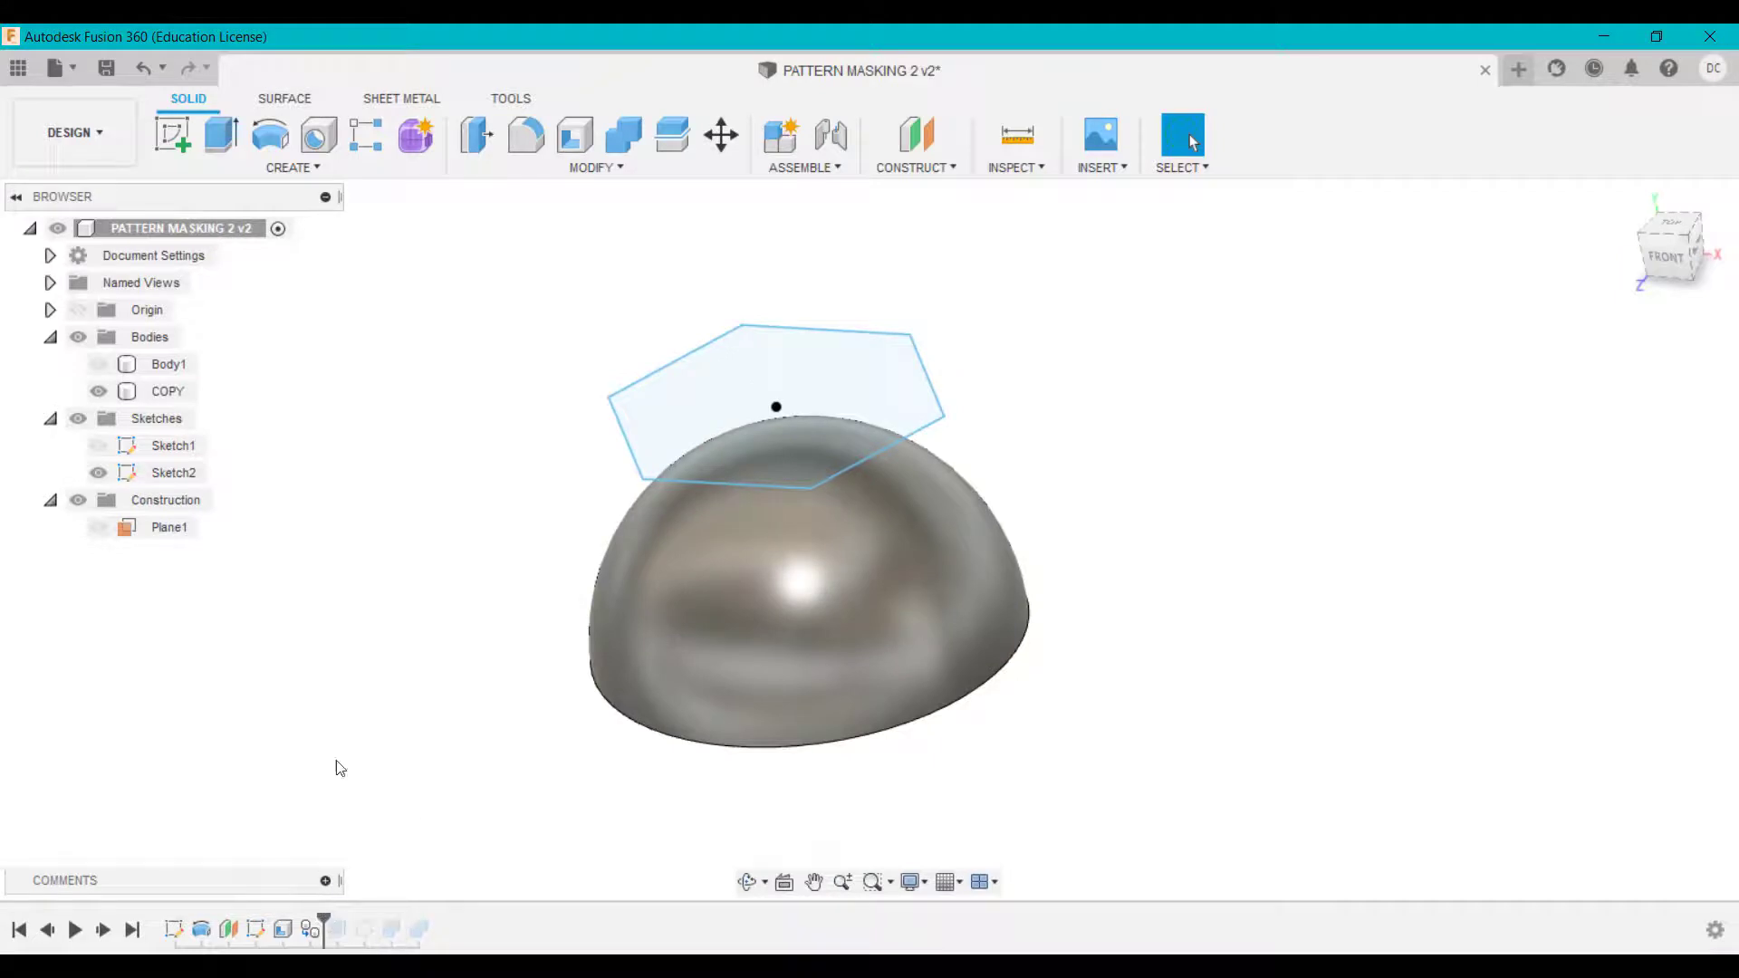
click(168, 364)
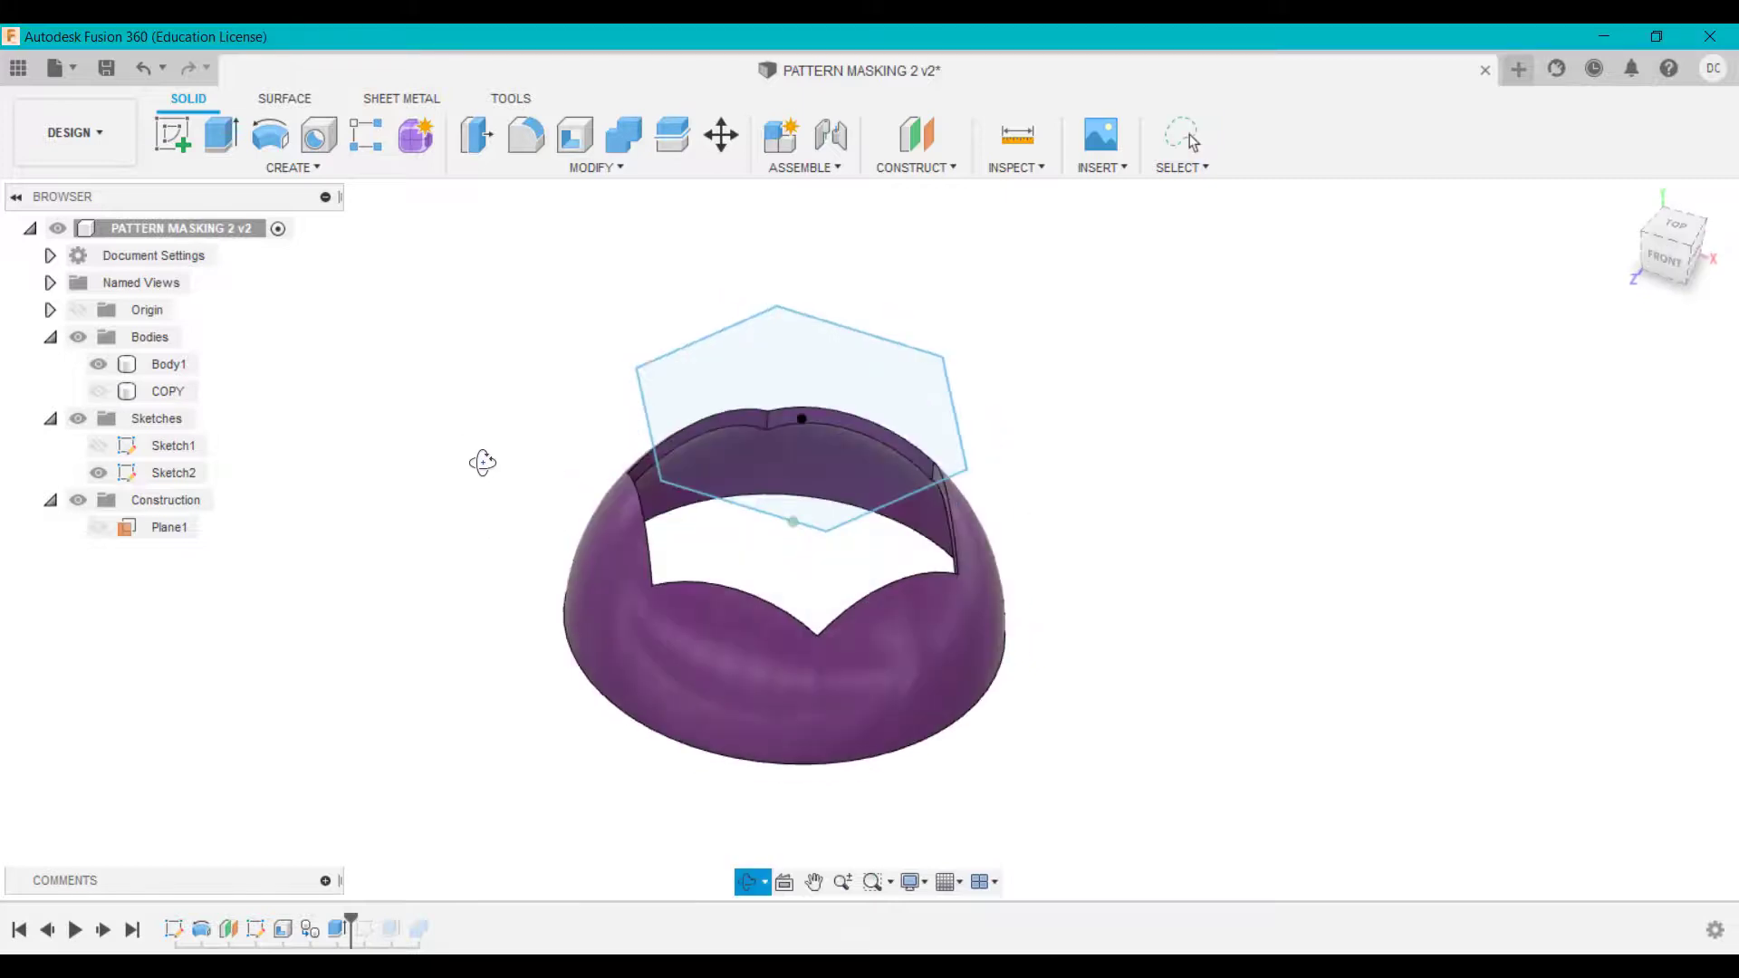
click(174, 473)
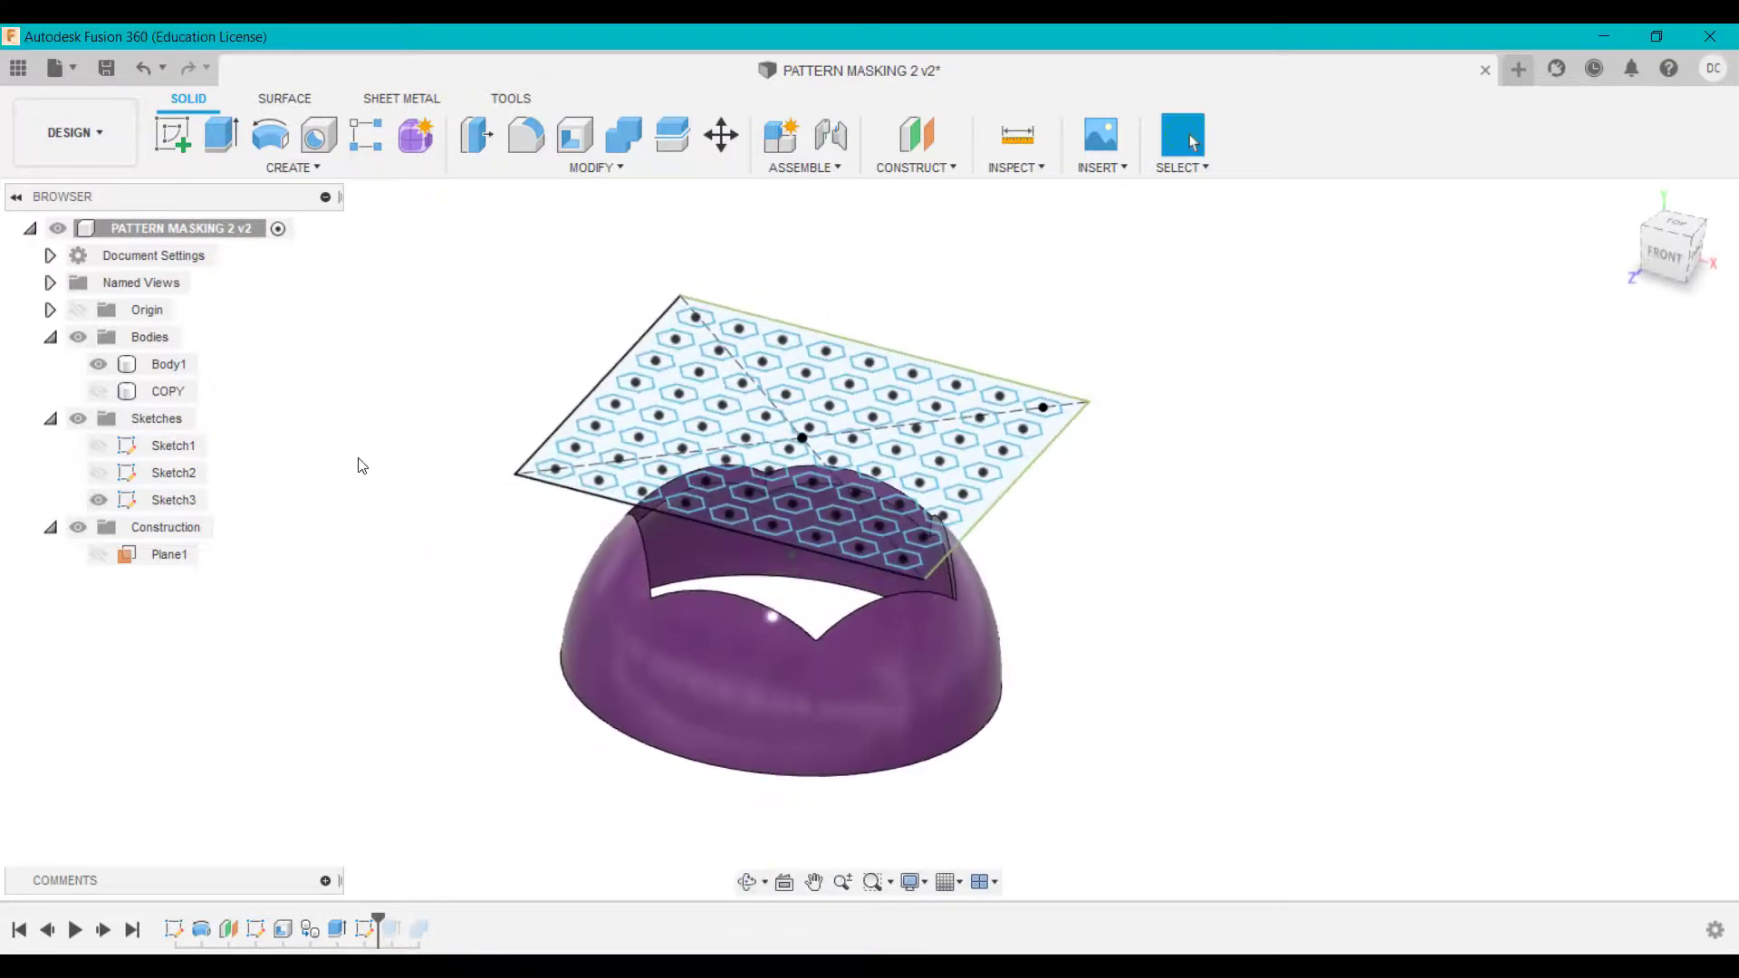
Step: Toggle Body1 and the honeycomb COPY hemisphere visibility to compare the cut hexagon holes
click(98, 364)
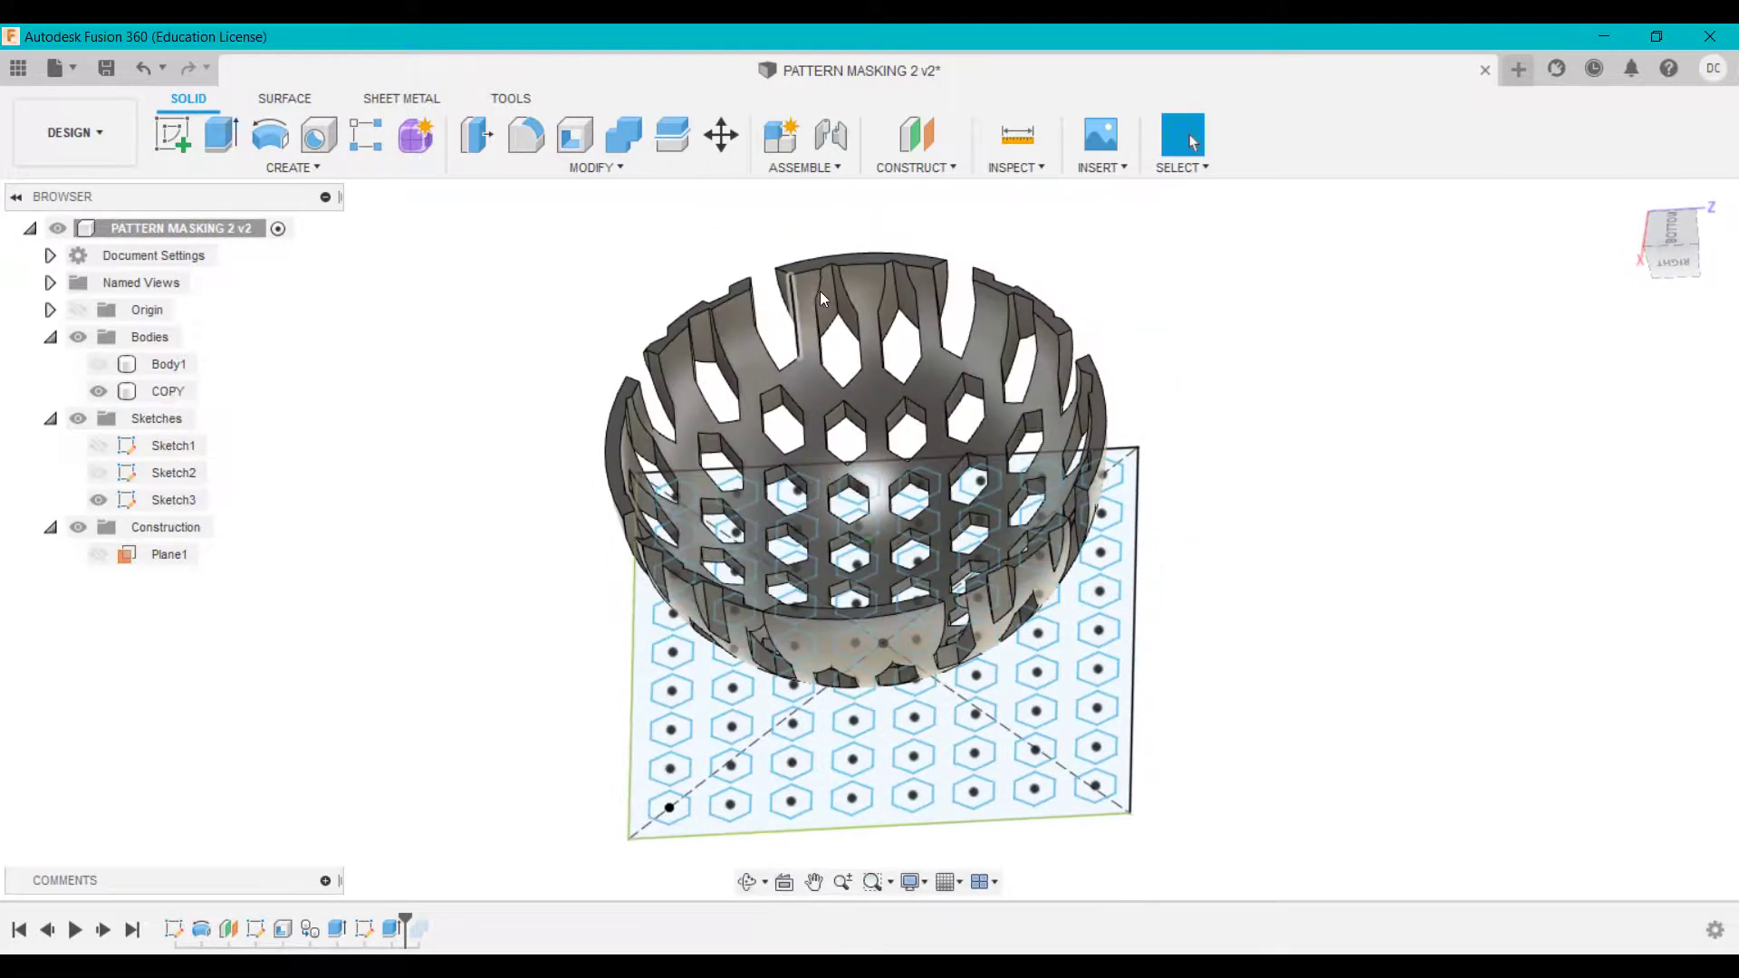
click(167, 391)
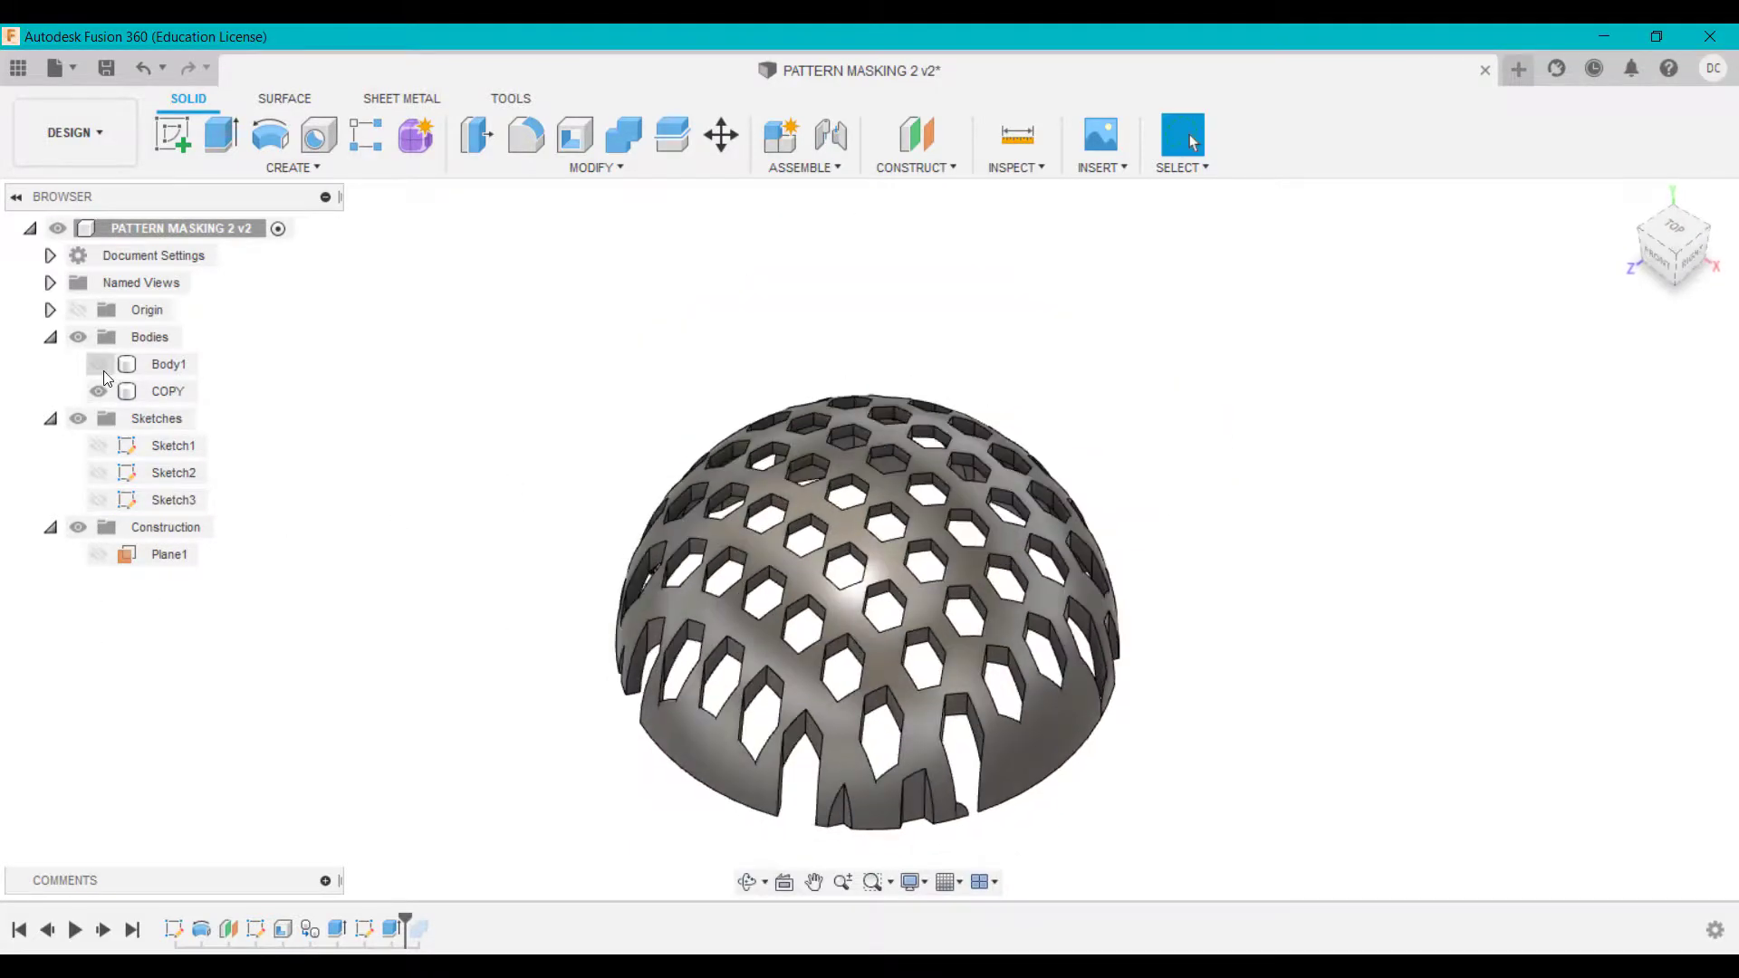
click(98, 365)
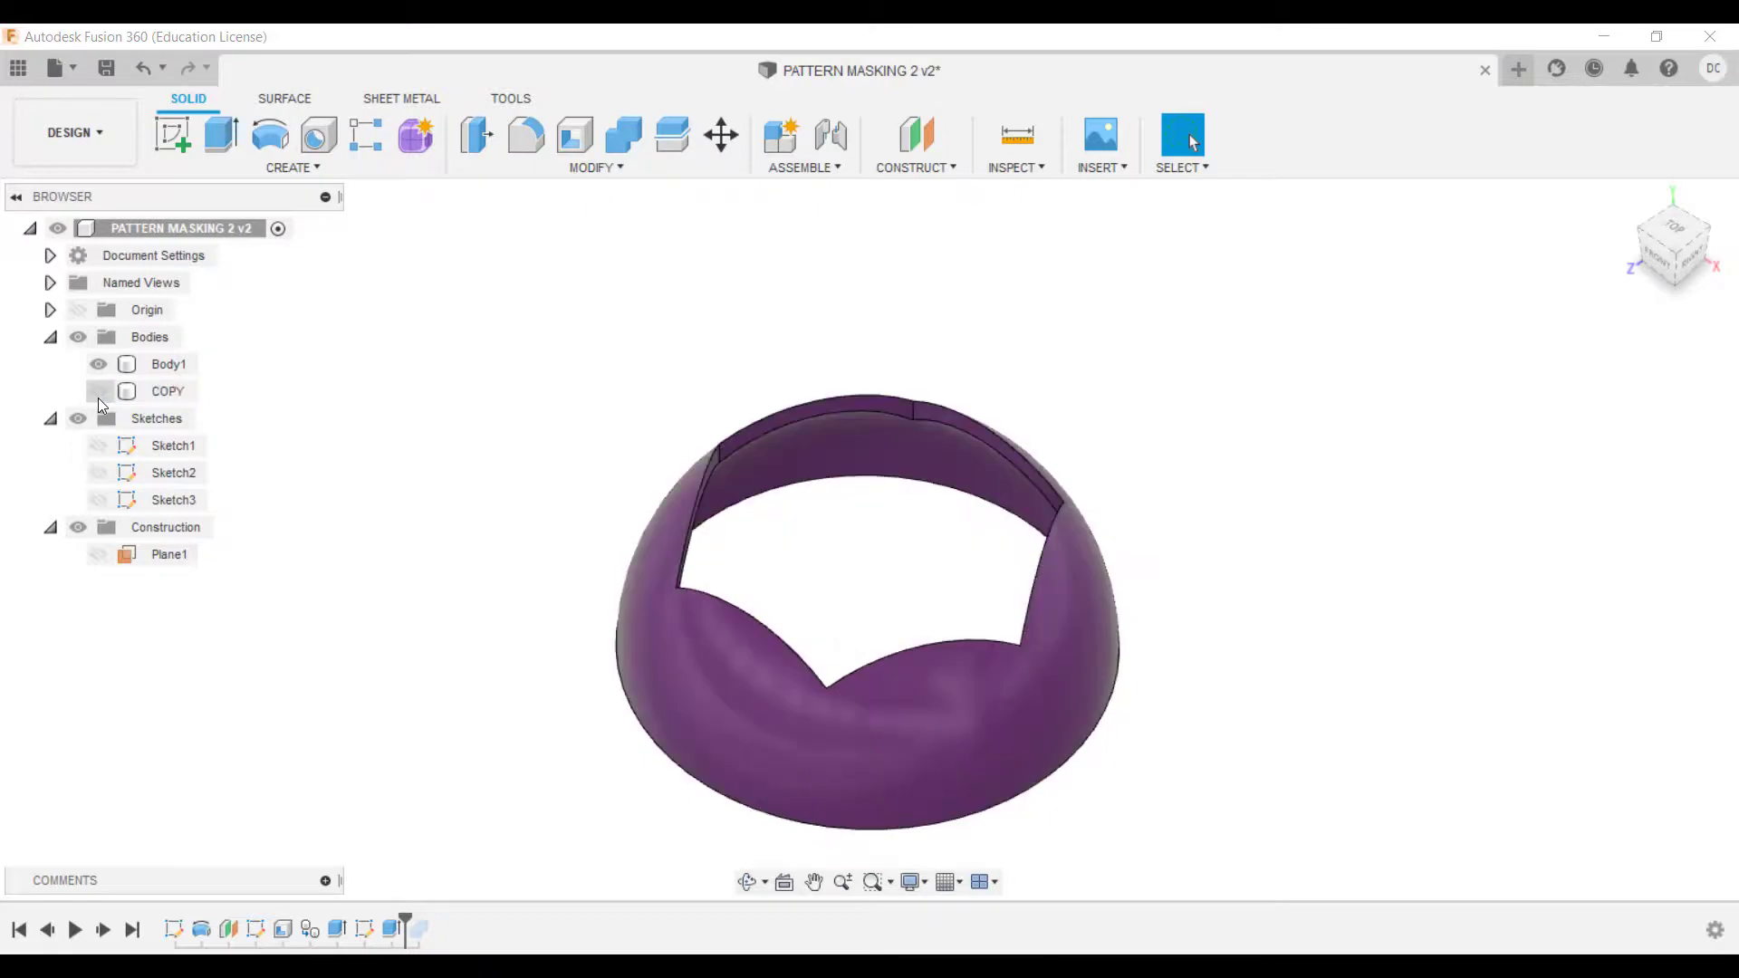
click(97, 391)
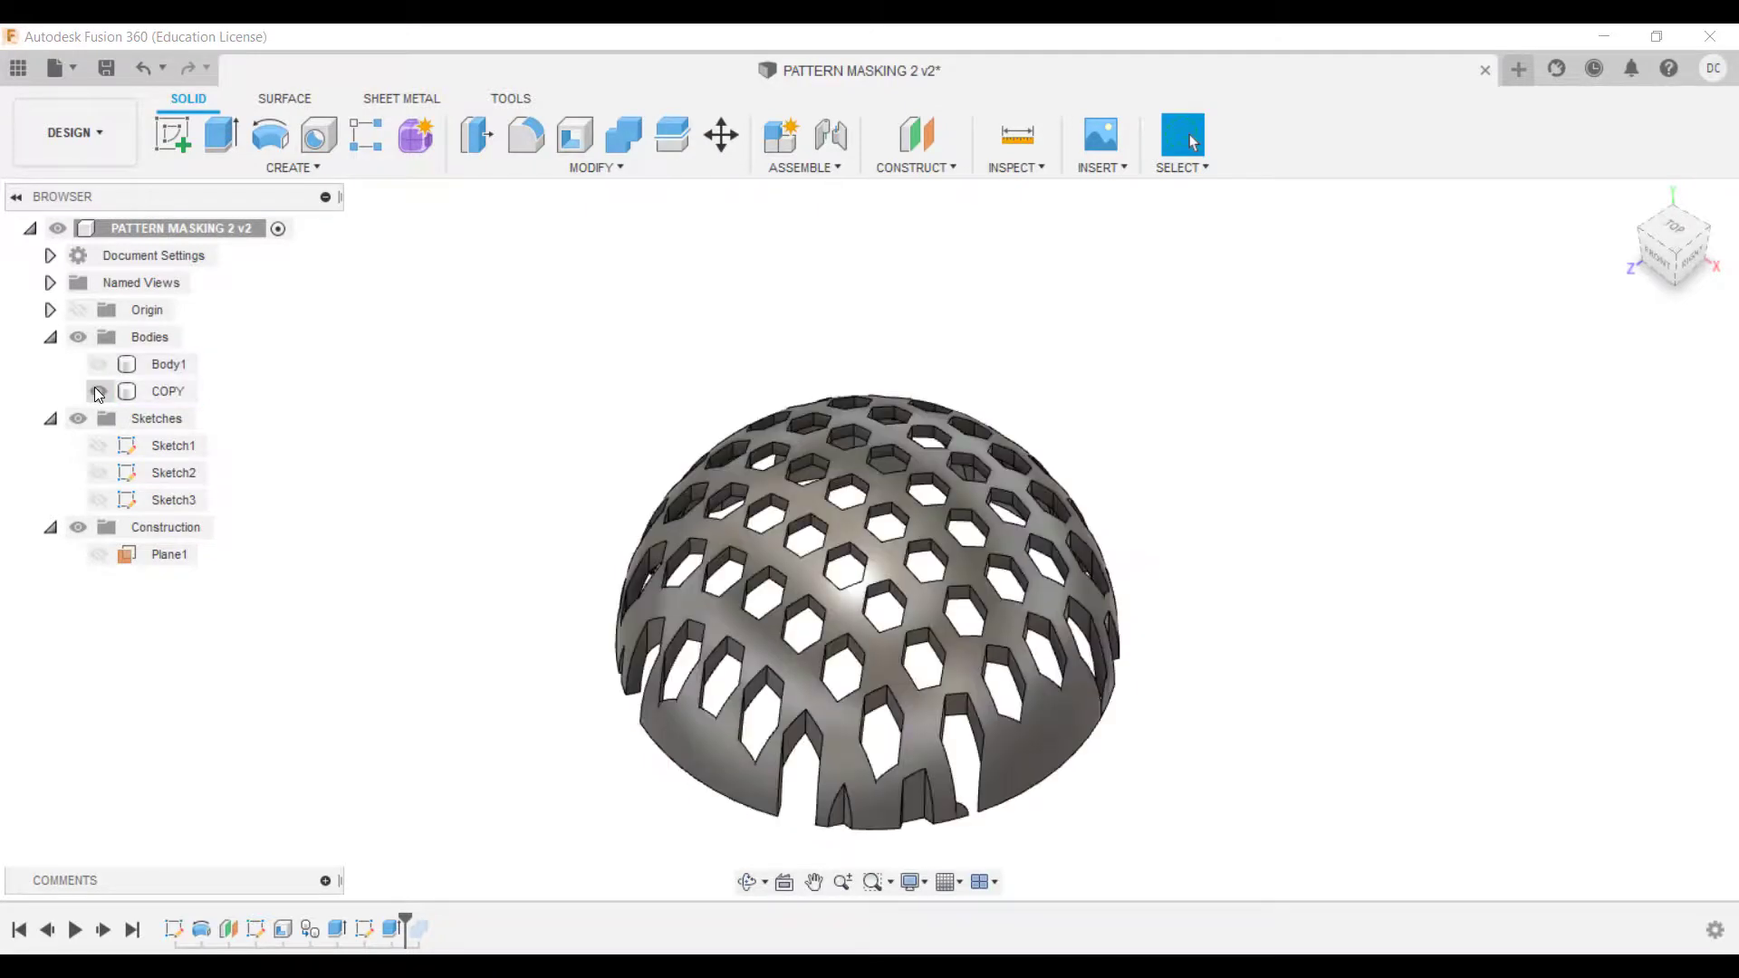
click(98, 391)
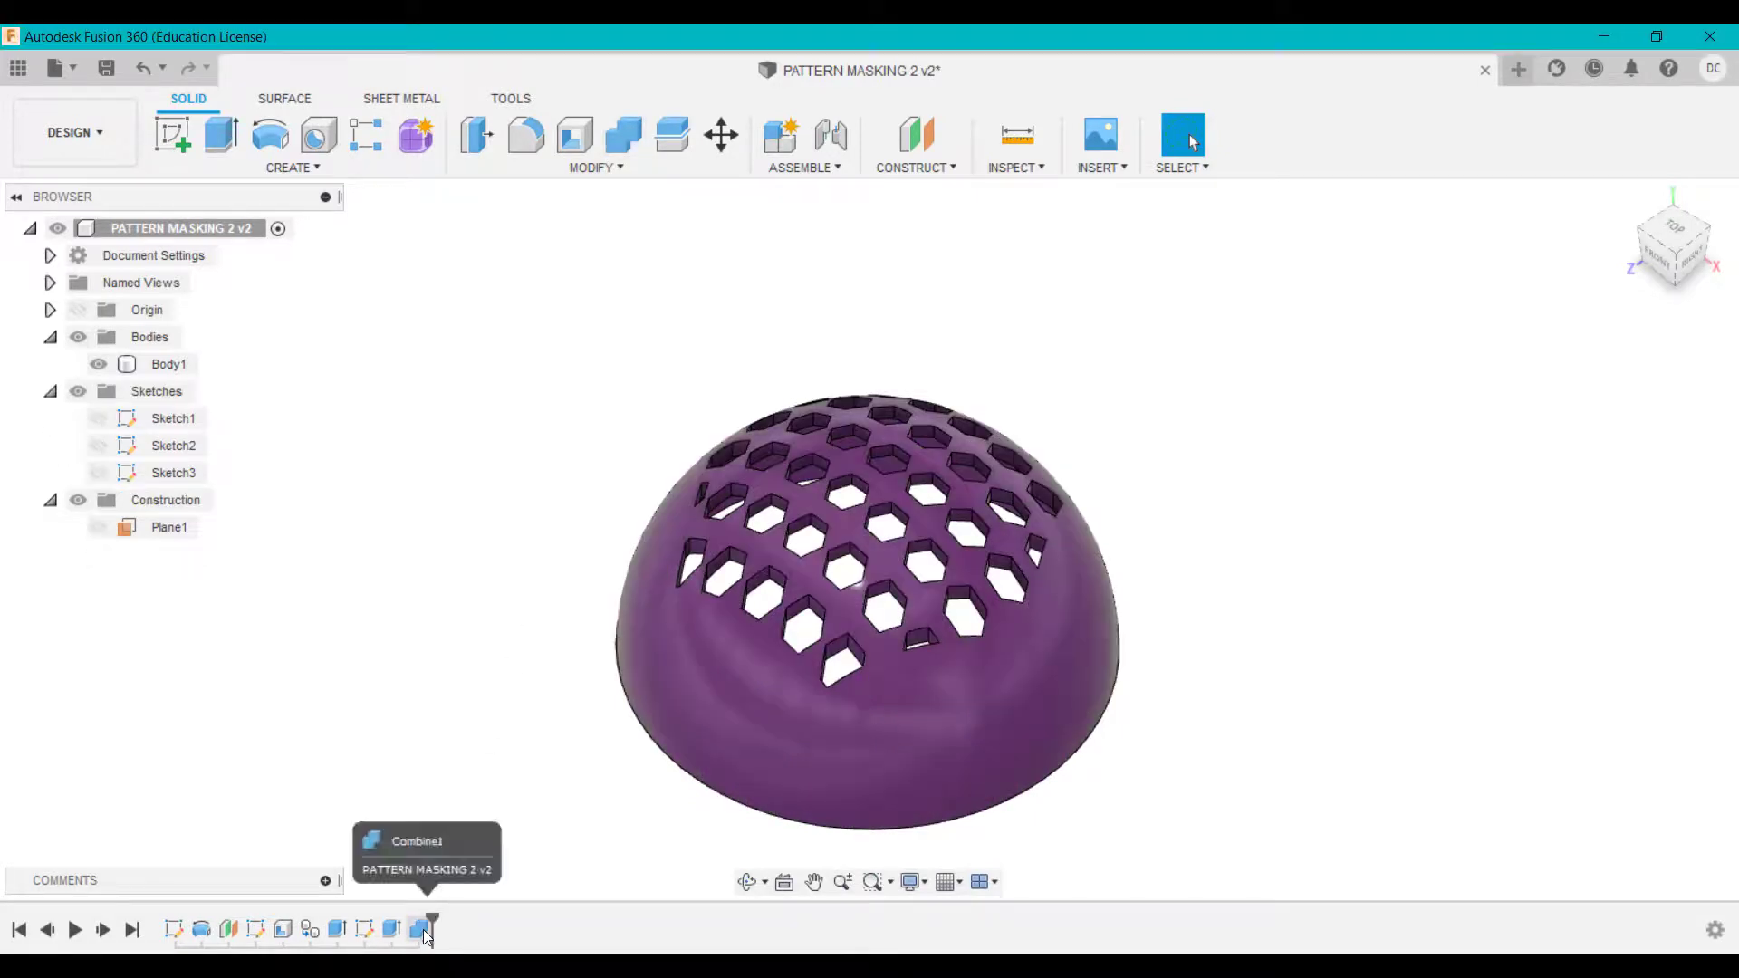
Step: Reopen the Combine1 Join feature to inspect its settings and cancel without changes
double_click(417, 927)
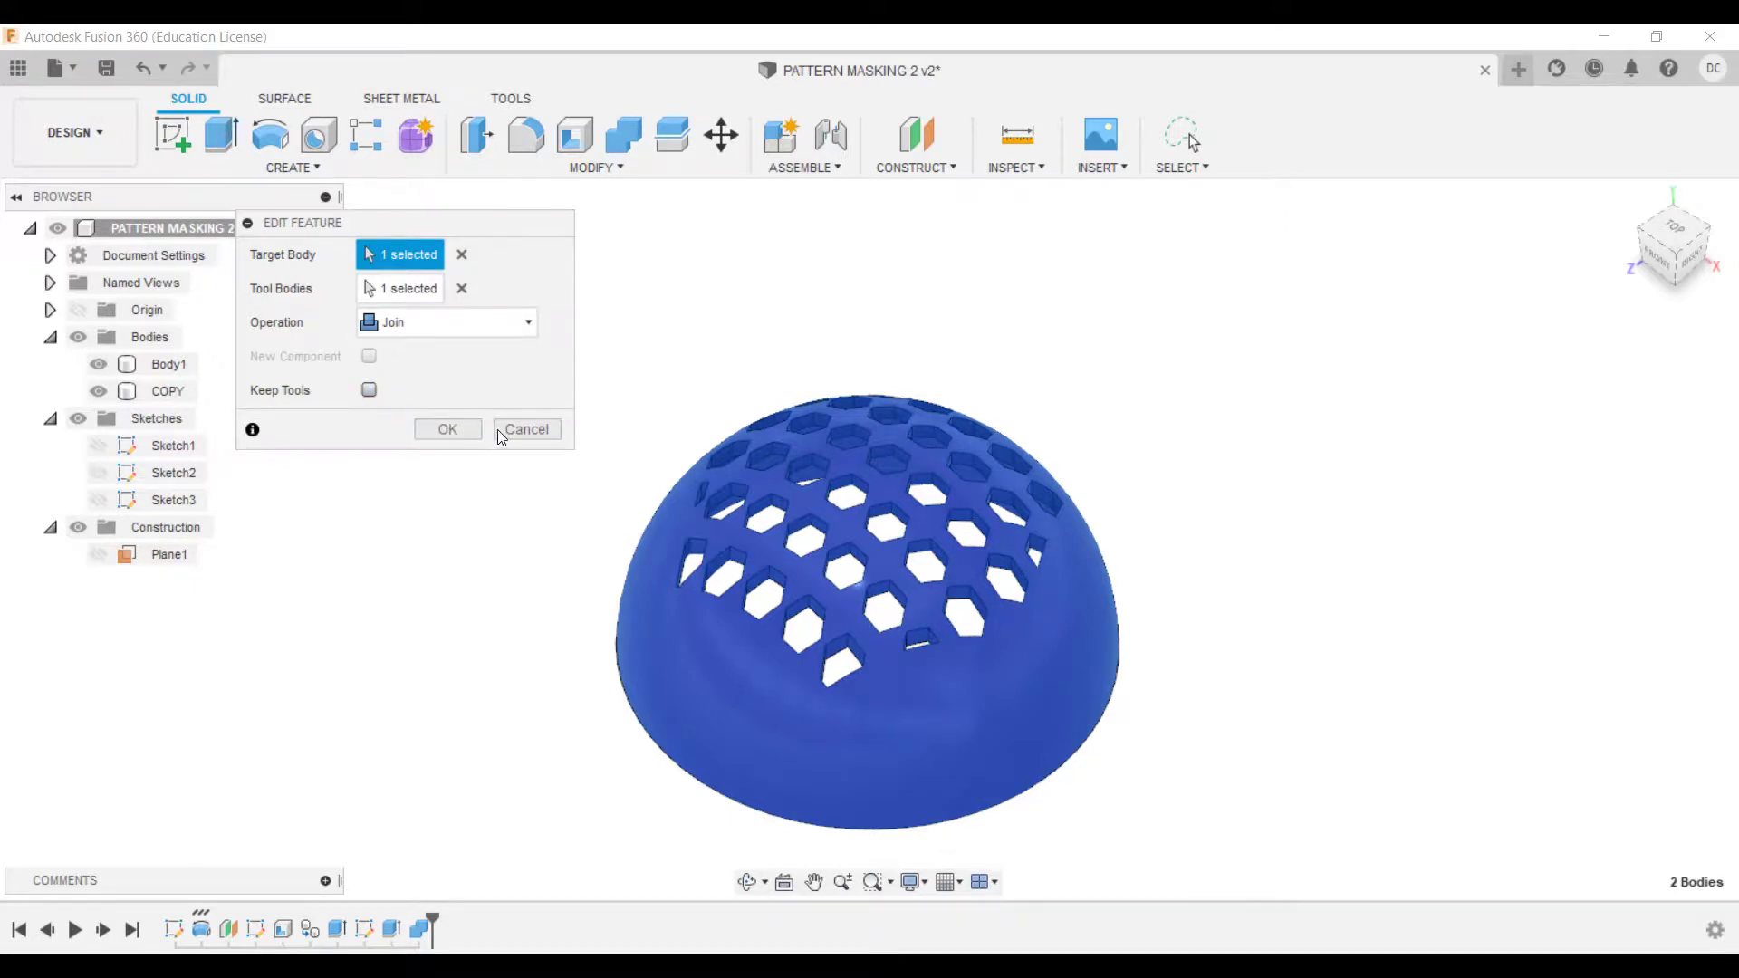
click(447, 430)
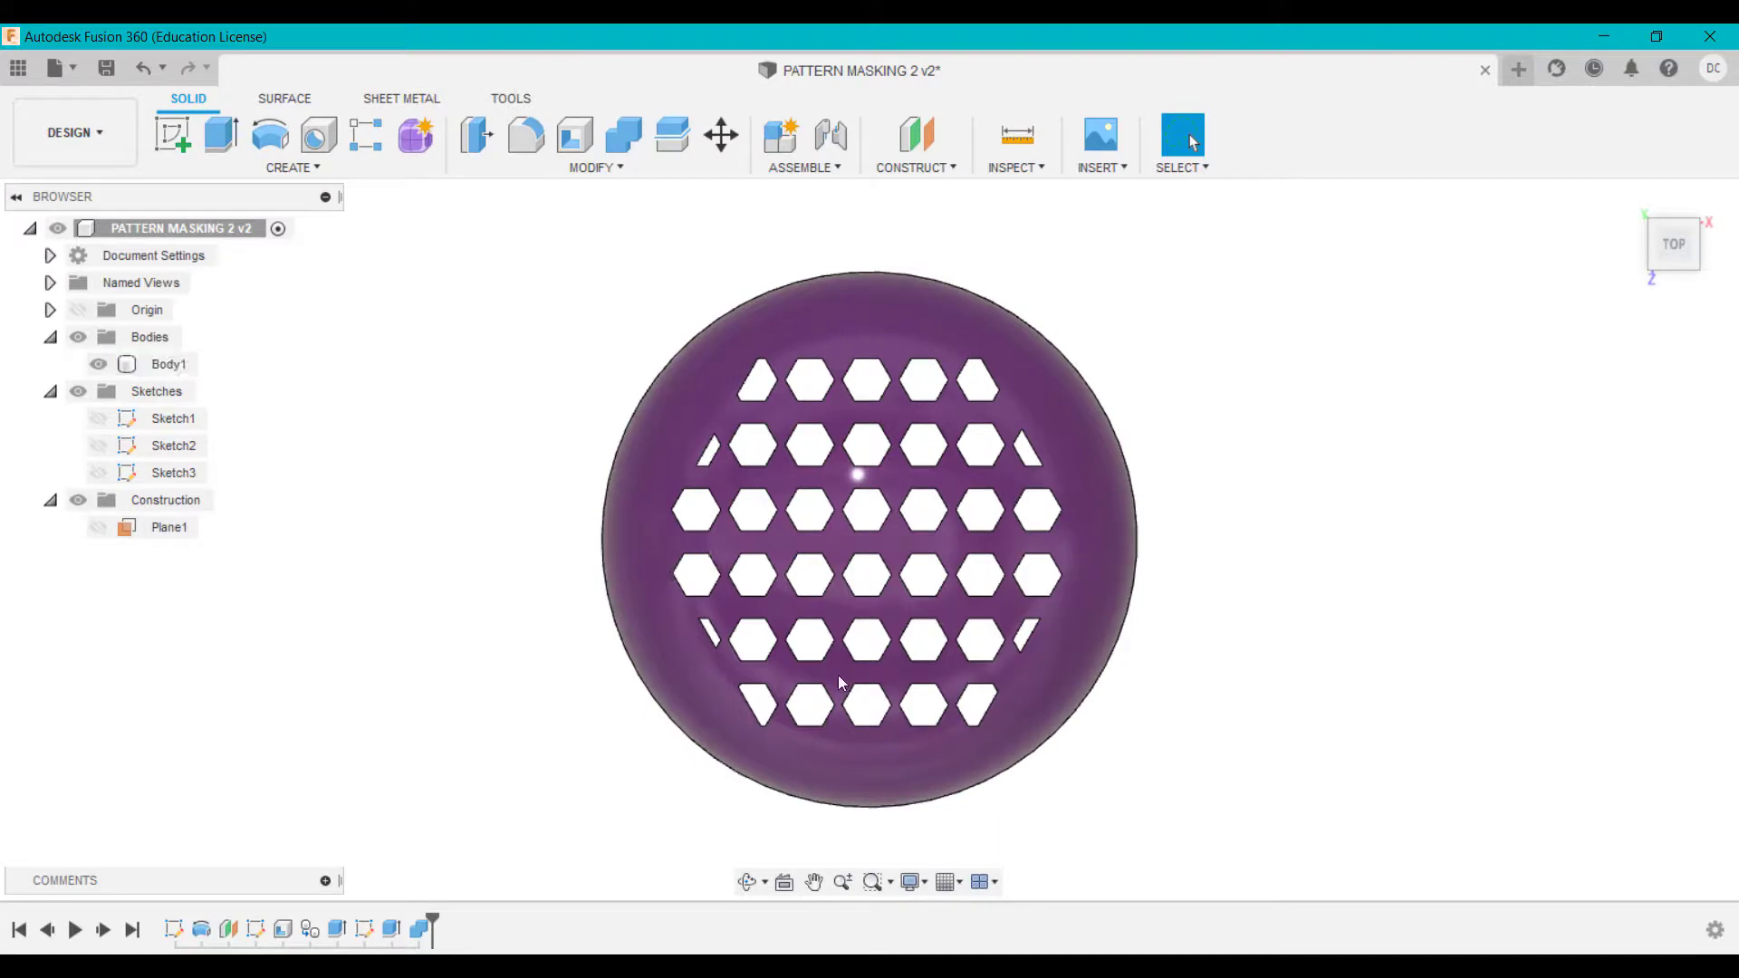
Step: Select Body1 and show Sketch3's full hexagon grid over the honeycomb dome
click(169, 364)
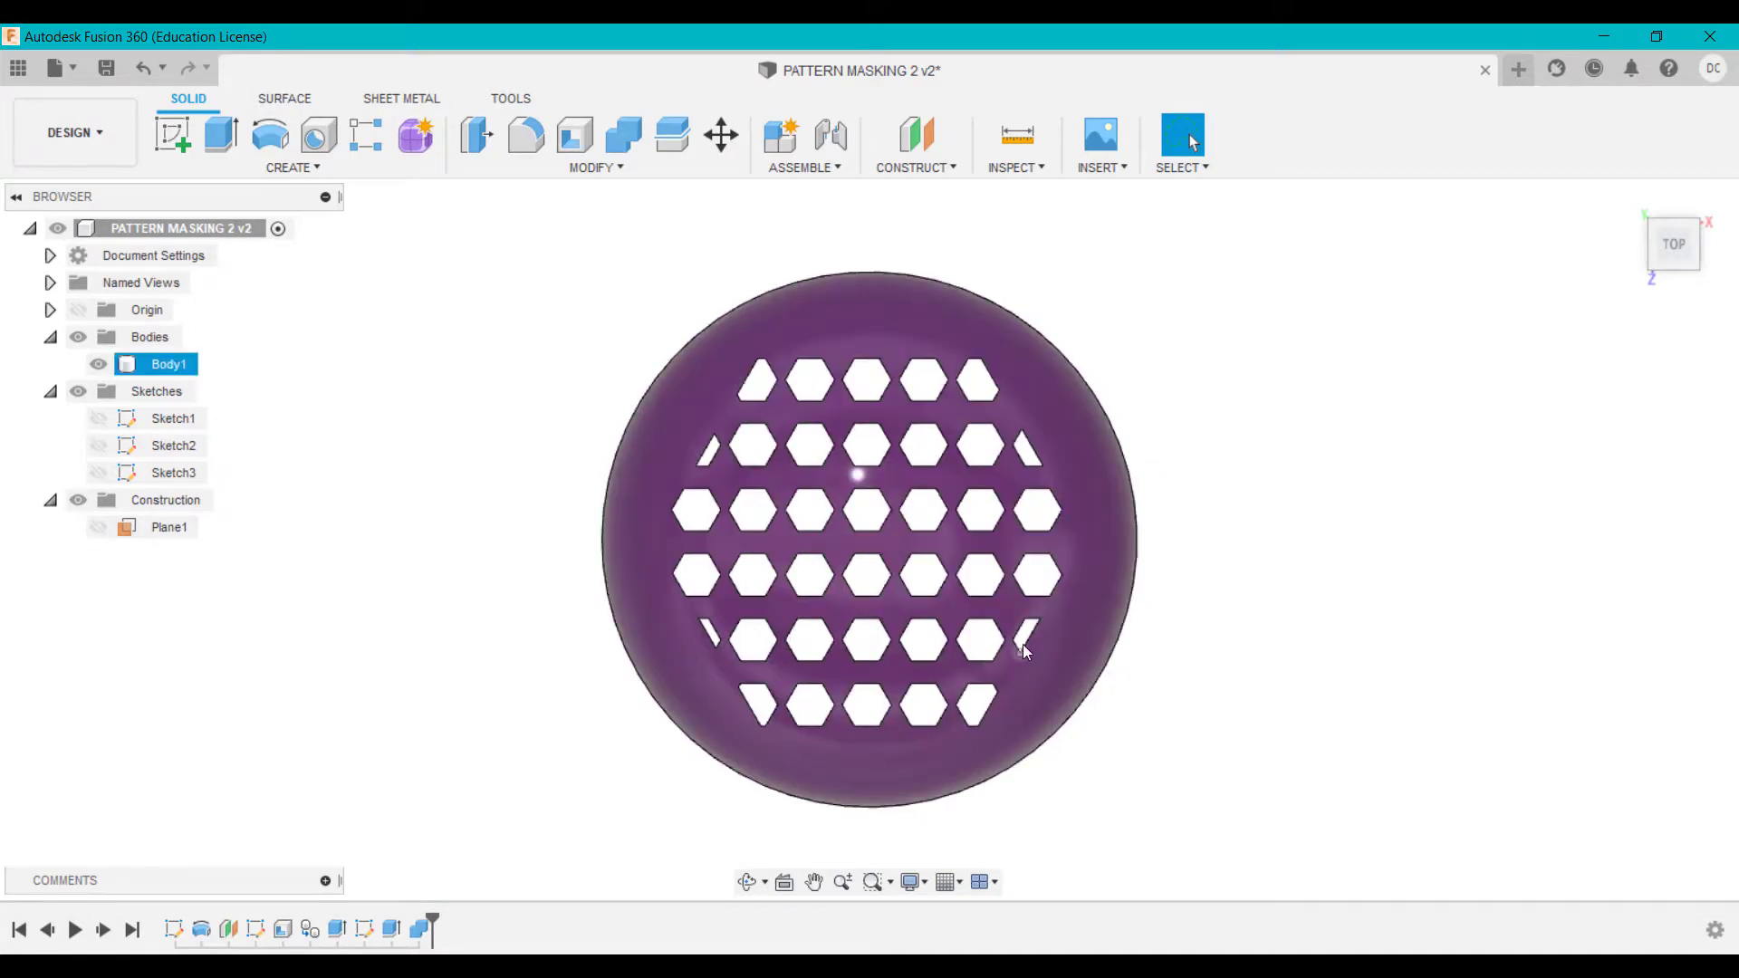
click(165, 500)
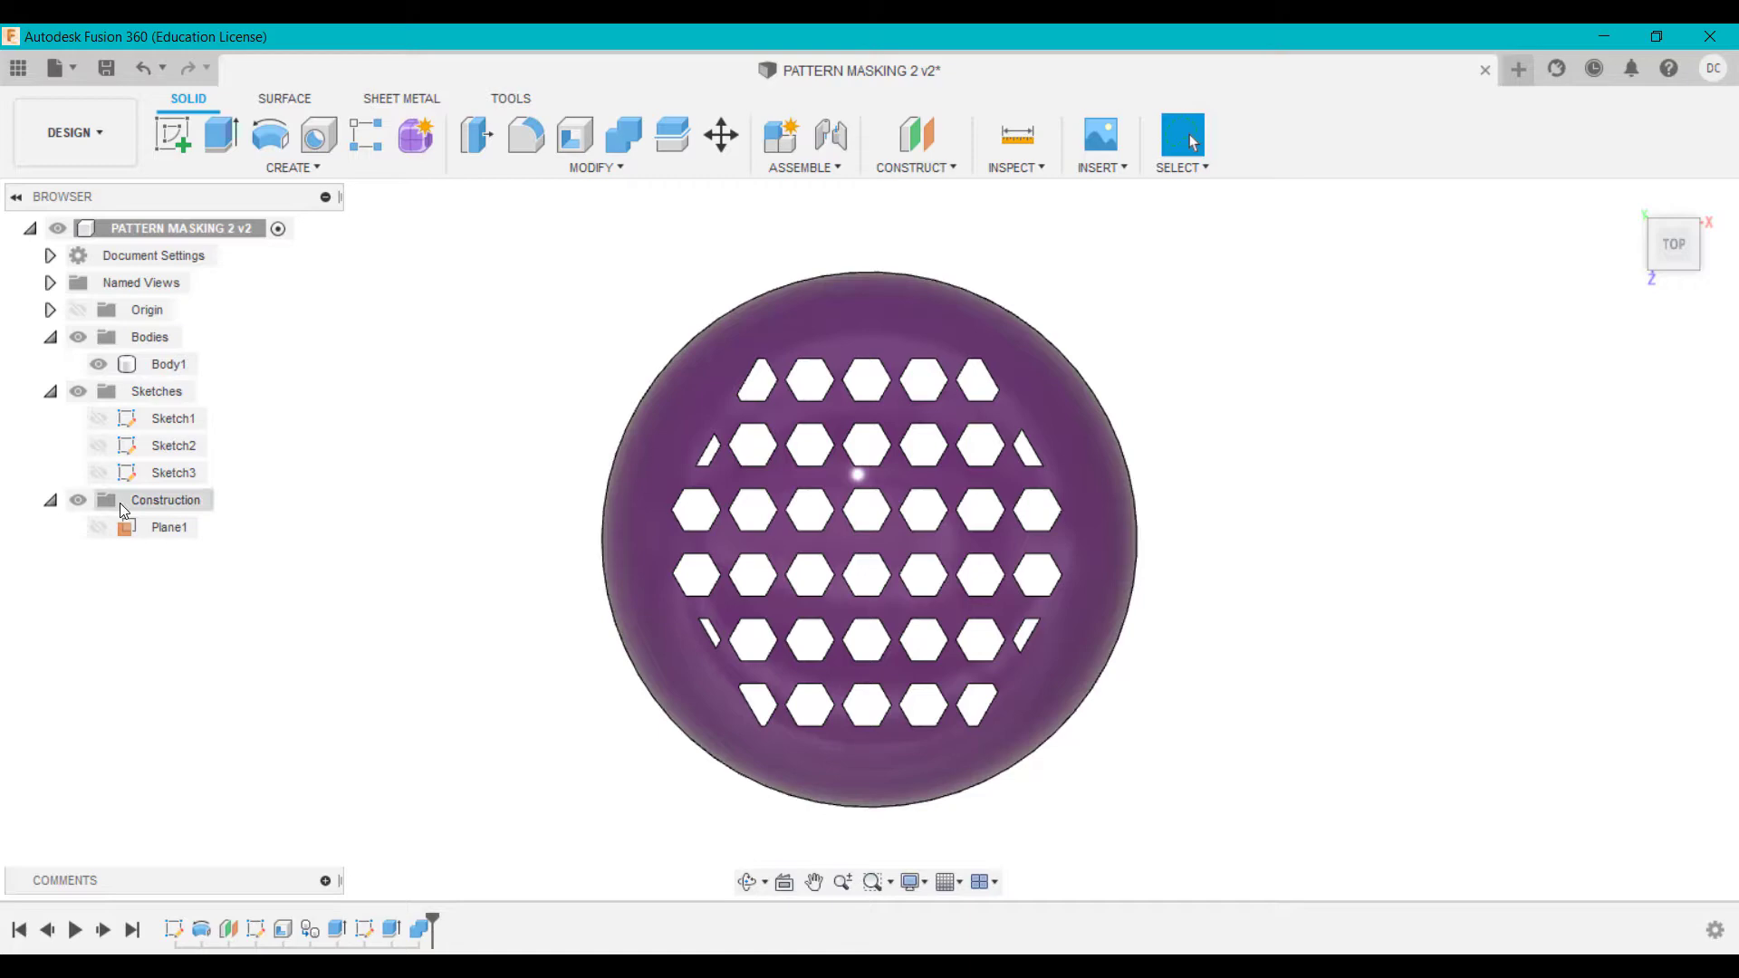
click(98, 471)
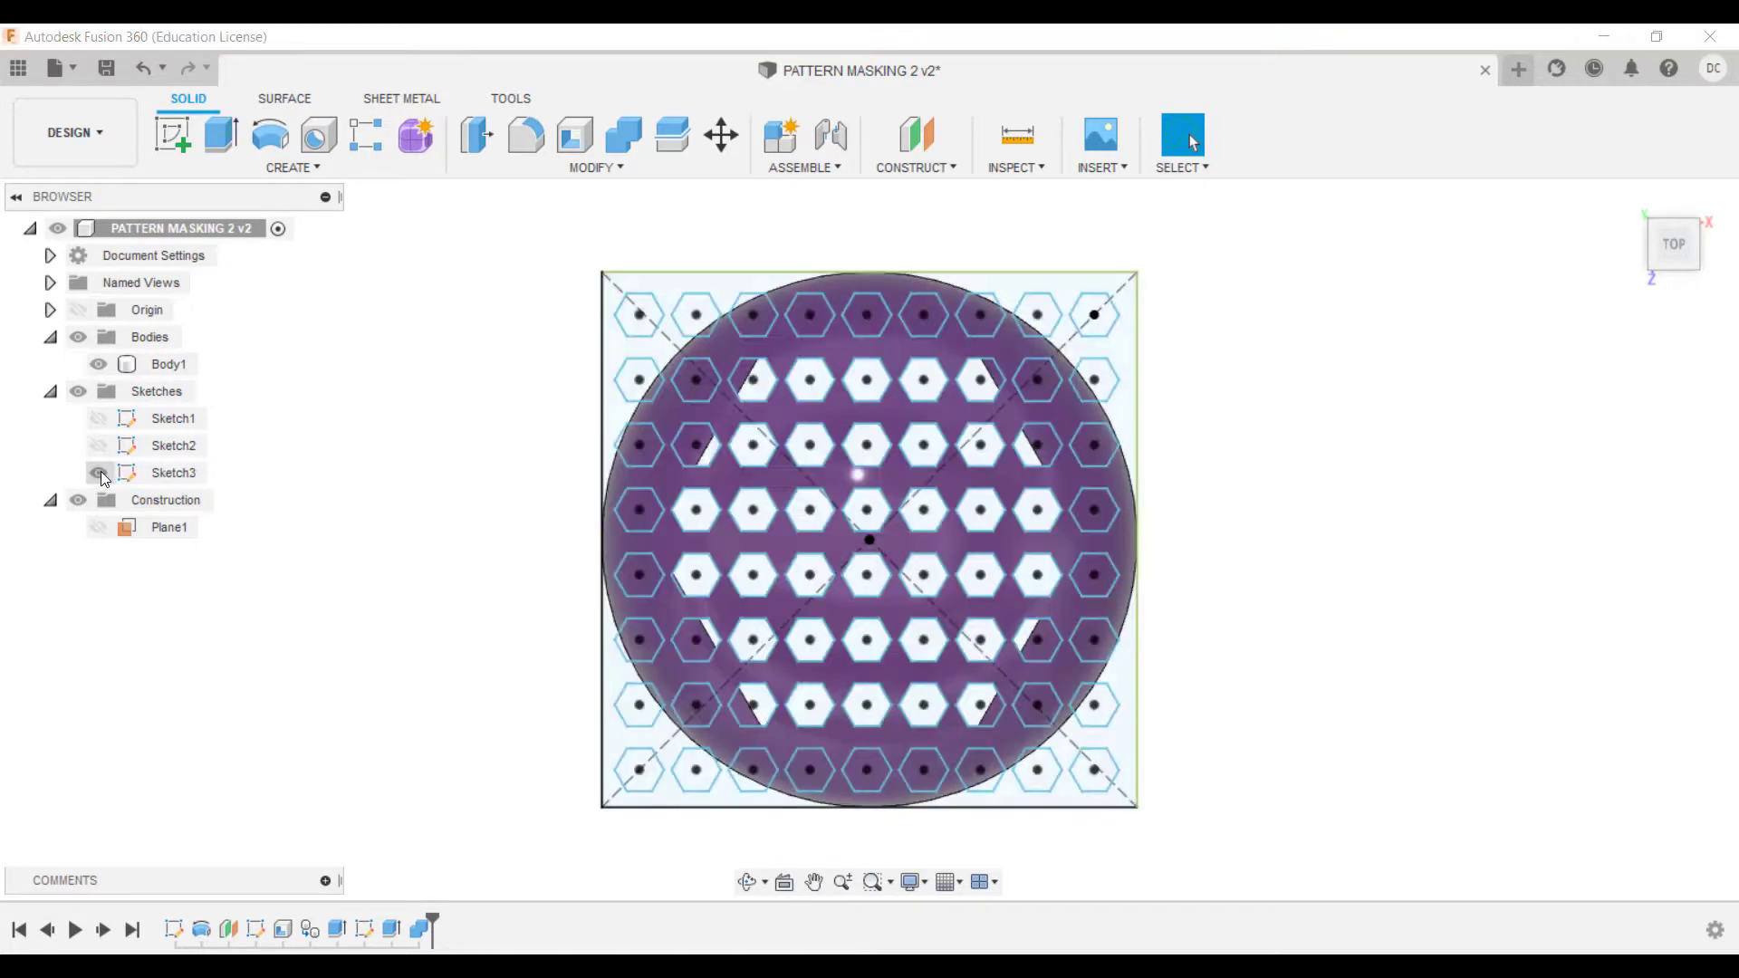
click(97, 471)
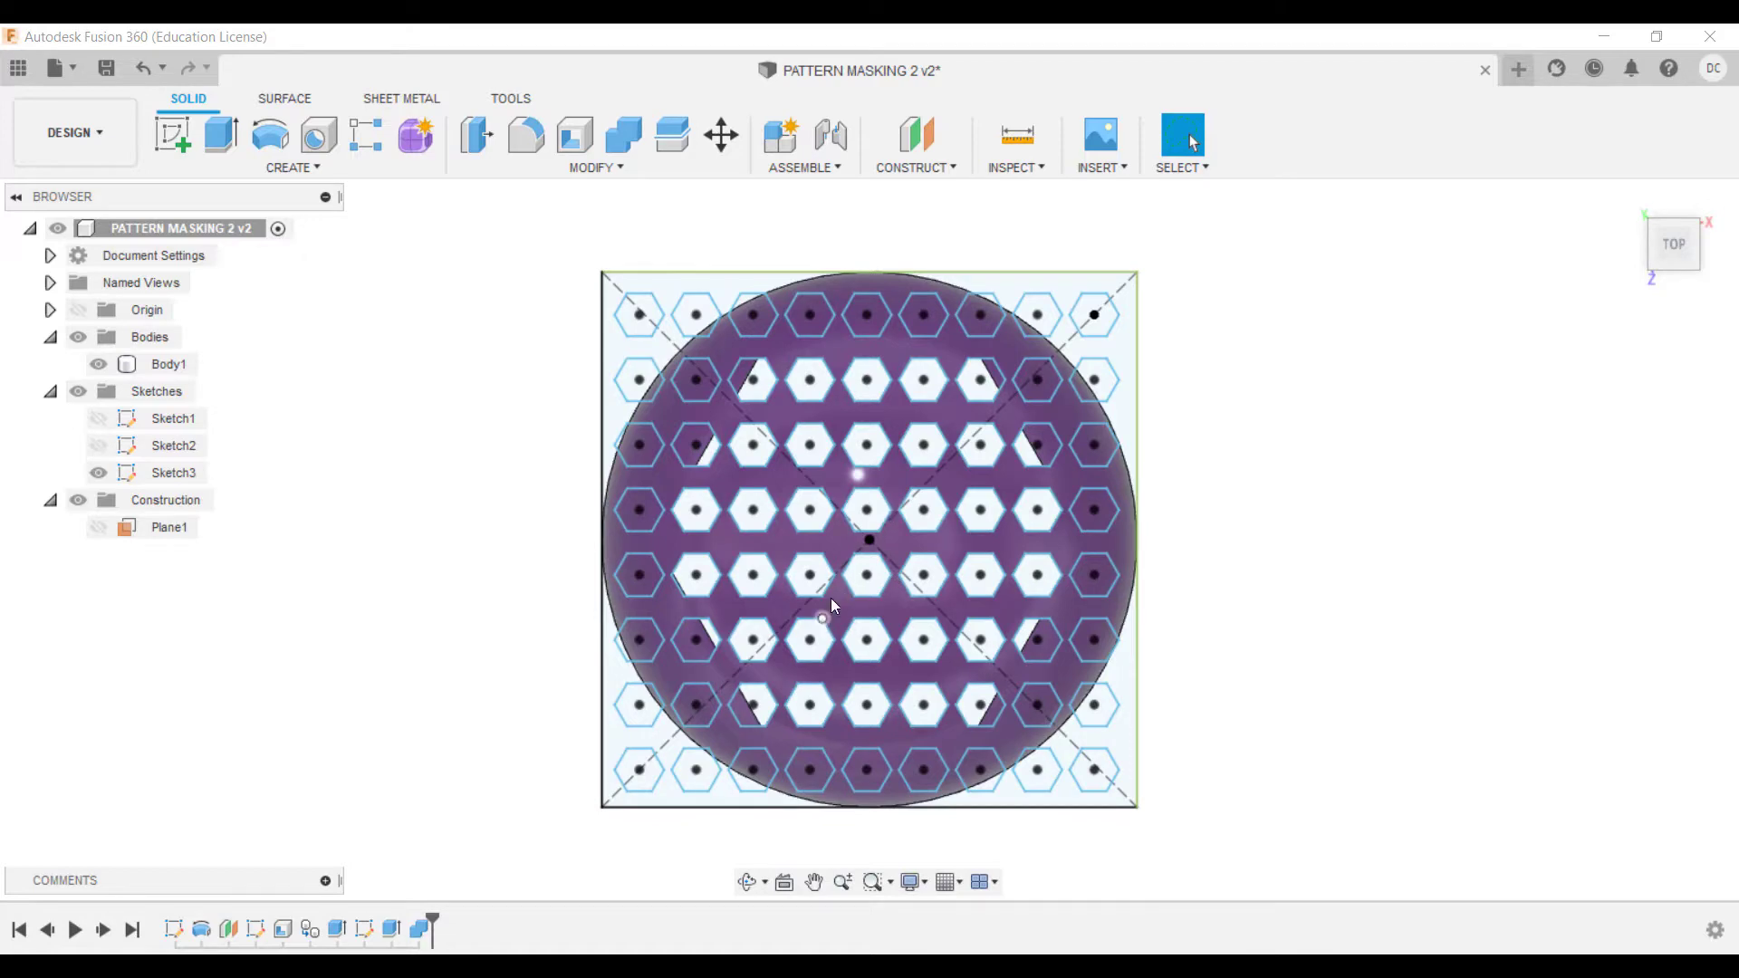
click(174, 473)
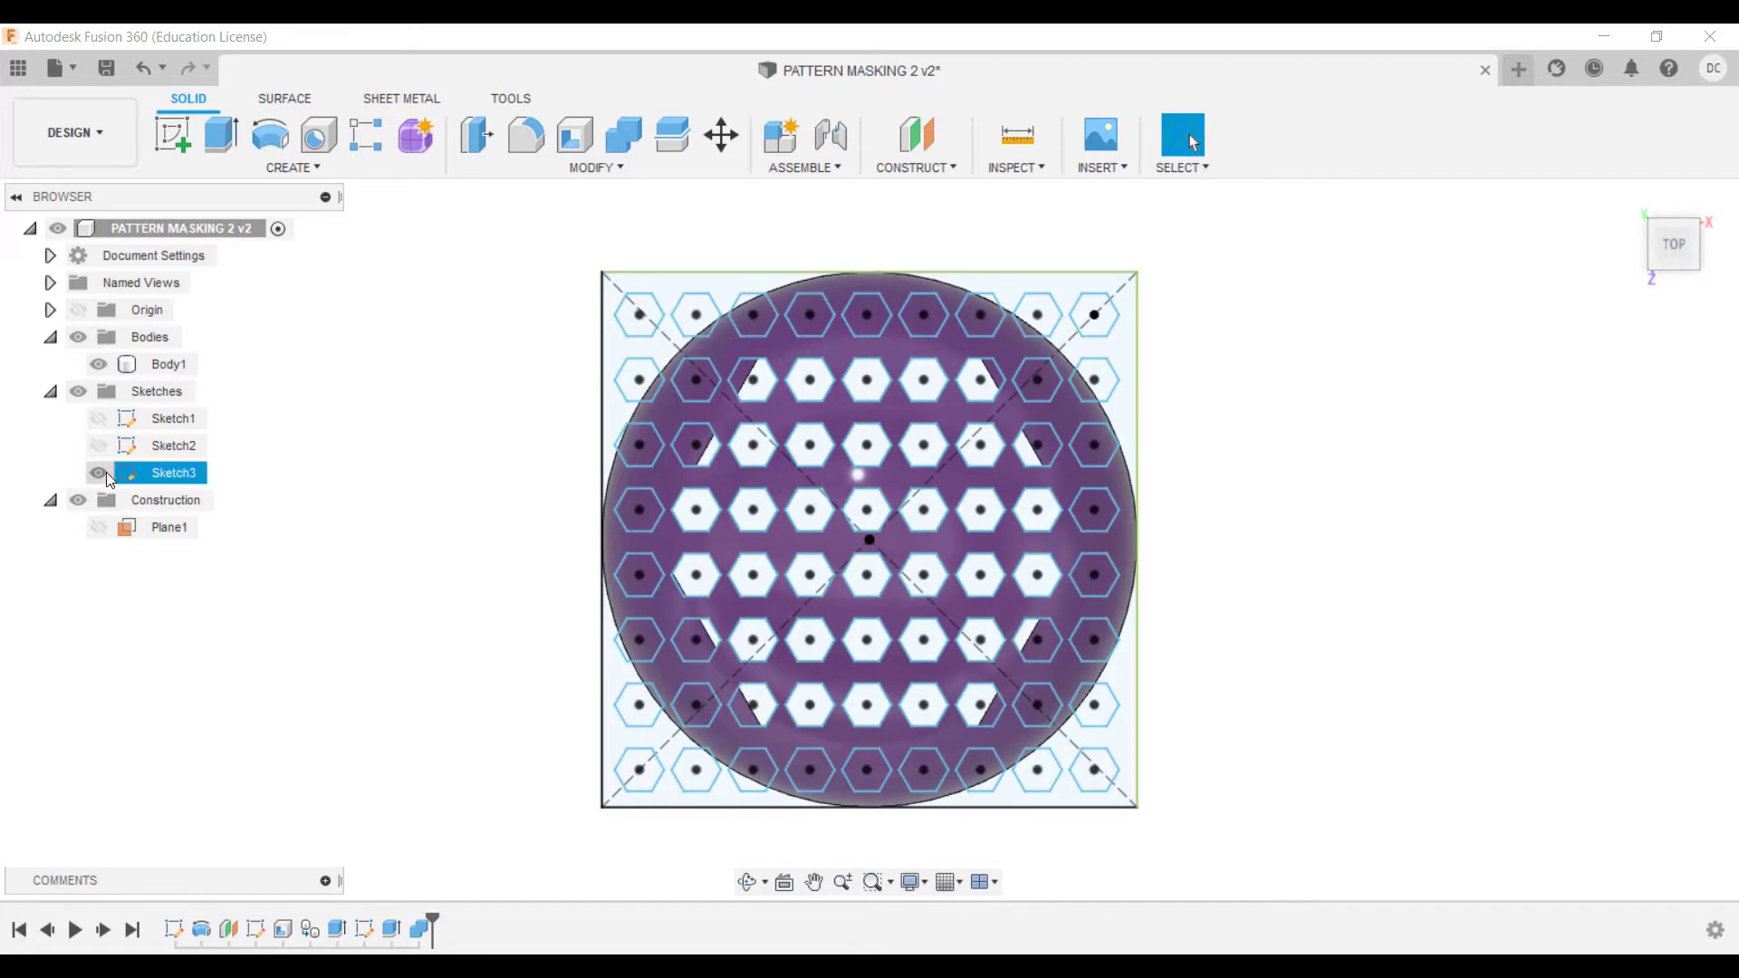